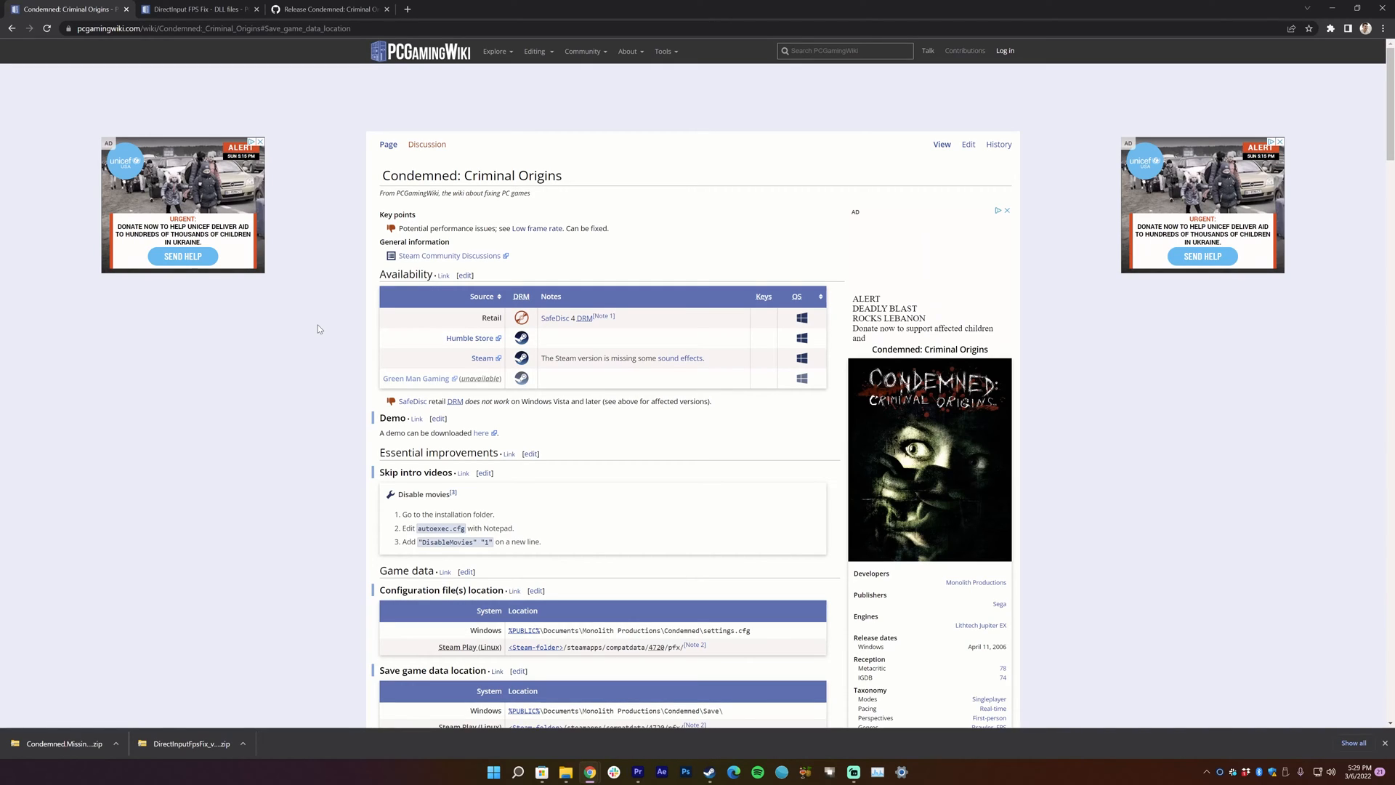
pyautogui.moveTo(303, 261)
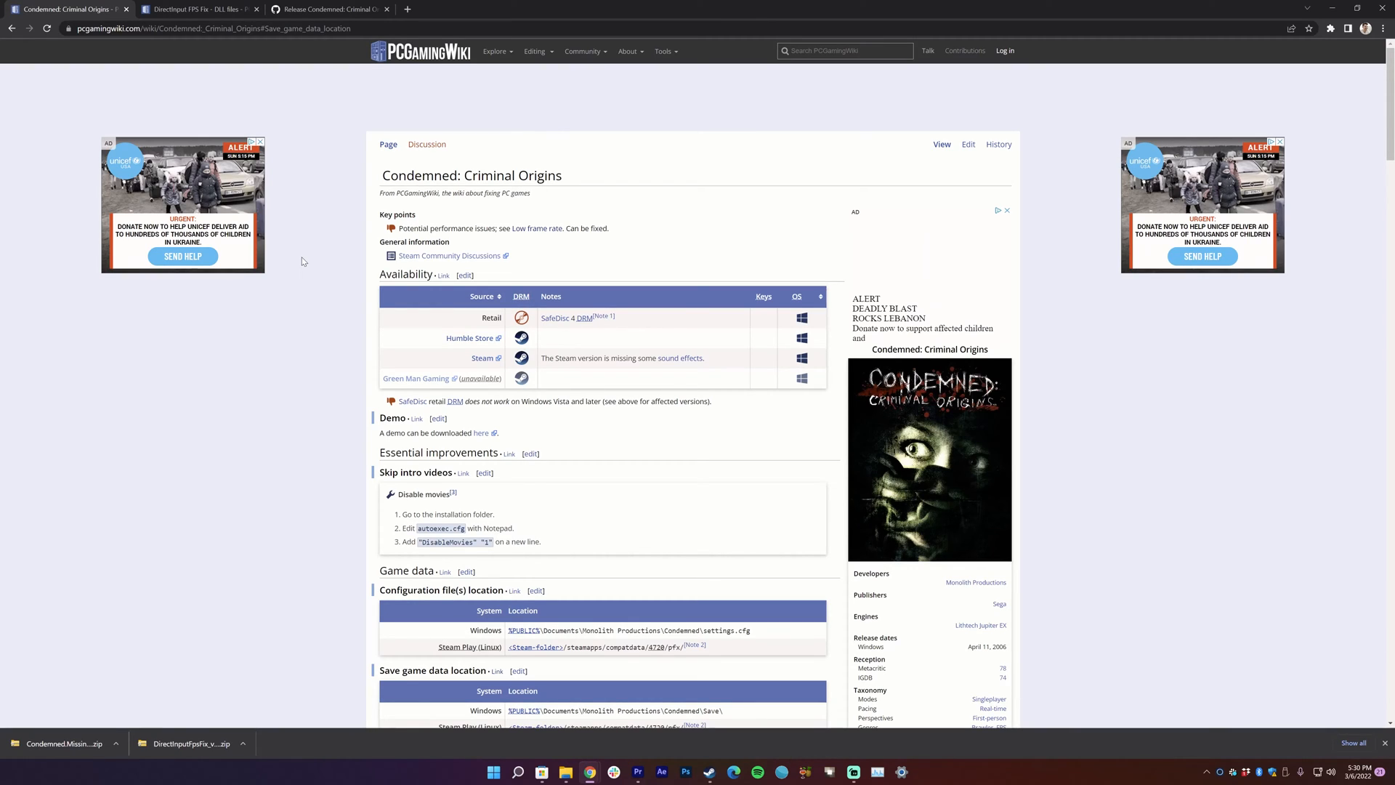
pyautogui.moveTo(373, 382)
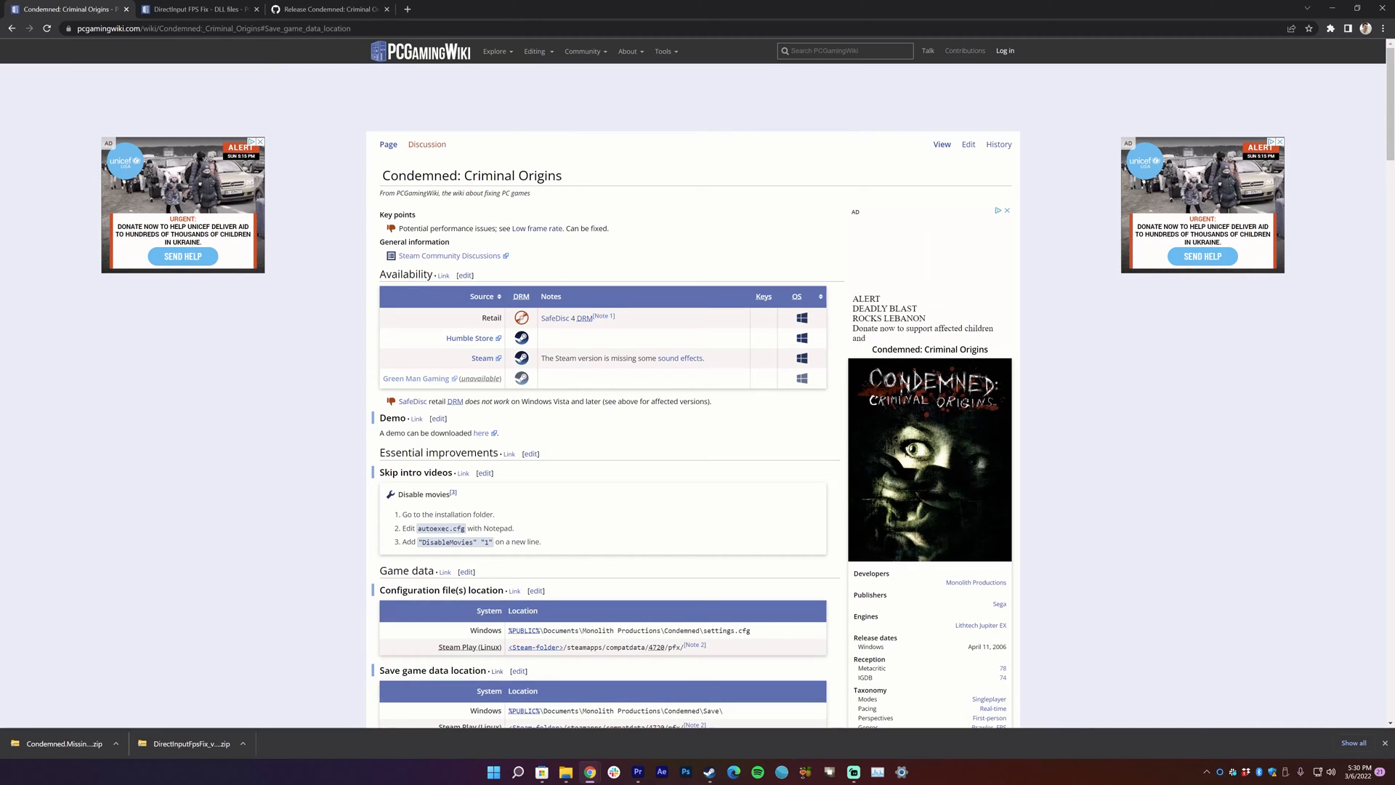
pyautogui.moveTo(340, 256)
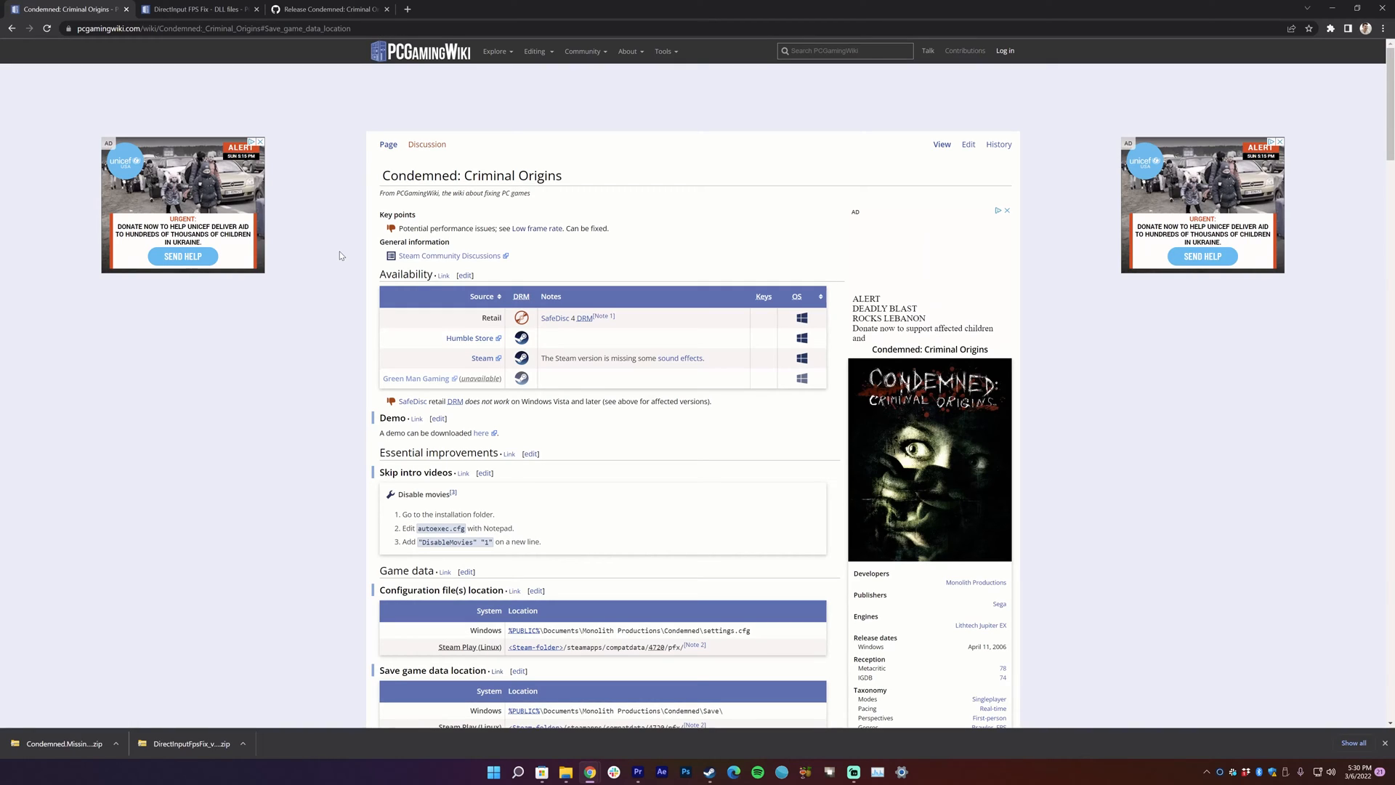
pyautogui.moveTo(319, 241)
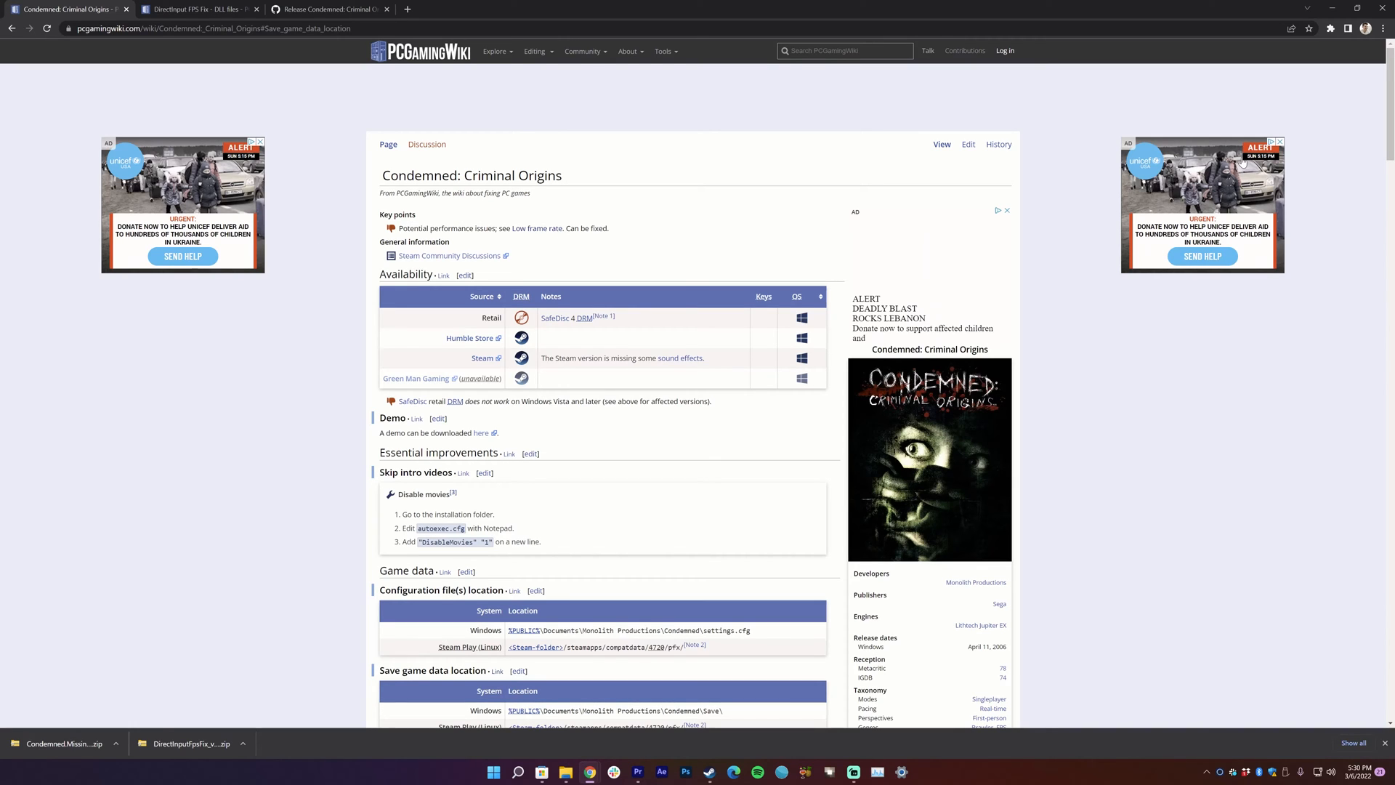
# Step: Scroll the Condemned page down to the Issues fixed section with the DirectInput FPS Fix
pyautogui.scroll(-3)
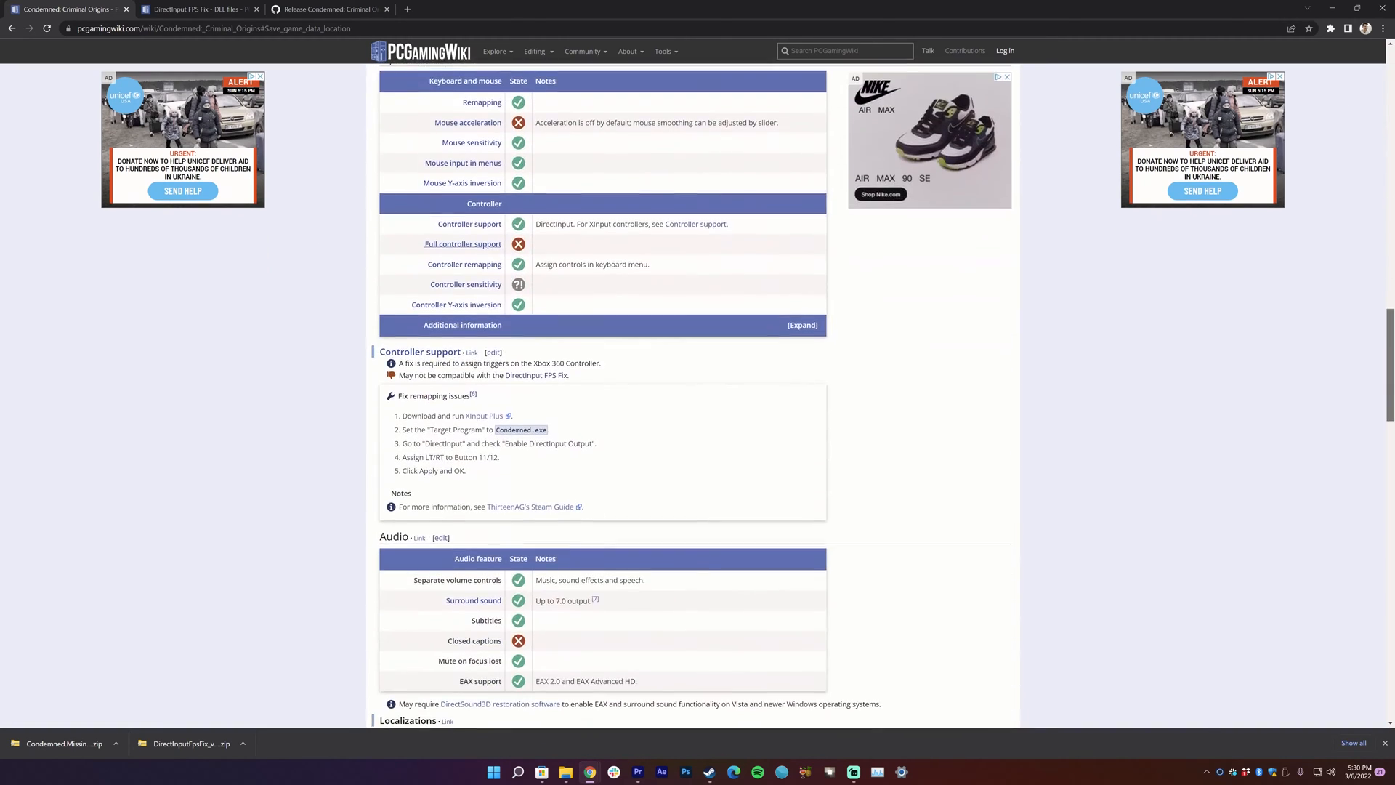
pyautogui.scroll(-3)
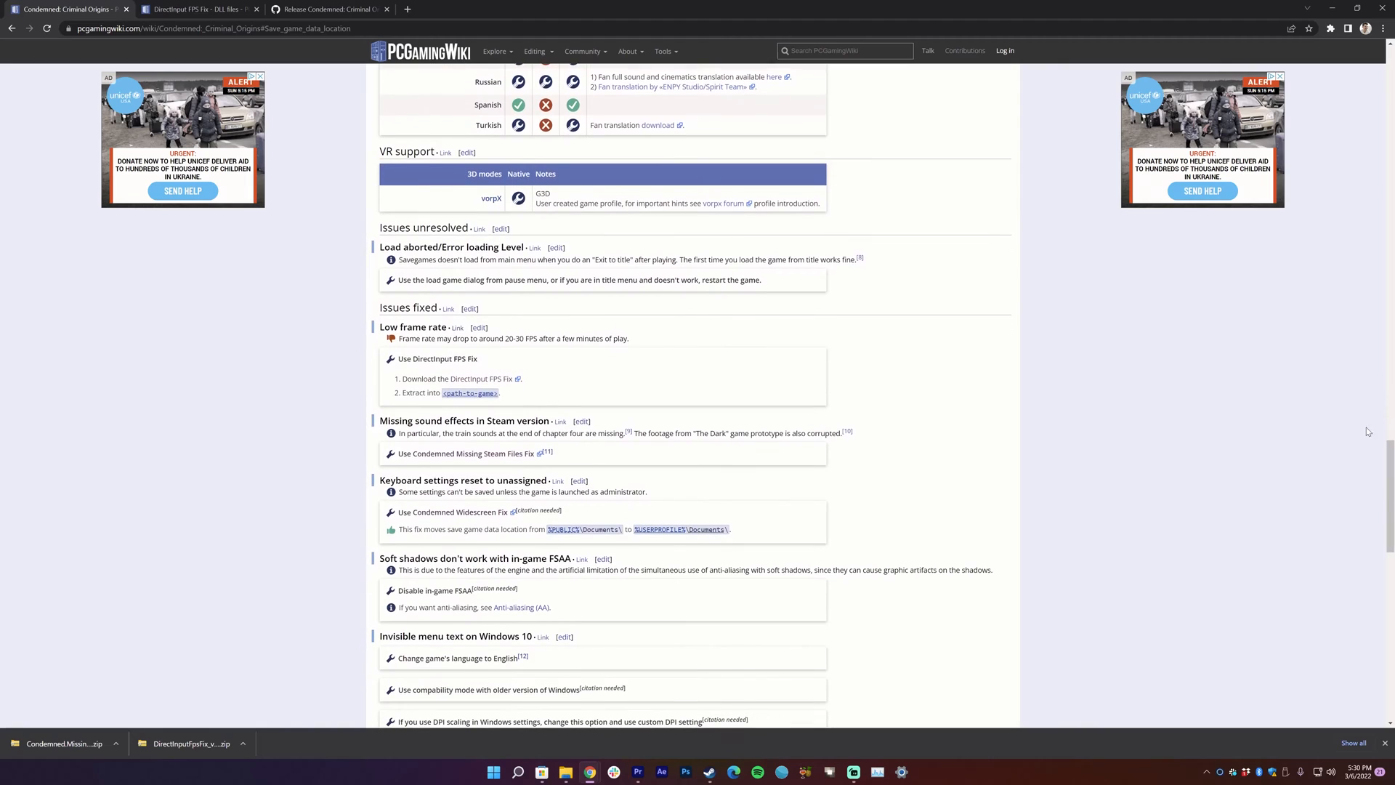
pyautogui.doubleClick(413, 327)
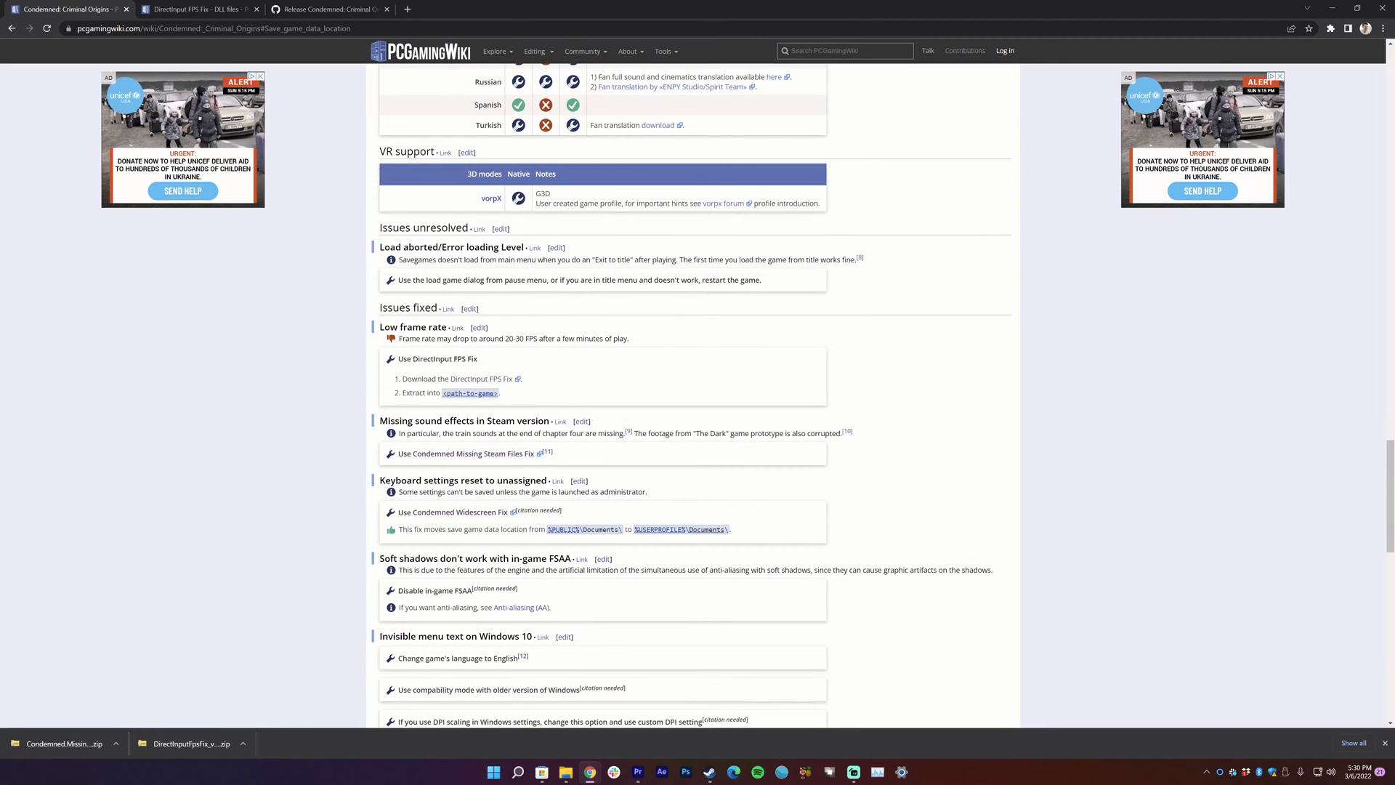
pyautogui.moveTo(481, 383)
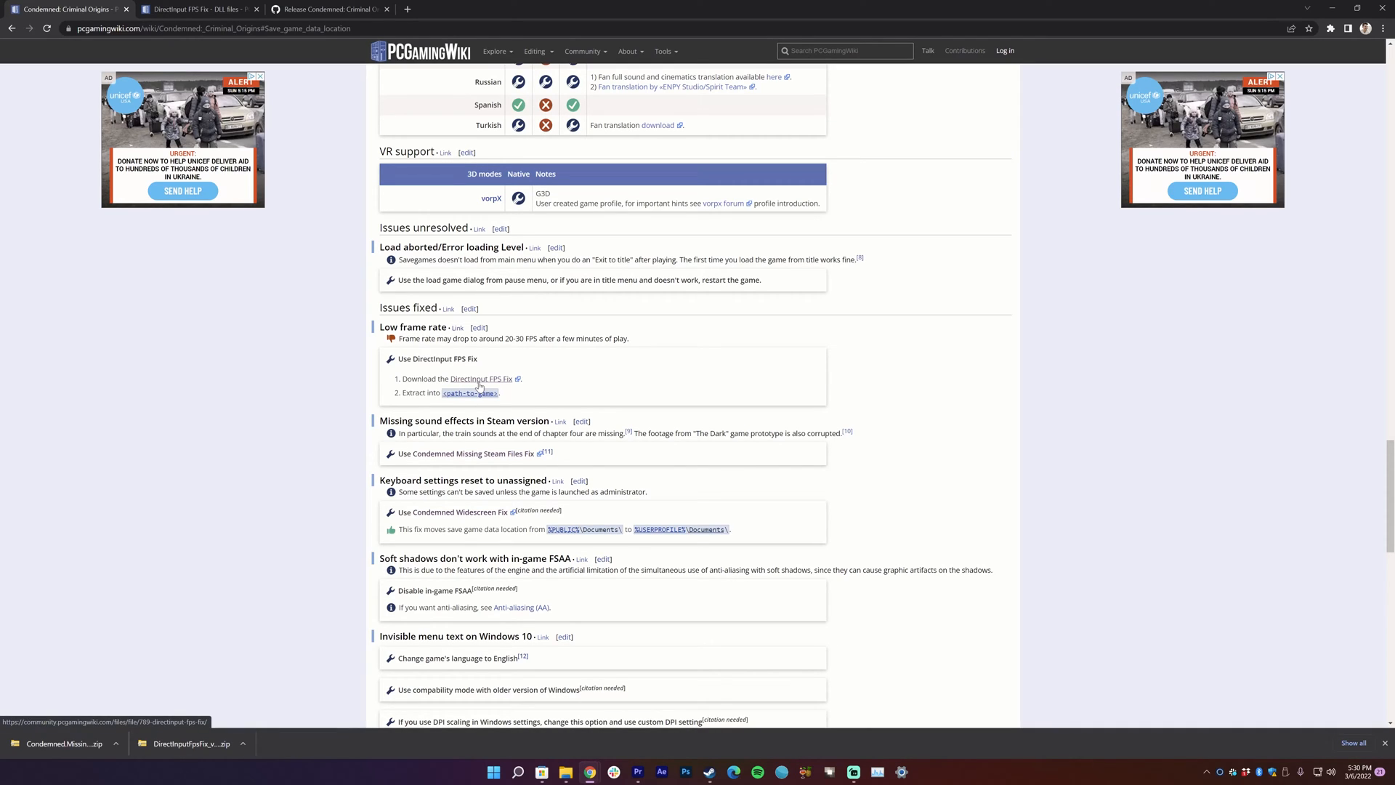
# Step: Download DirectInputFpsFix_v1_0.zip from its file page, agreeing to the terms, into the Condemned folder
pyautogui.click(481, 380)
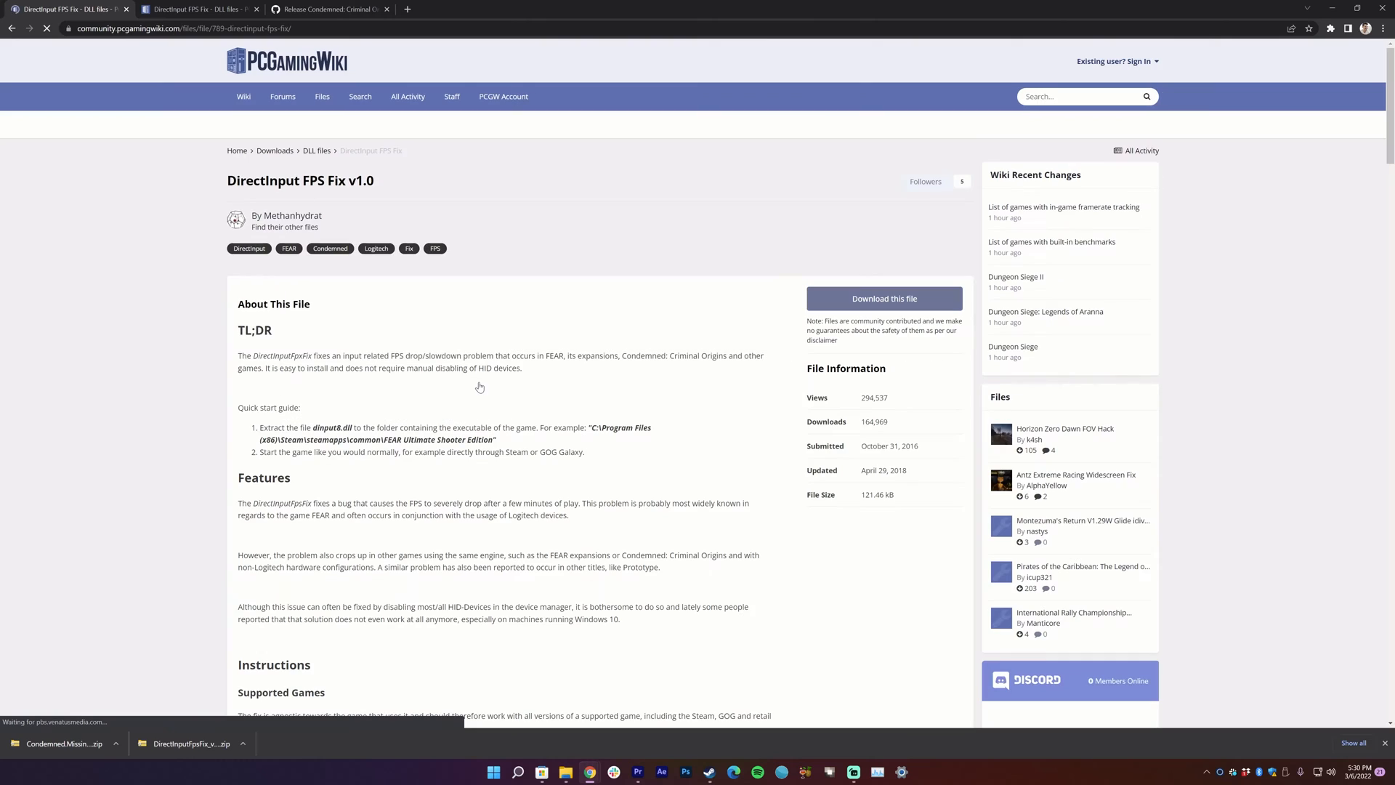
pyautogui.scroll(-3)
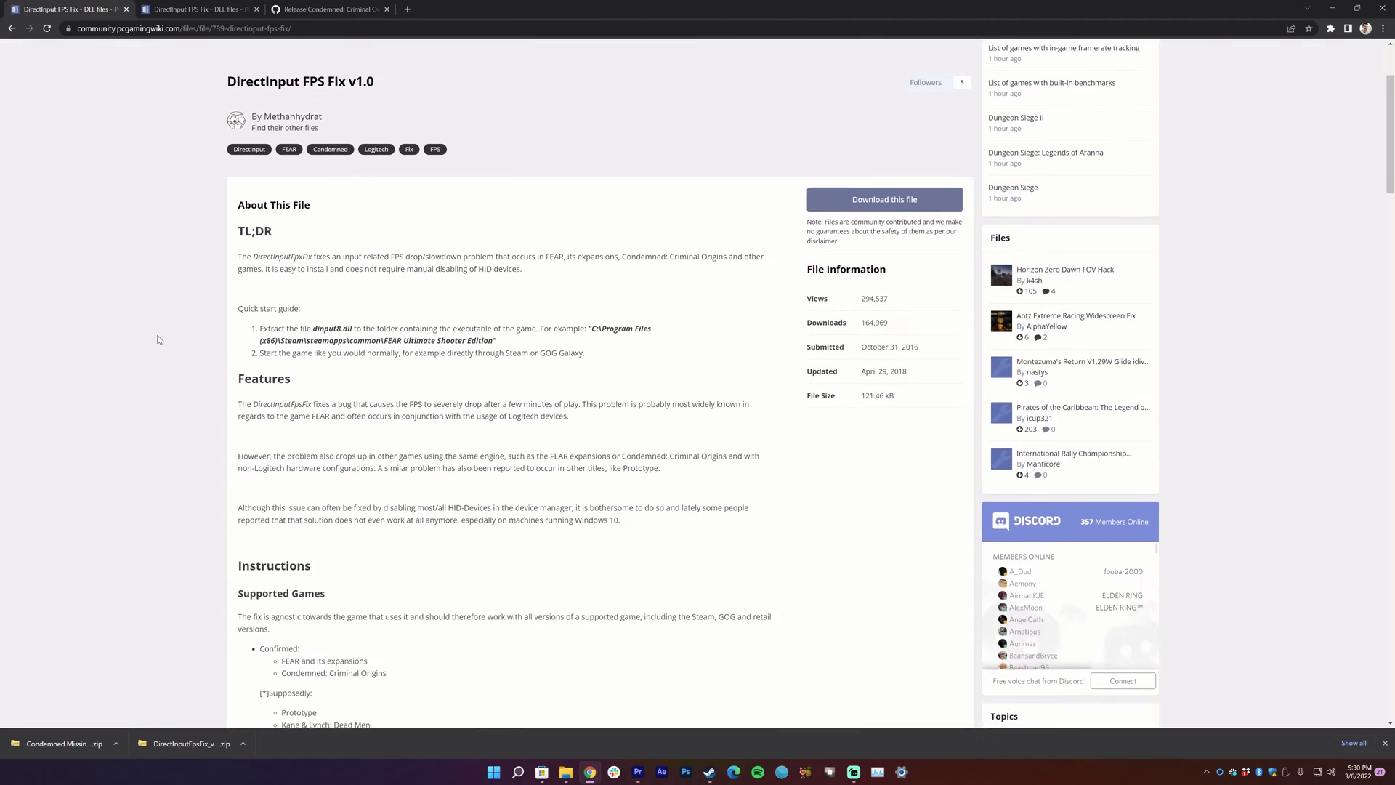
pyautogui.click(884, 199)
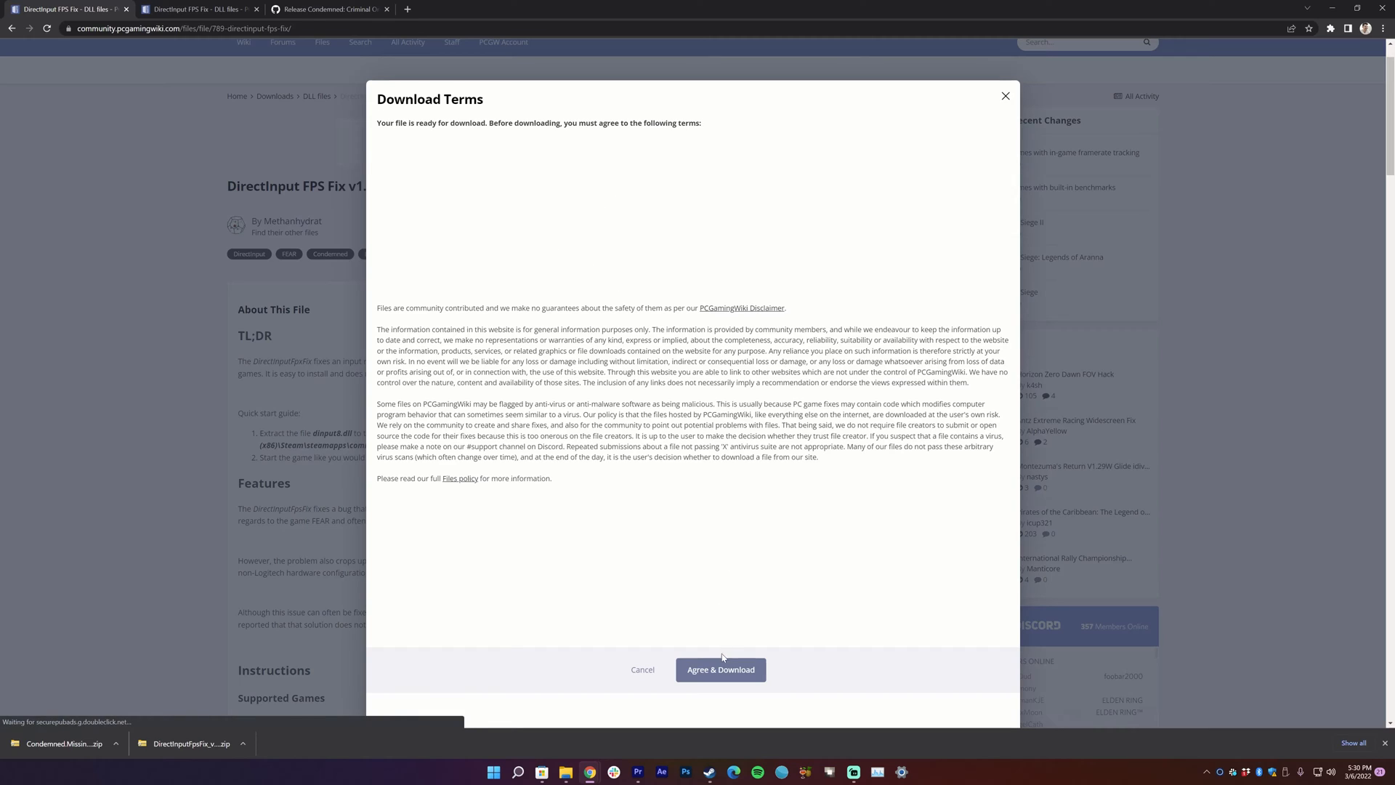
pyautogui.click(721, 668)
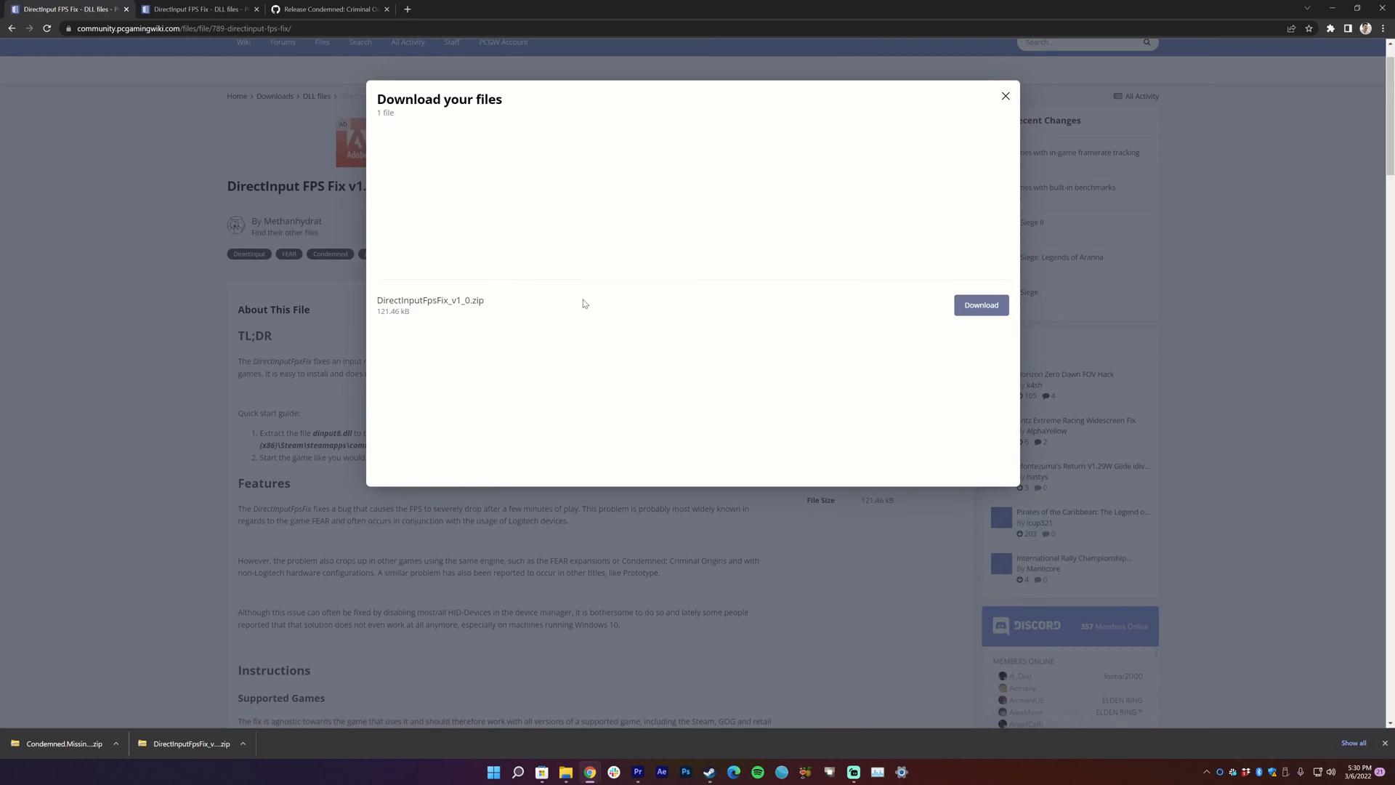
pyautogui.click(982, 303)
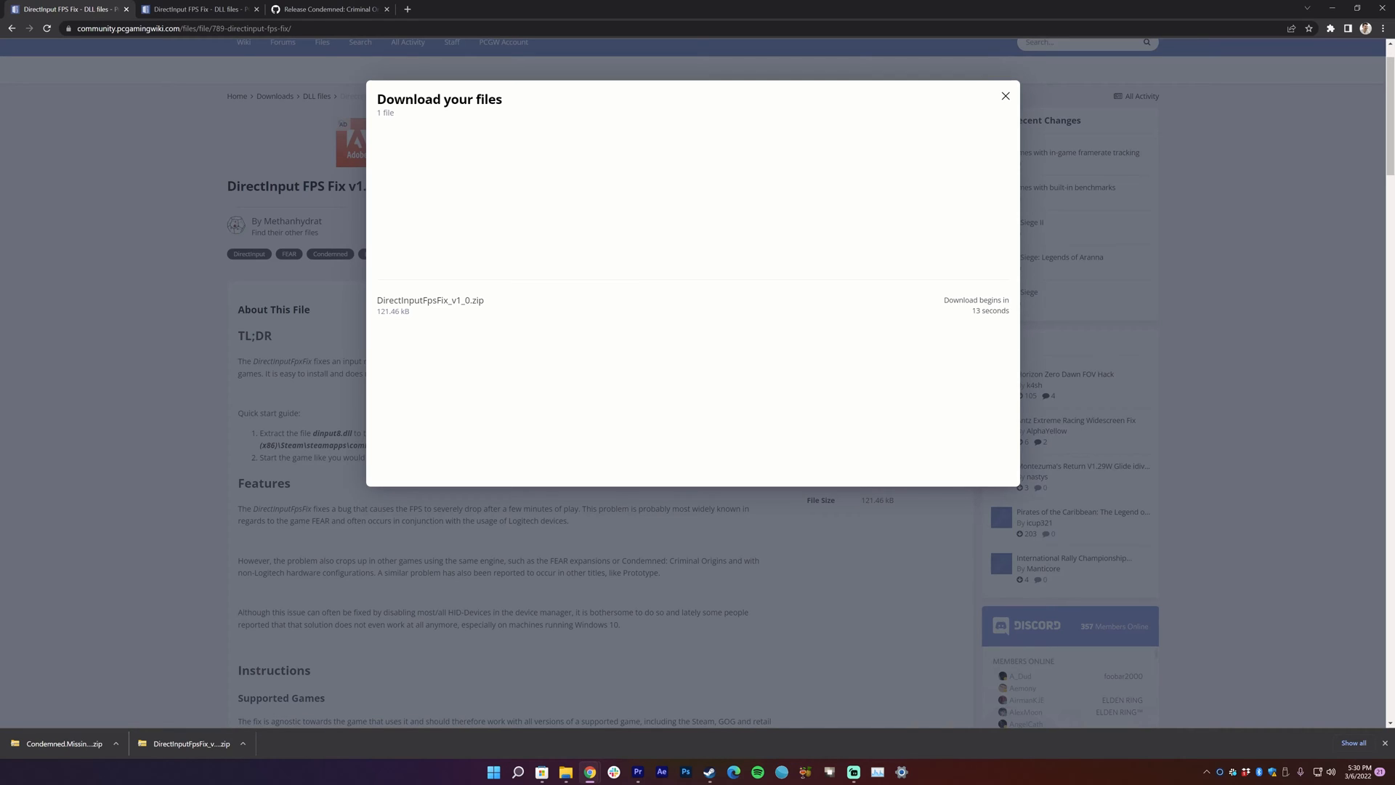
pyautogui.click(1006, 96)
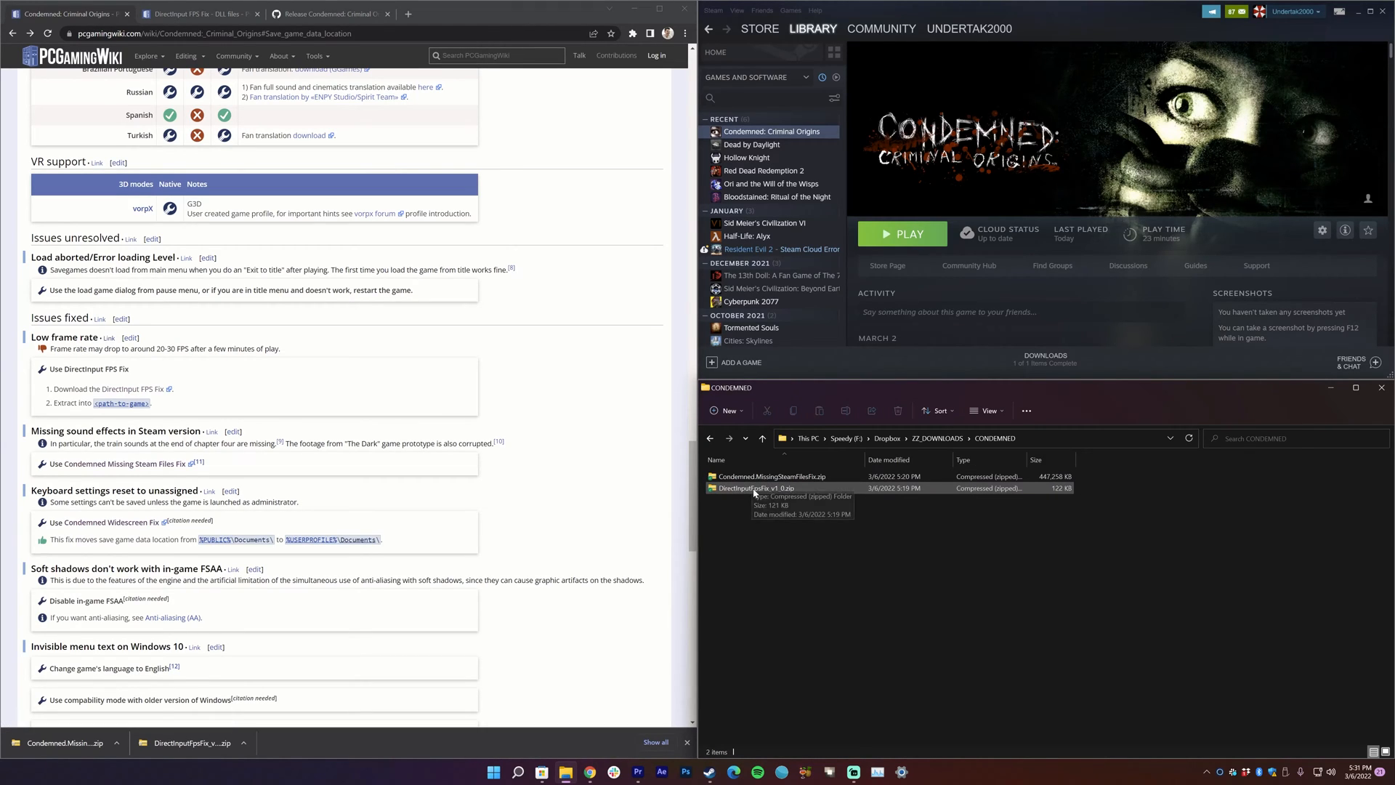
# Step: Extract dinput8.dll and the readmes from the FPS Fix zip into the CONDEMNED folder
pyautogui.doubleClick(758, 487)
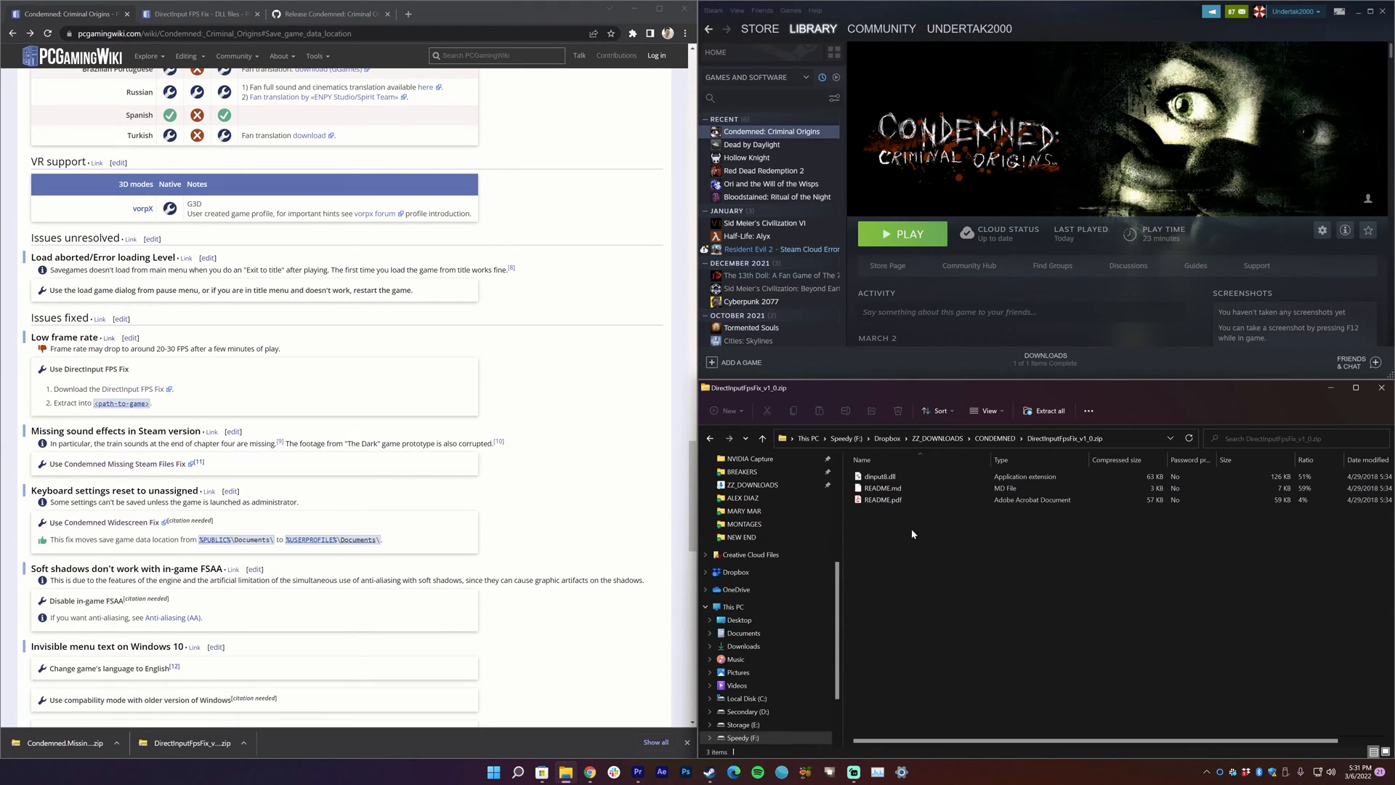
pyautogui.click(878, 477)
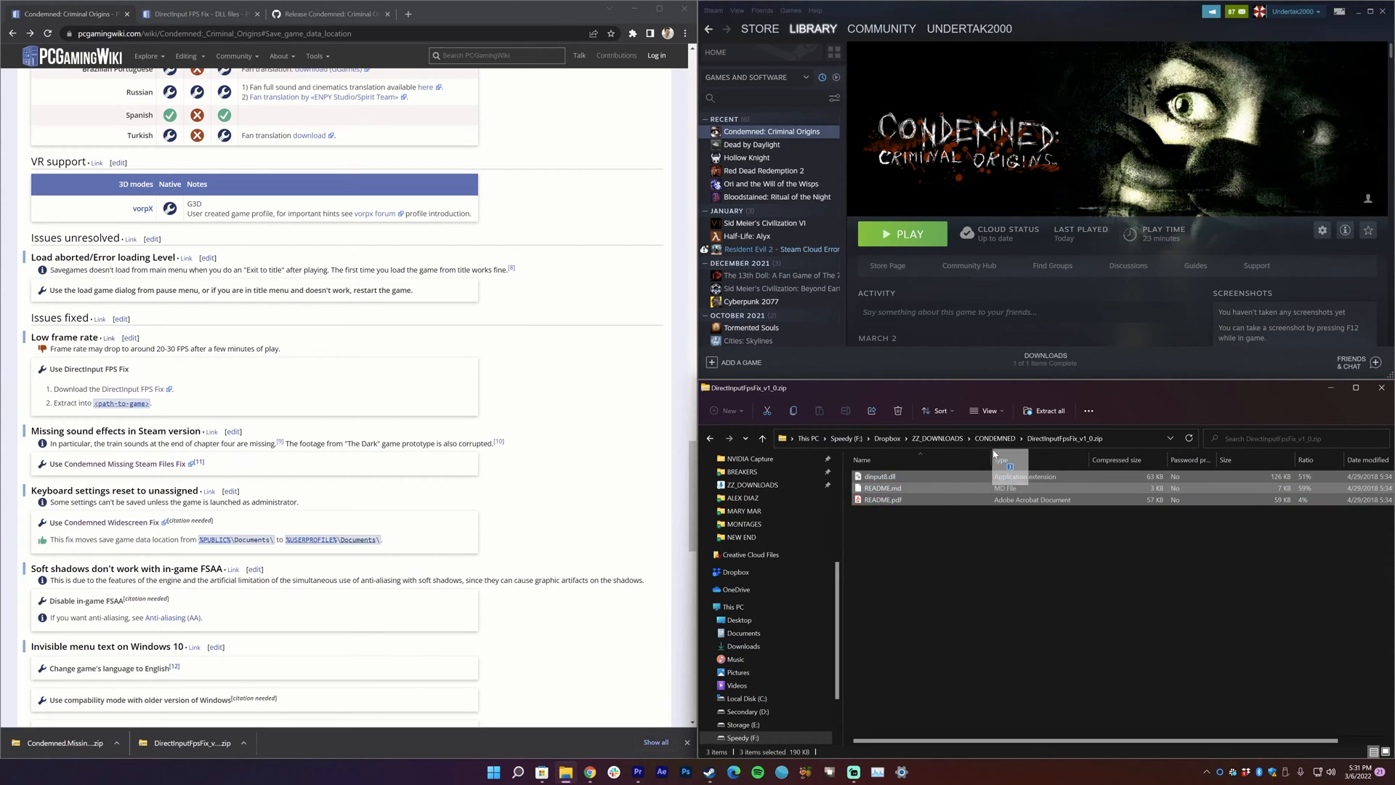
pyautogui.moveTo(996, 438)
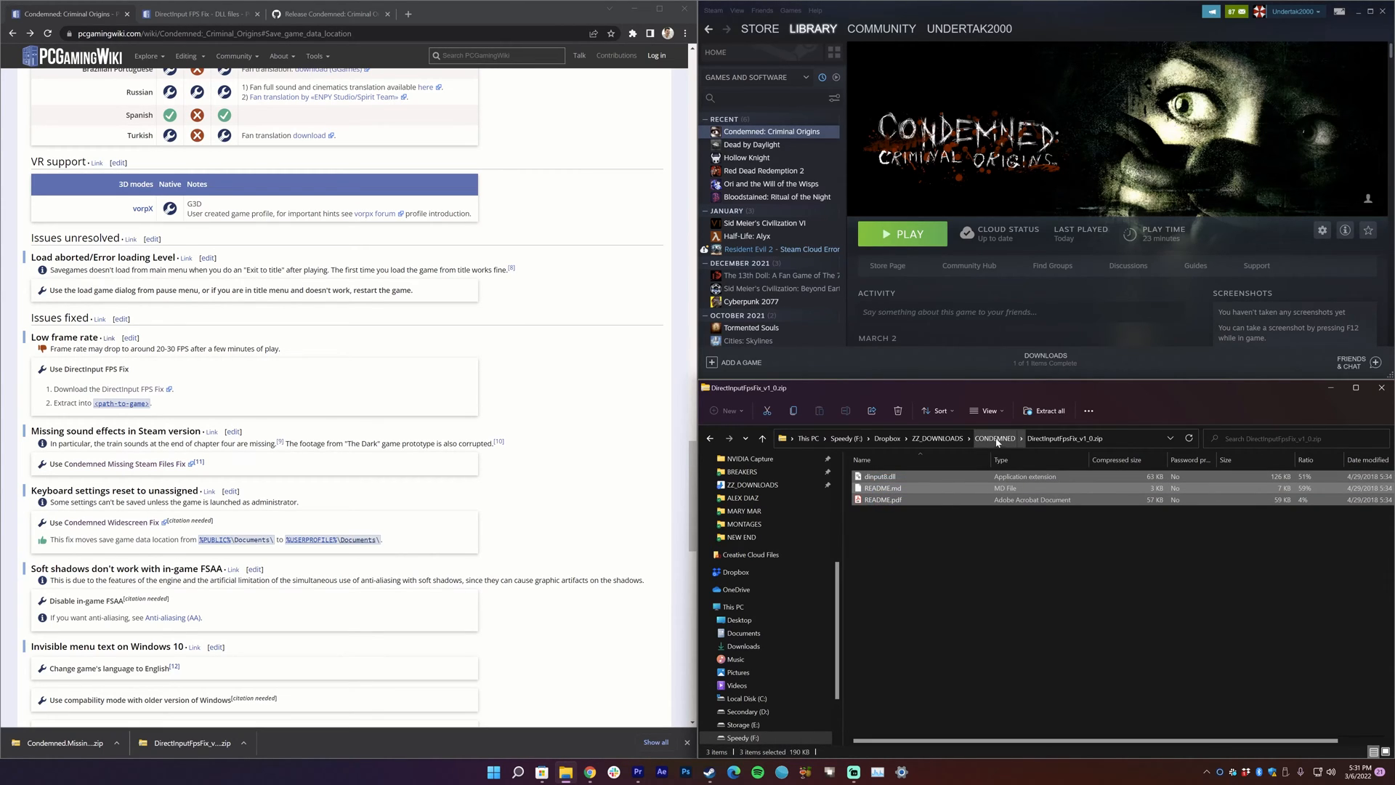
pyautogui.click(995, 437)
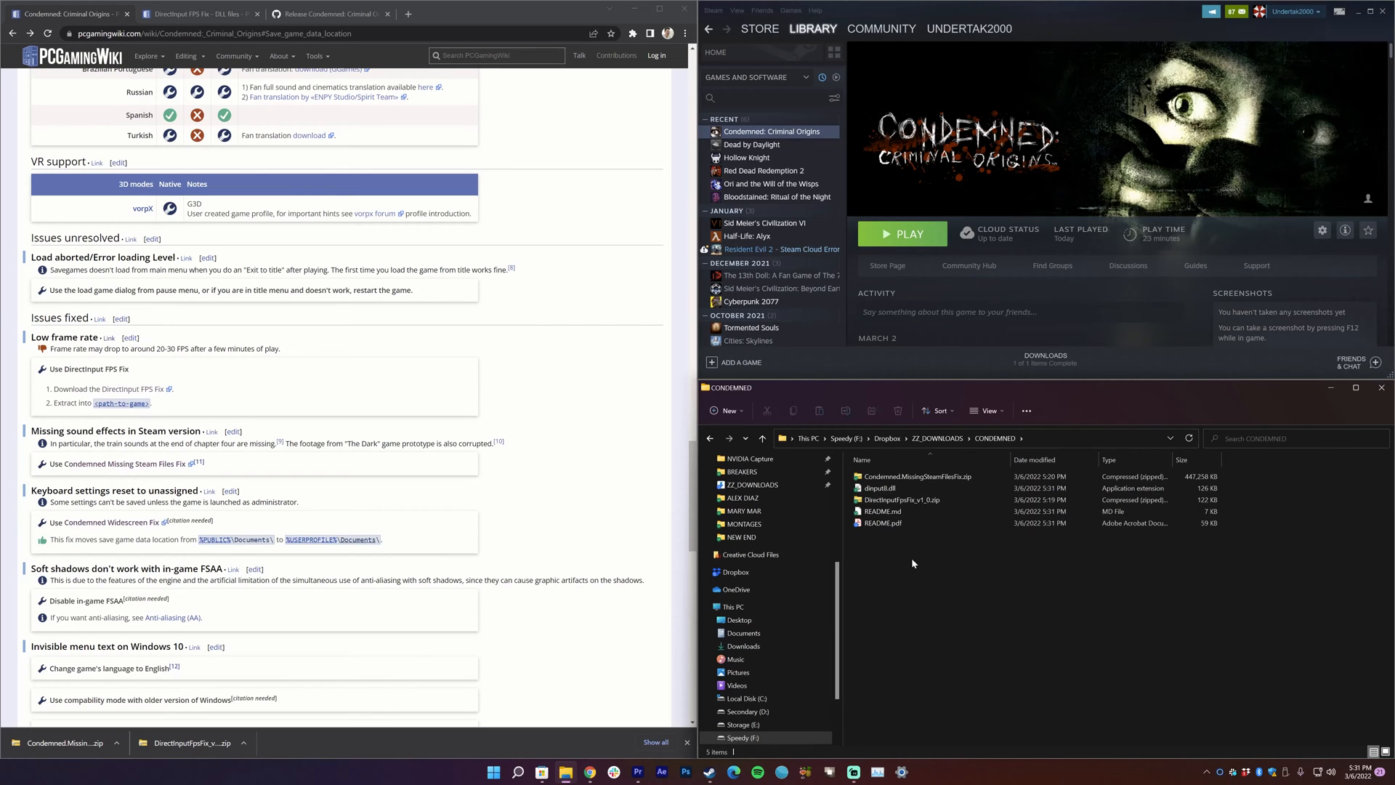
pyautogui.click(901, 498)
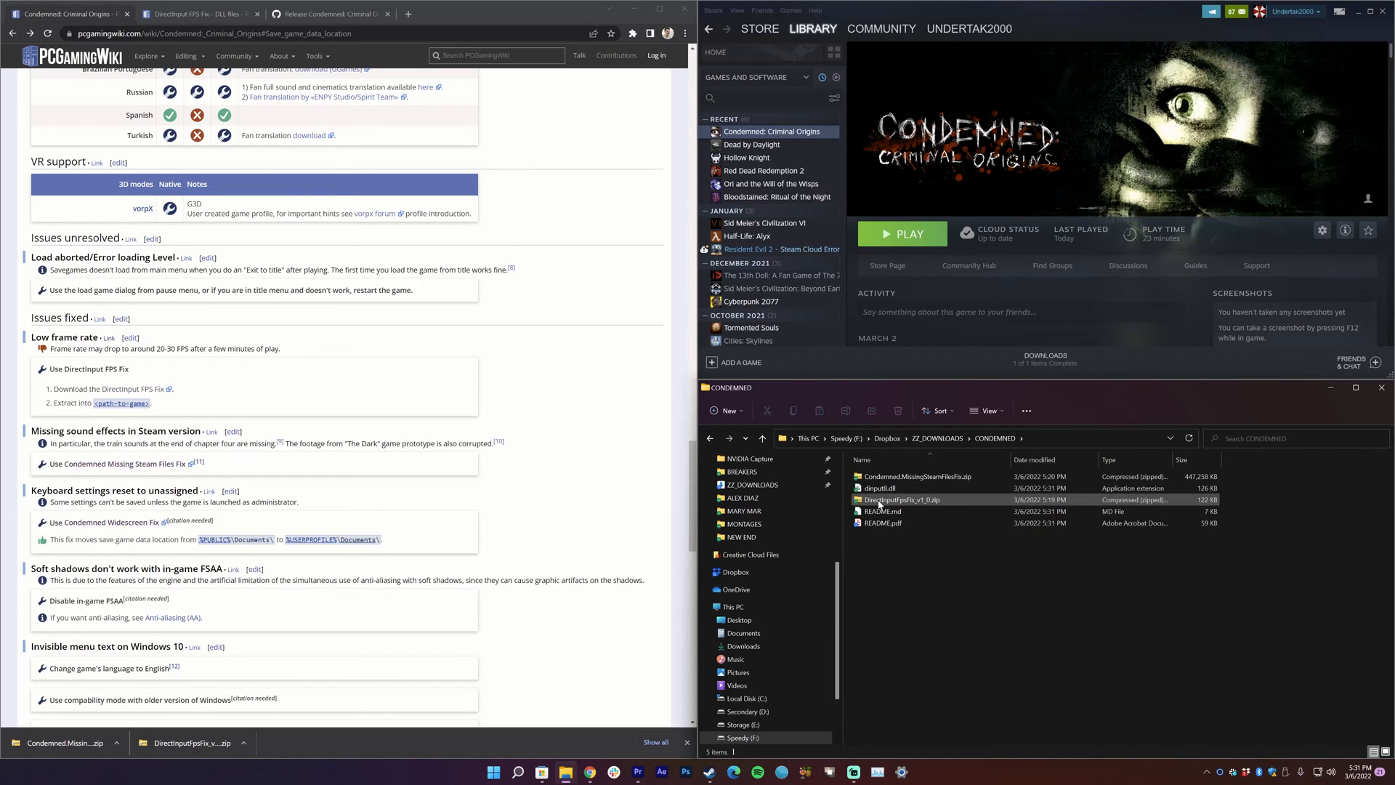
# Step: Delete the DirectInputFpsFix_v1_0.zip archive from the CONDEMNED folder
pyautogui.click(902, 498)
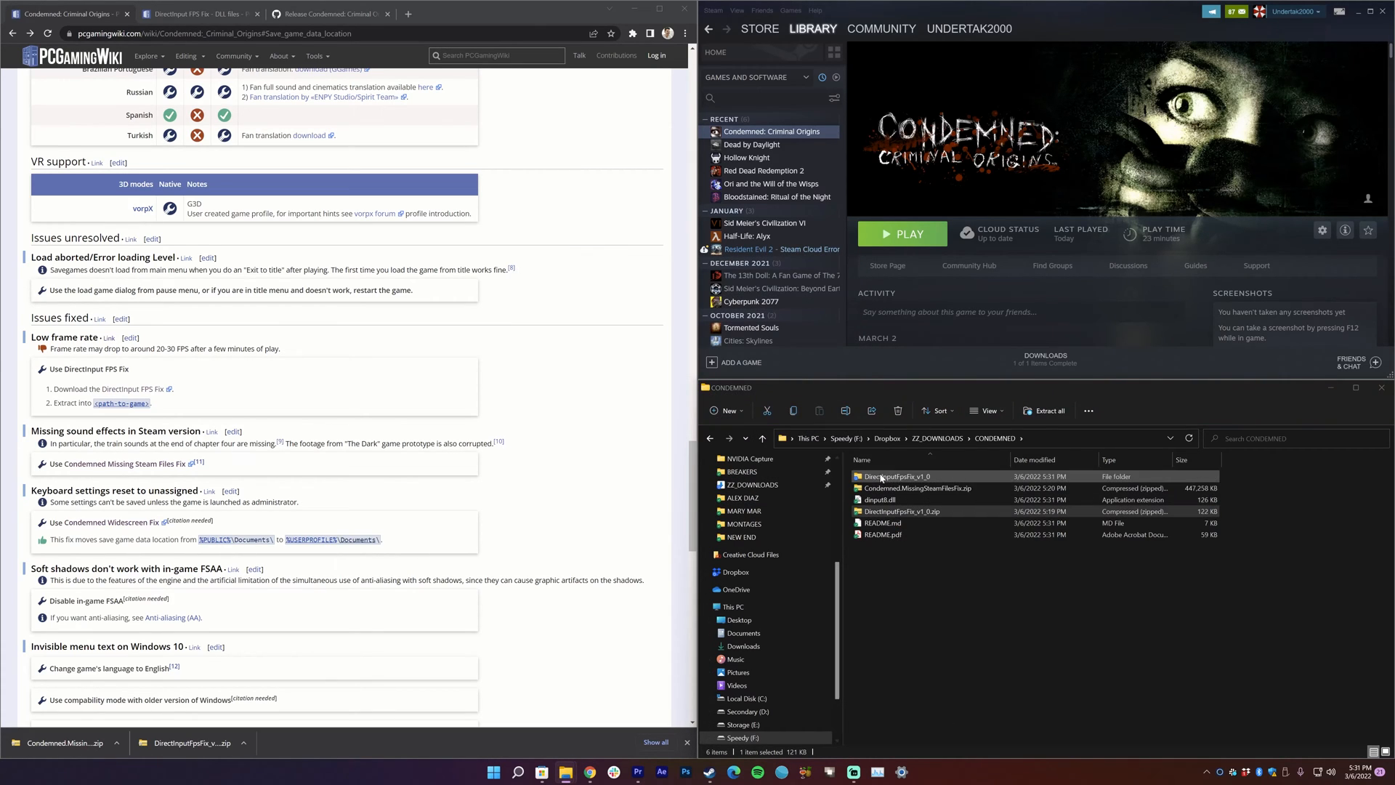
pyautogui.click(881, 523)
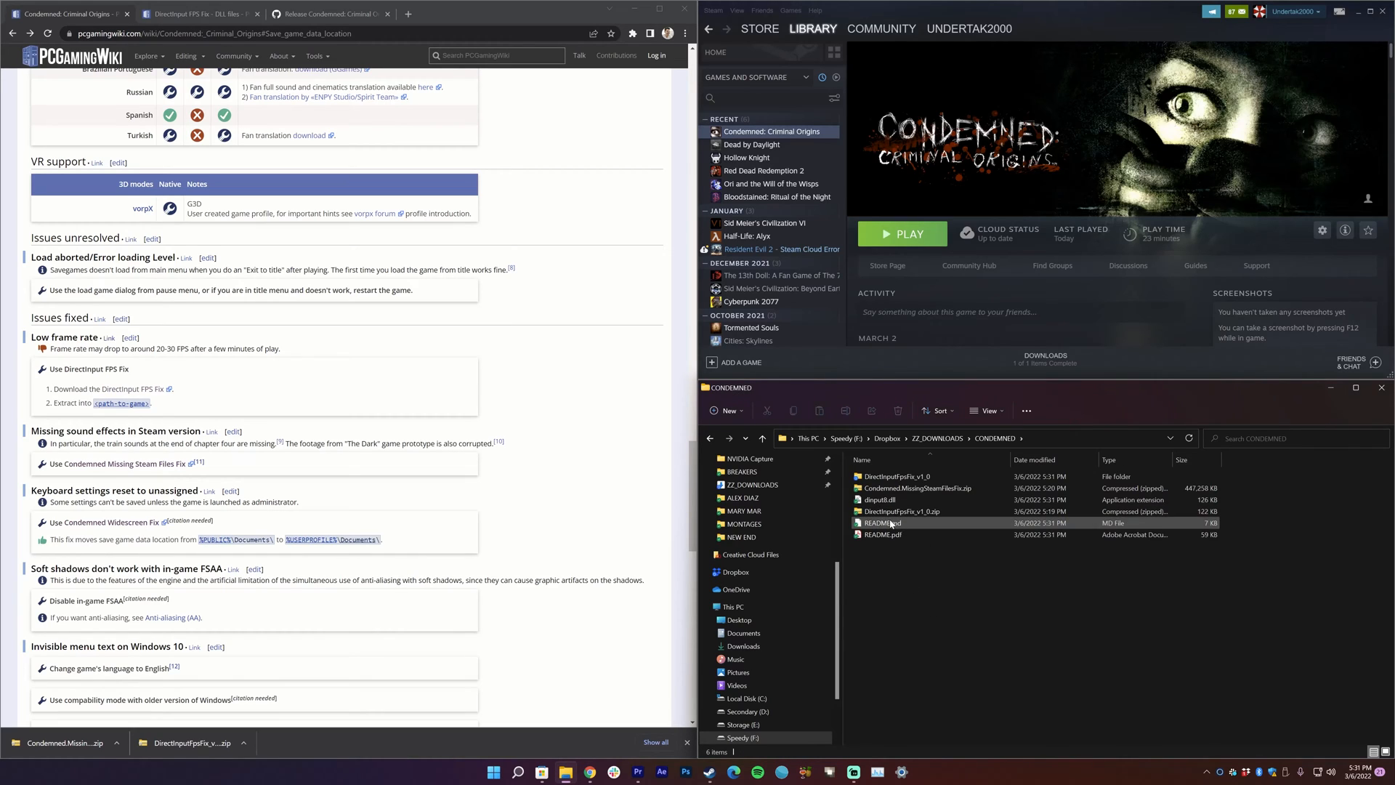
pyautogui.click(905, 510)
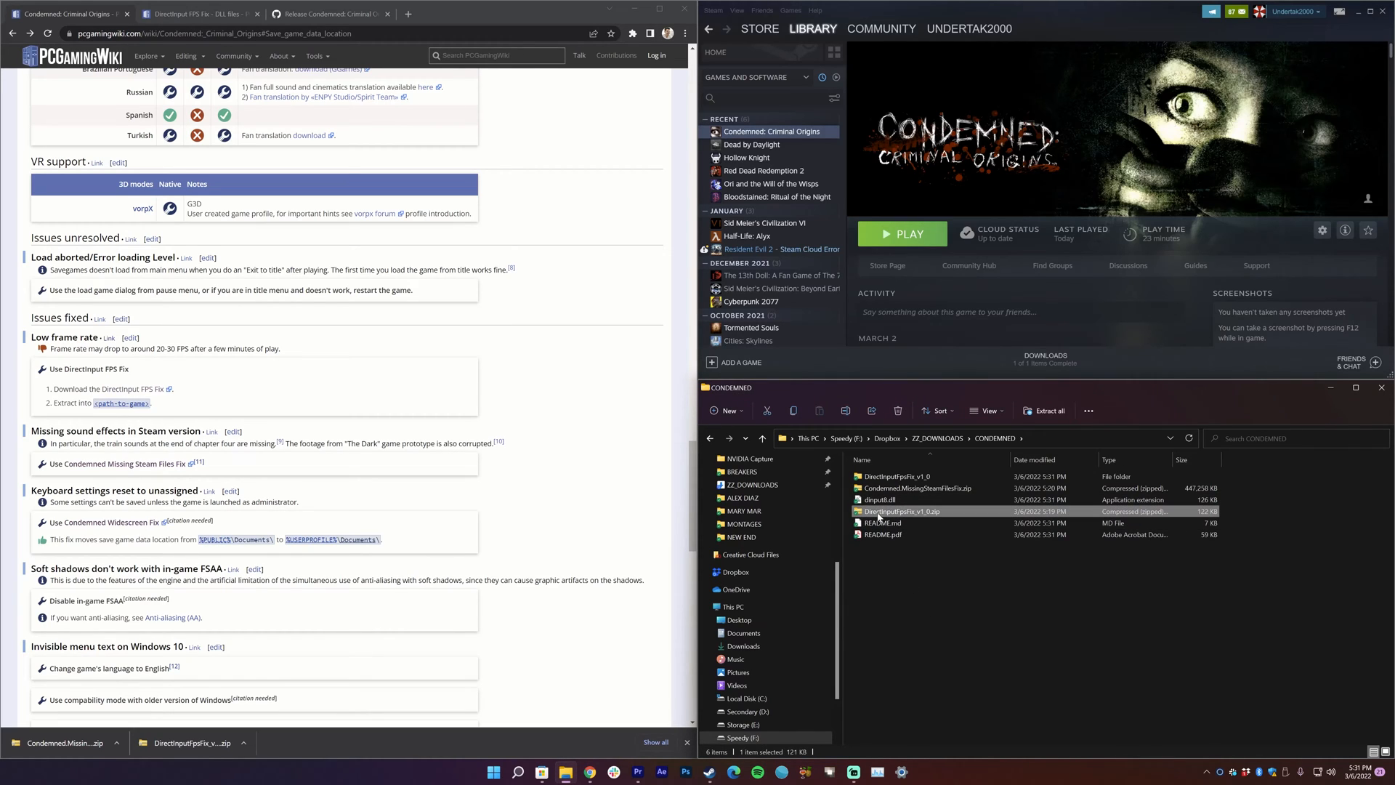
pyautogui.click(897, 410)
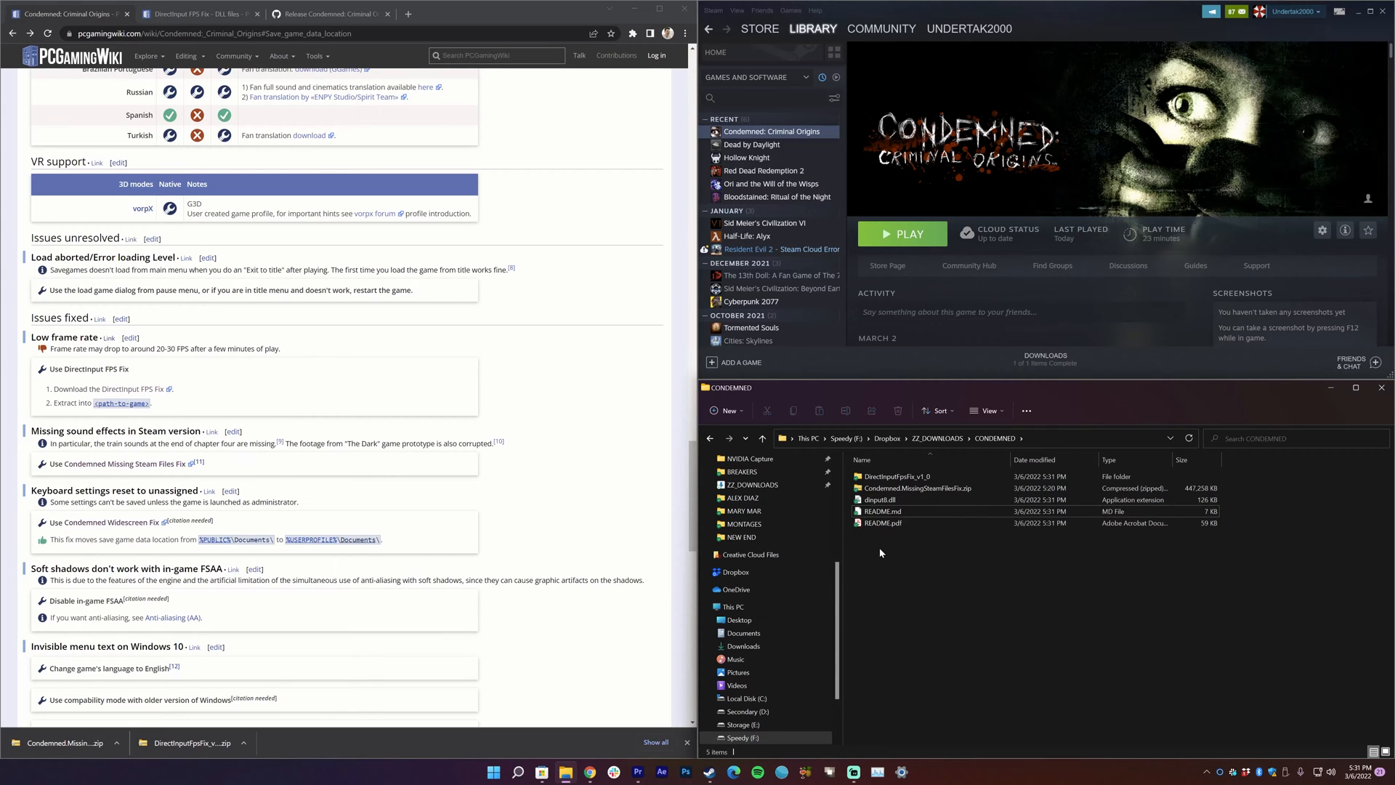
pyautogui.doubleClick(883, 522)
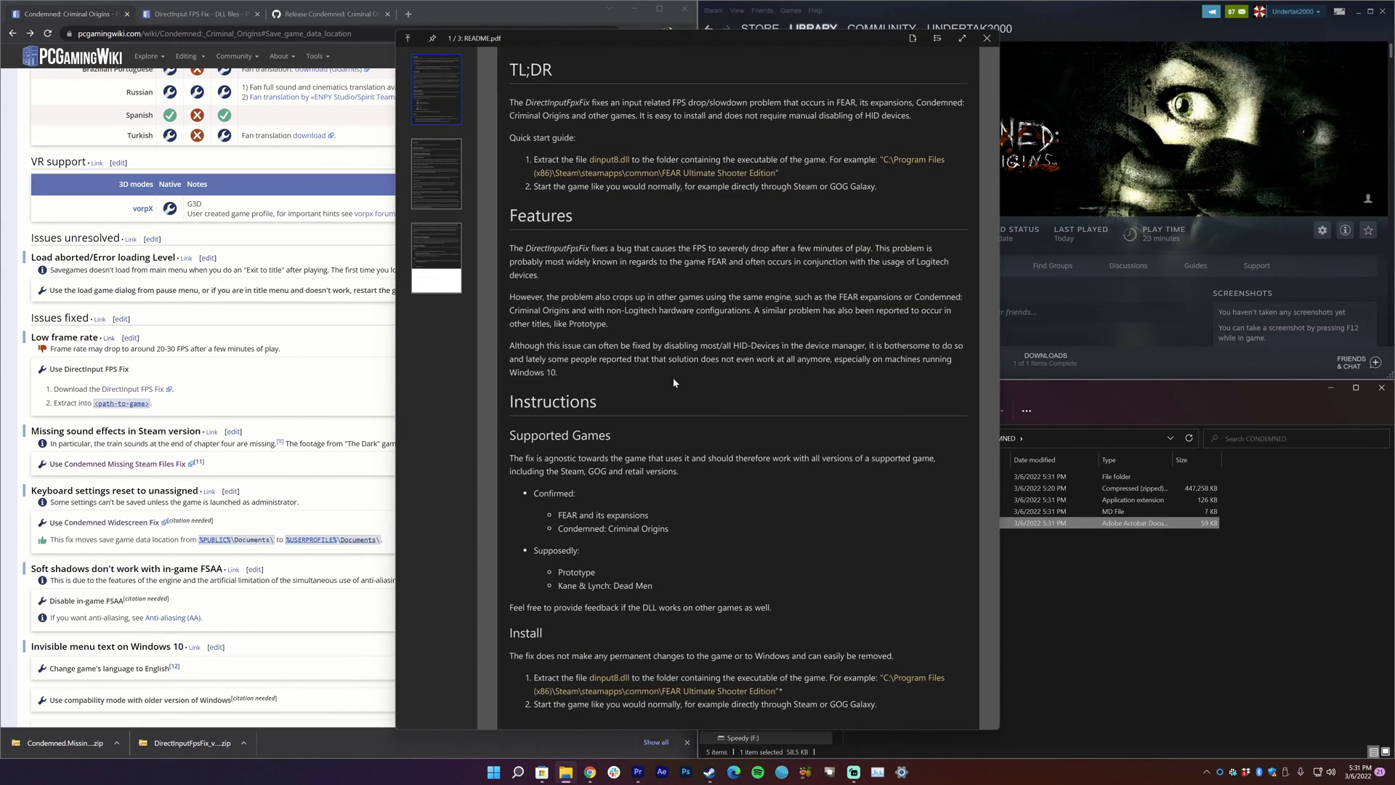
pyautogui.scroll(-3)
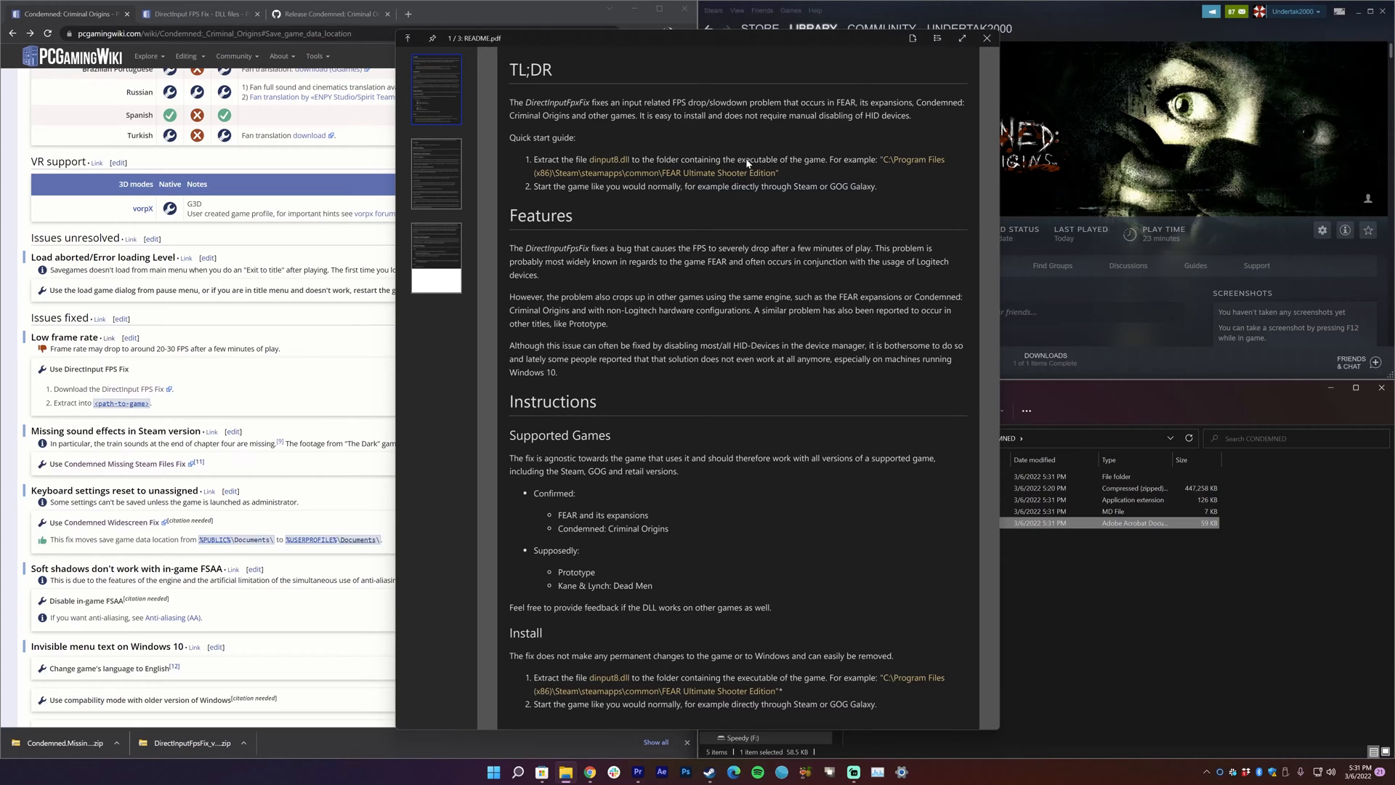
pyautogui.moveTo(625, 198)
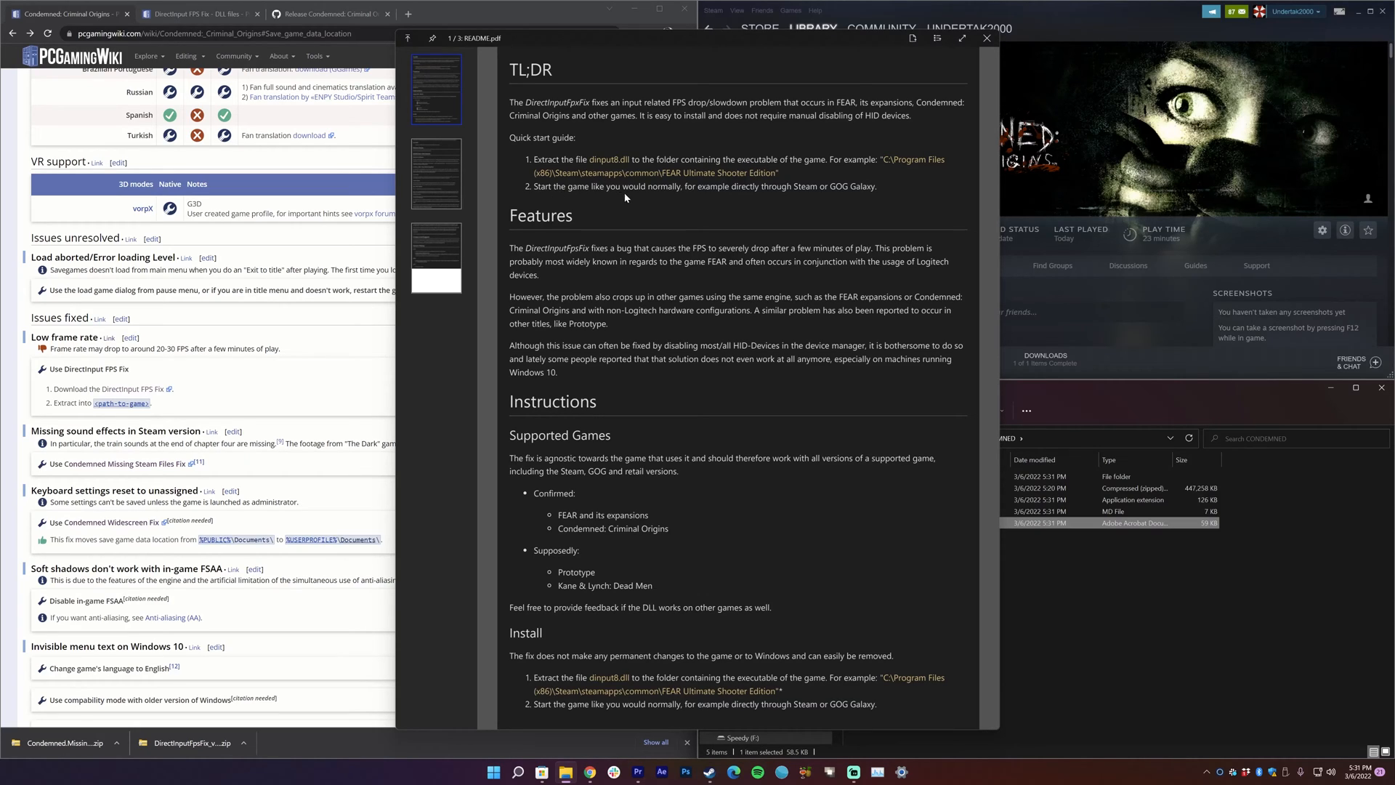
pyautogui.click(986, 38)
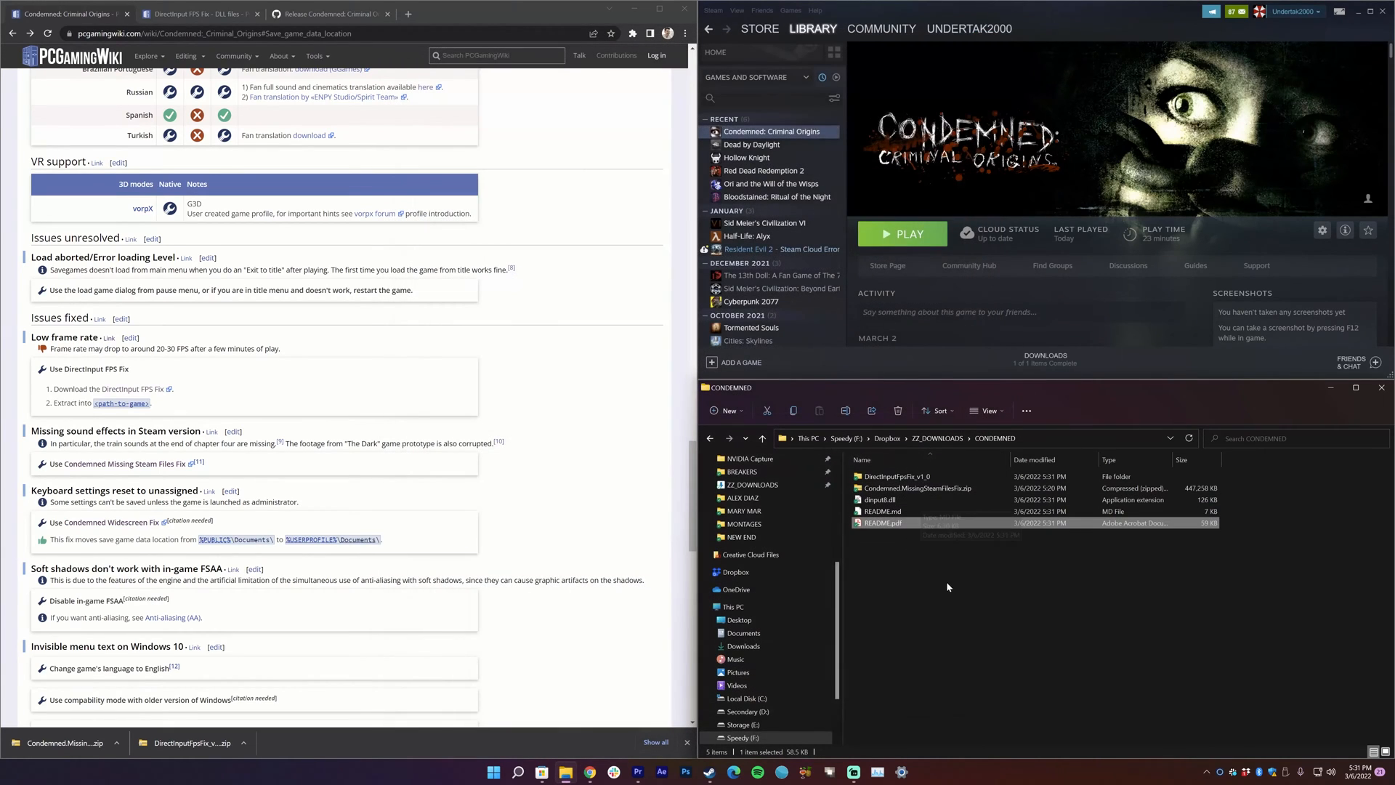
# Step: Browse the local files of Condemned: Criminal Origins from its Steam Library entry
pyautogui.click(947, 592)
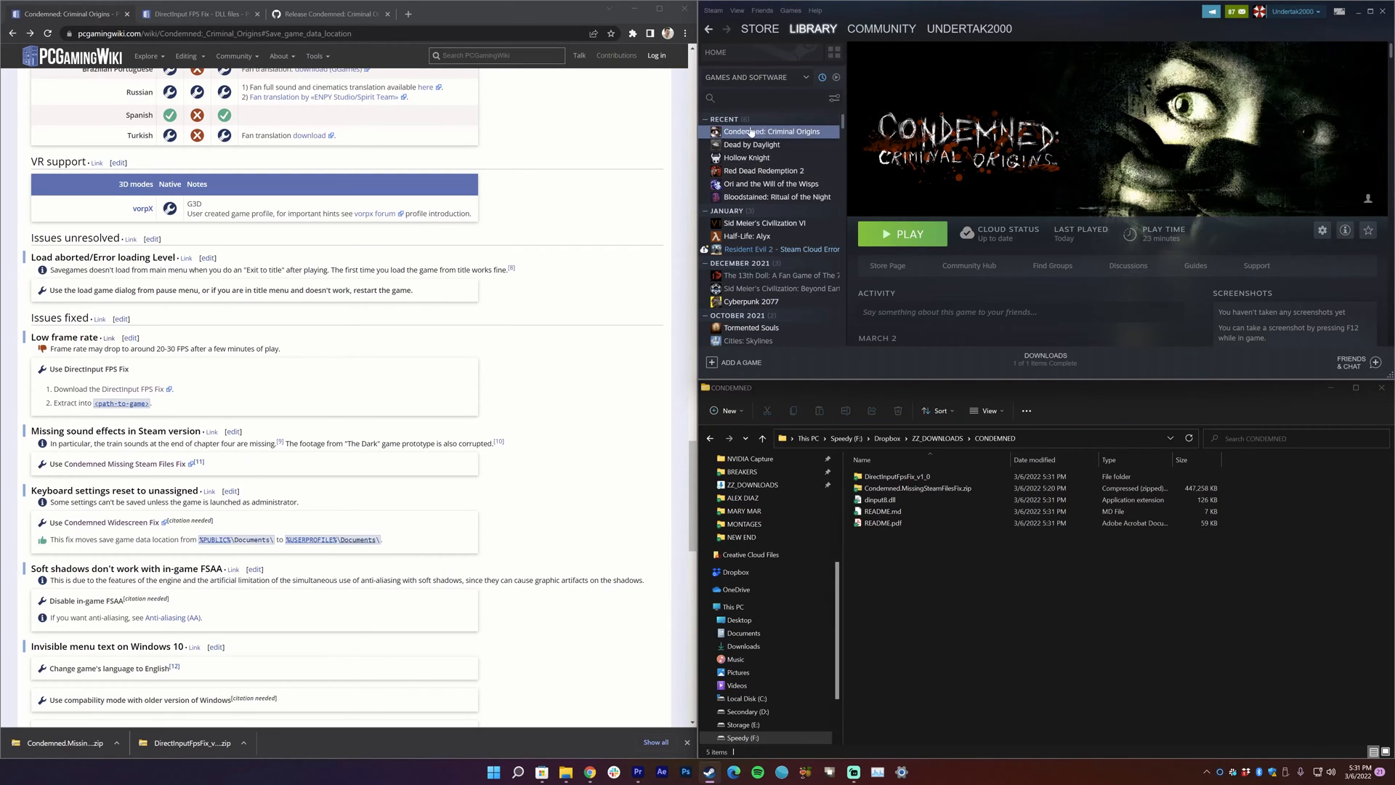
pyautogui.rightClick(772, 130)
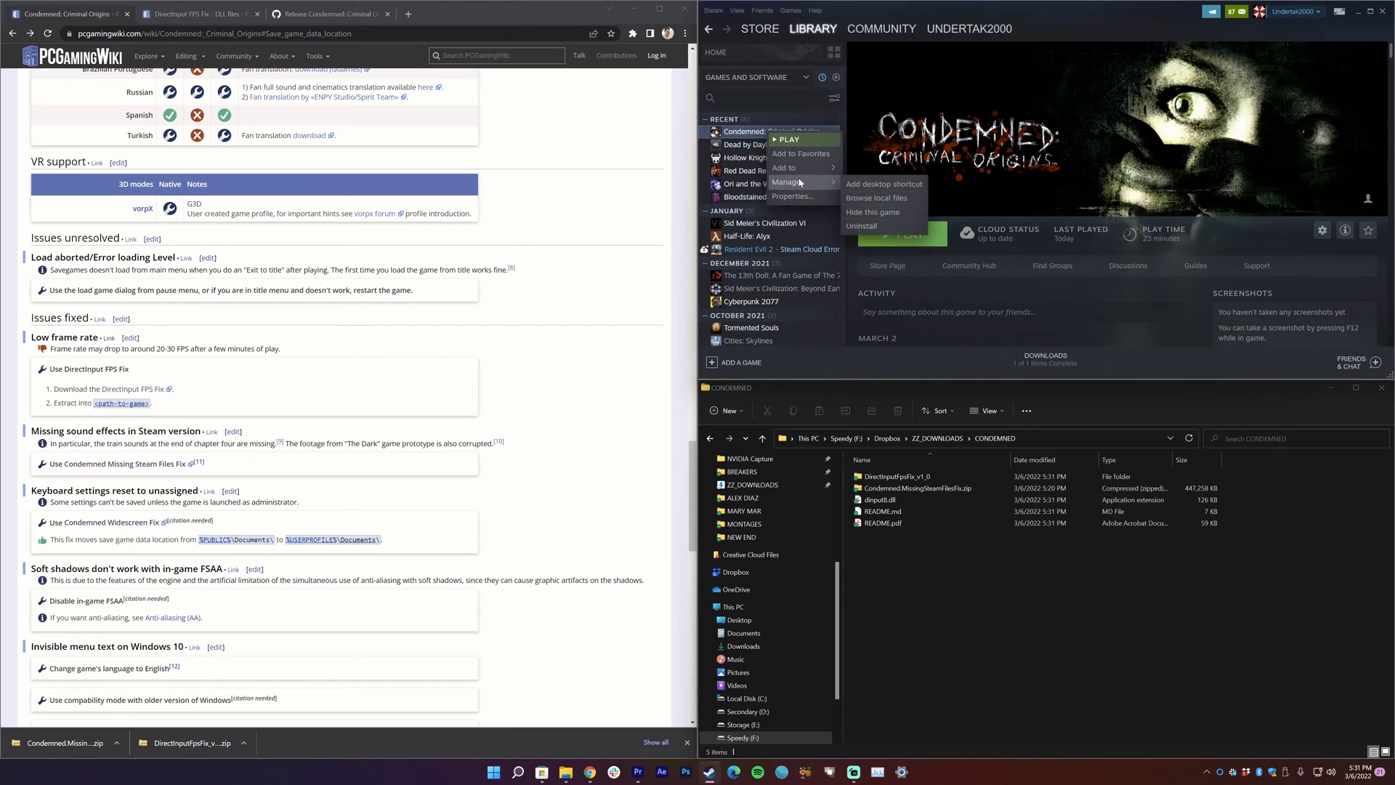
pyautogui.moveTo(863, 203)
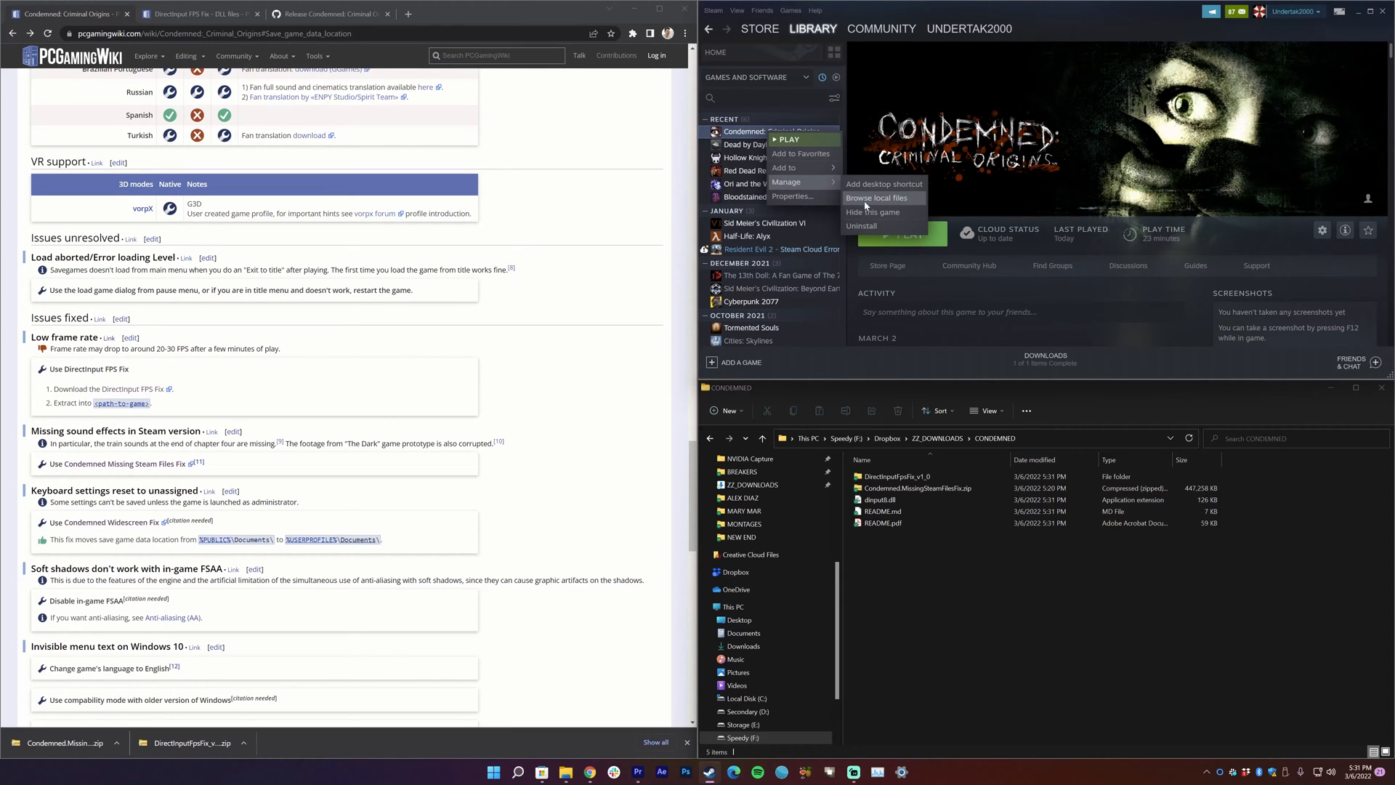
pyautogui.click(875, 198)
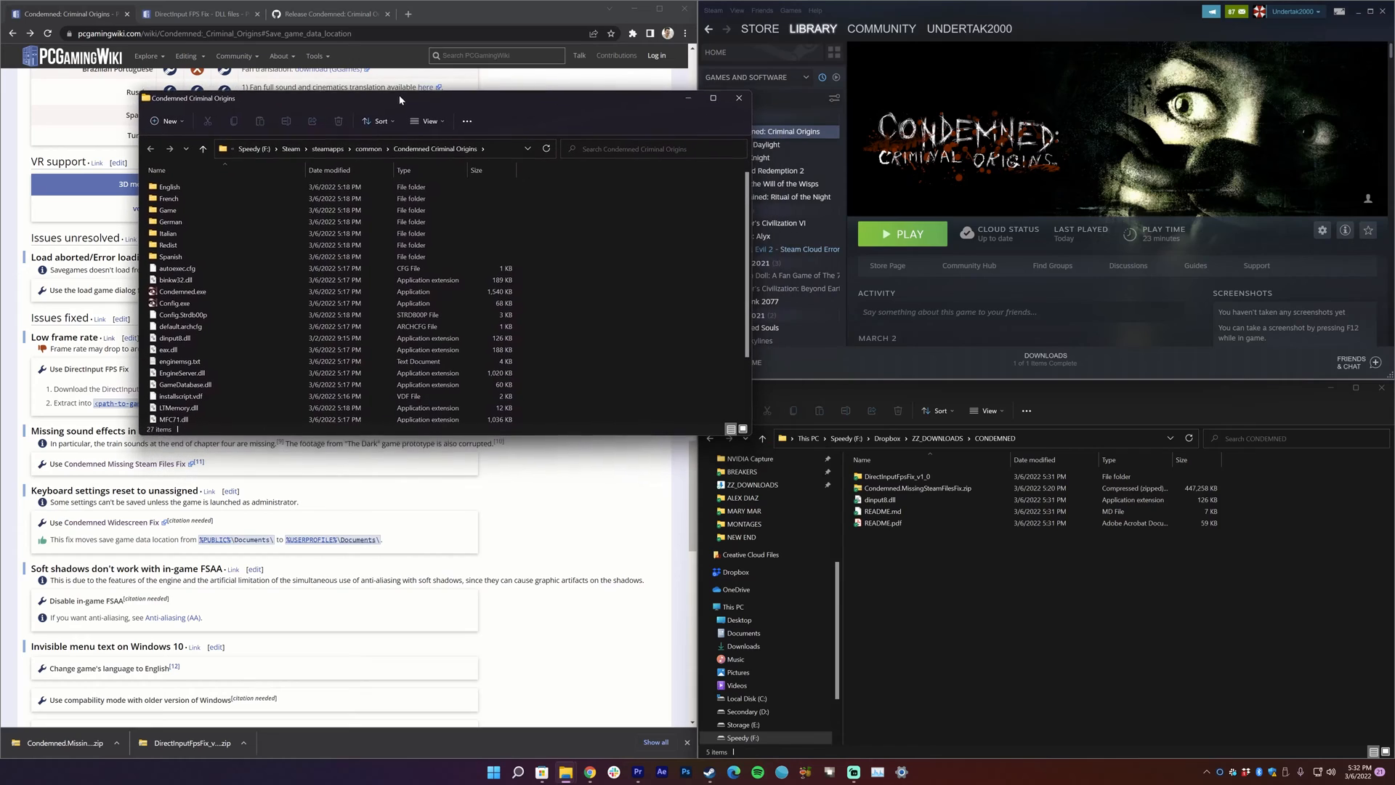
# Step: Move dinput8.dll from the downloads into the game install folder, replacing the existing file
pyautogui.click(178, 279)
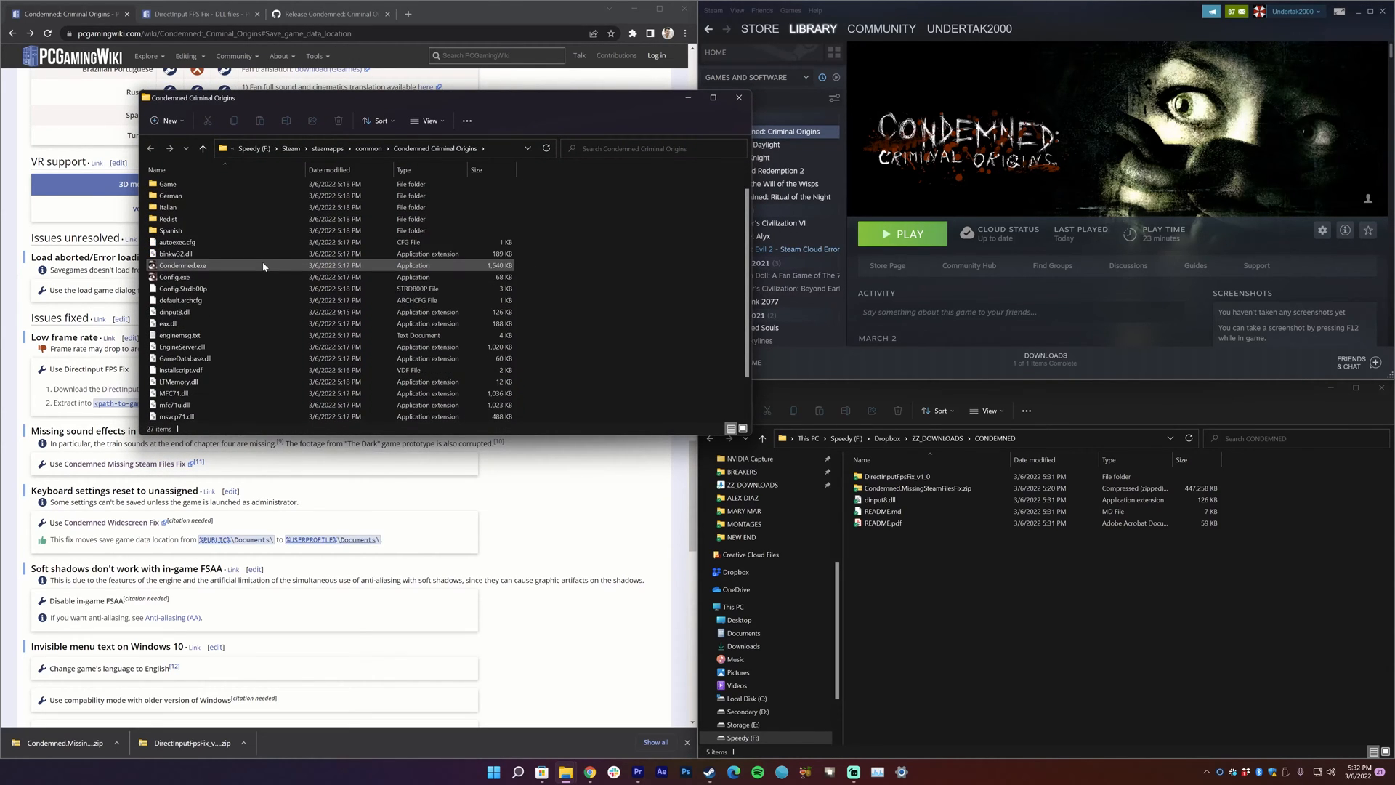
pyautogui.click(917, 489)
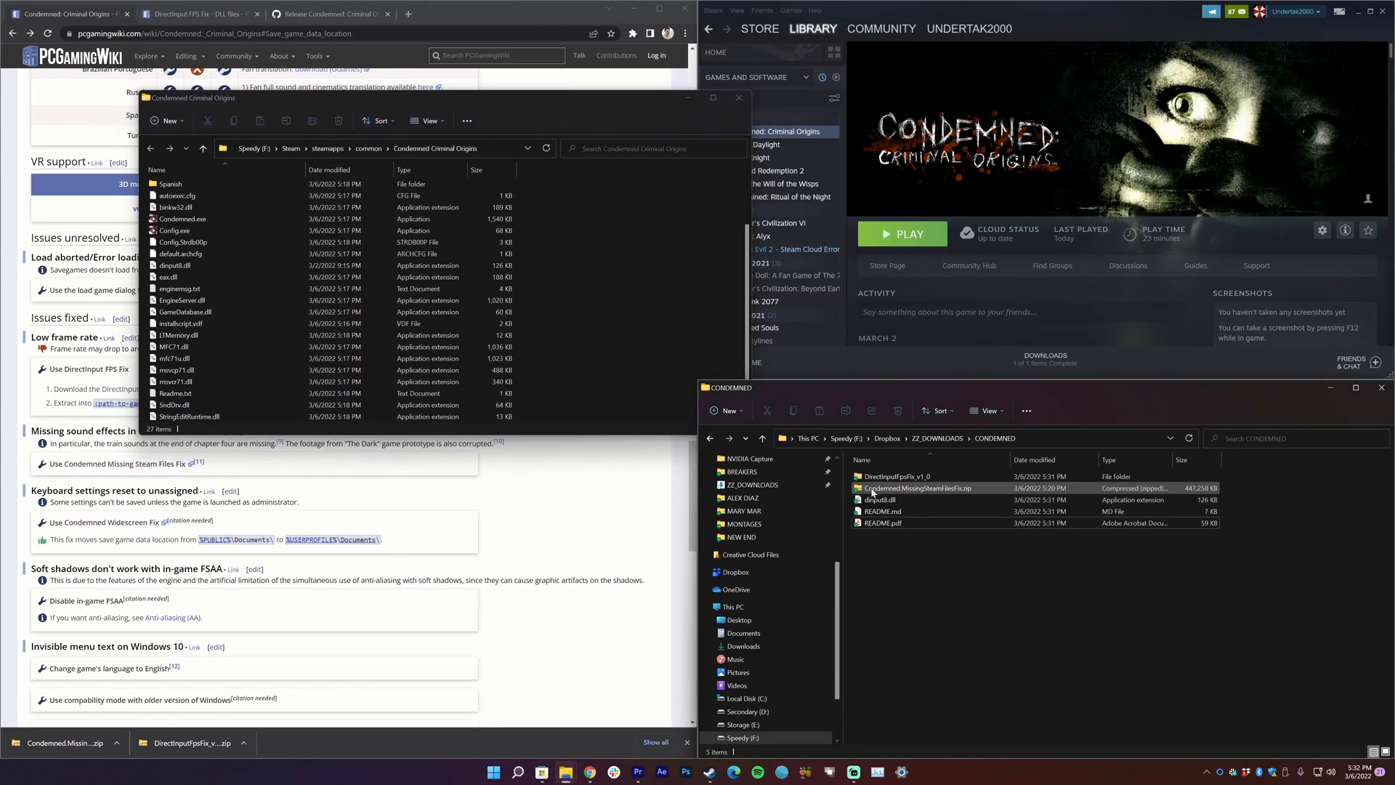
pyautogui.click(880, 499)
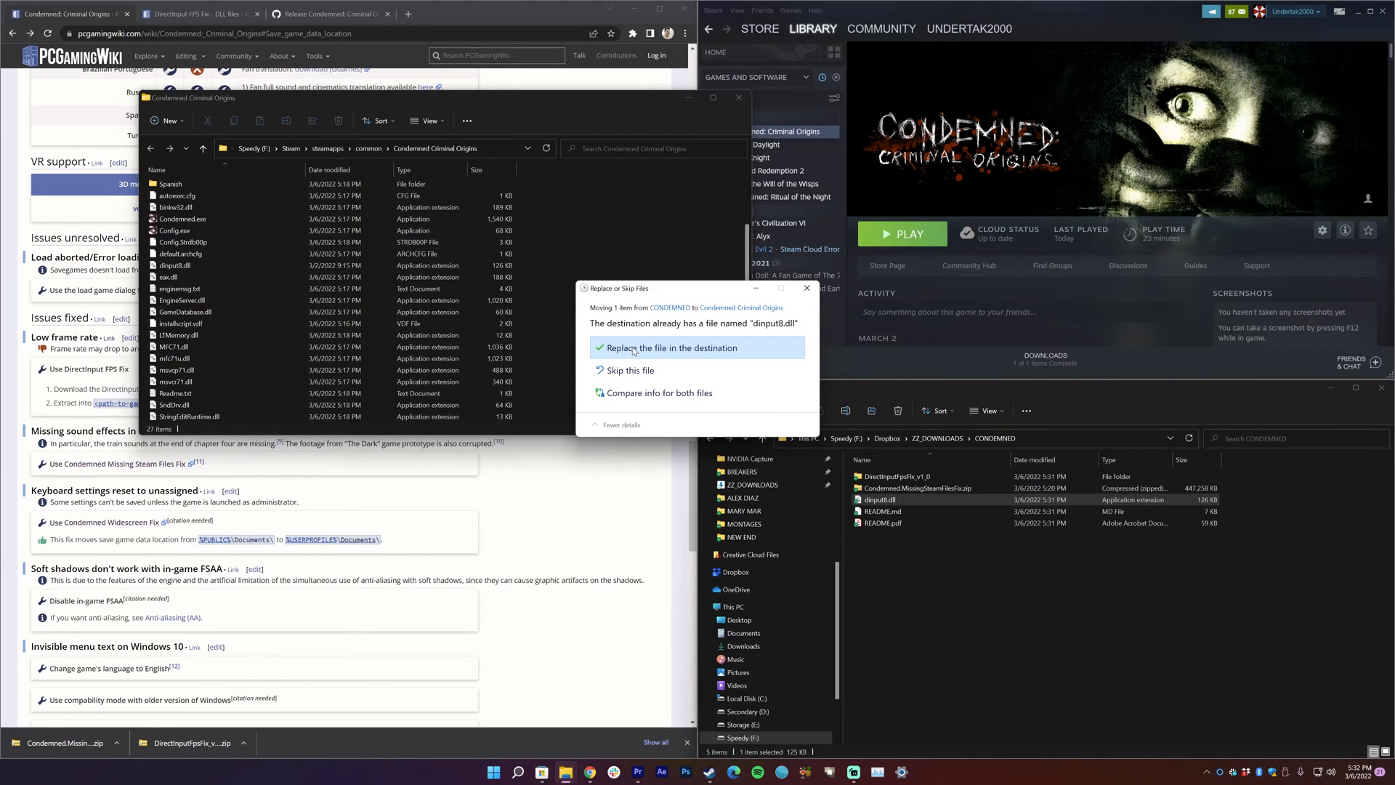
pyautogui.click(668, 347)
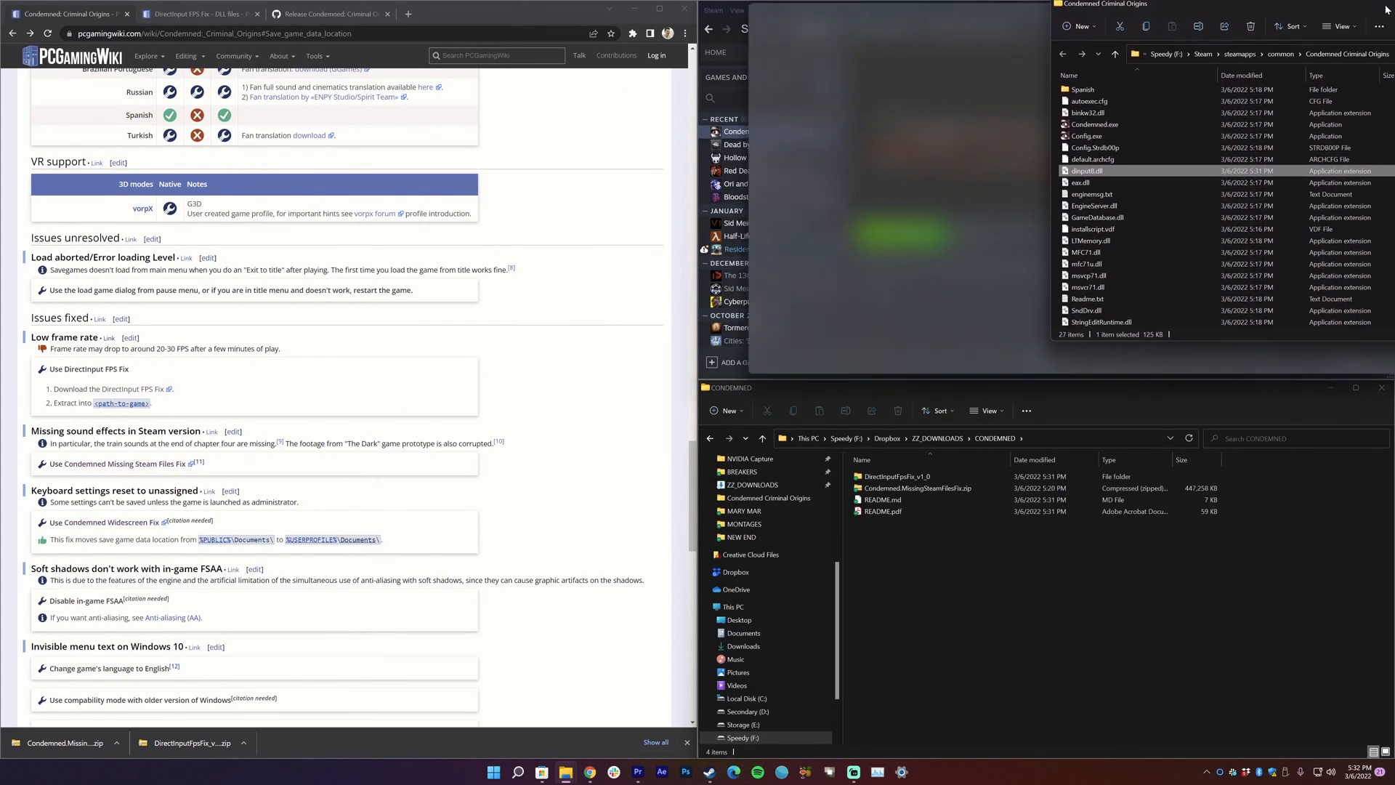
pyautogui.click(1355, 3)
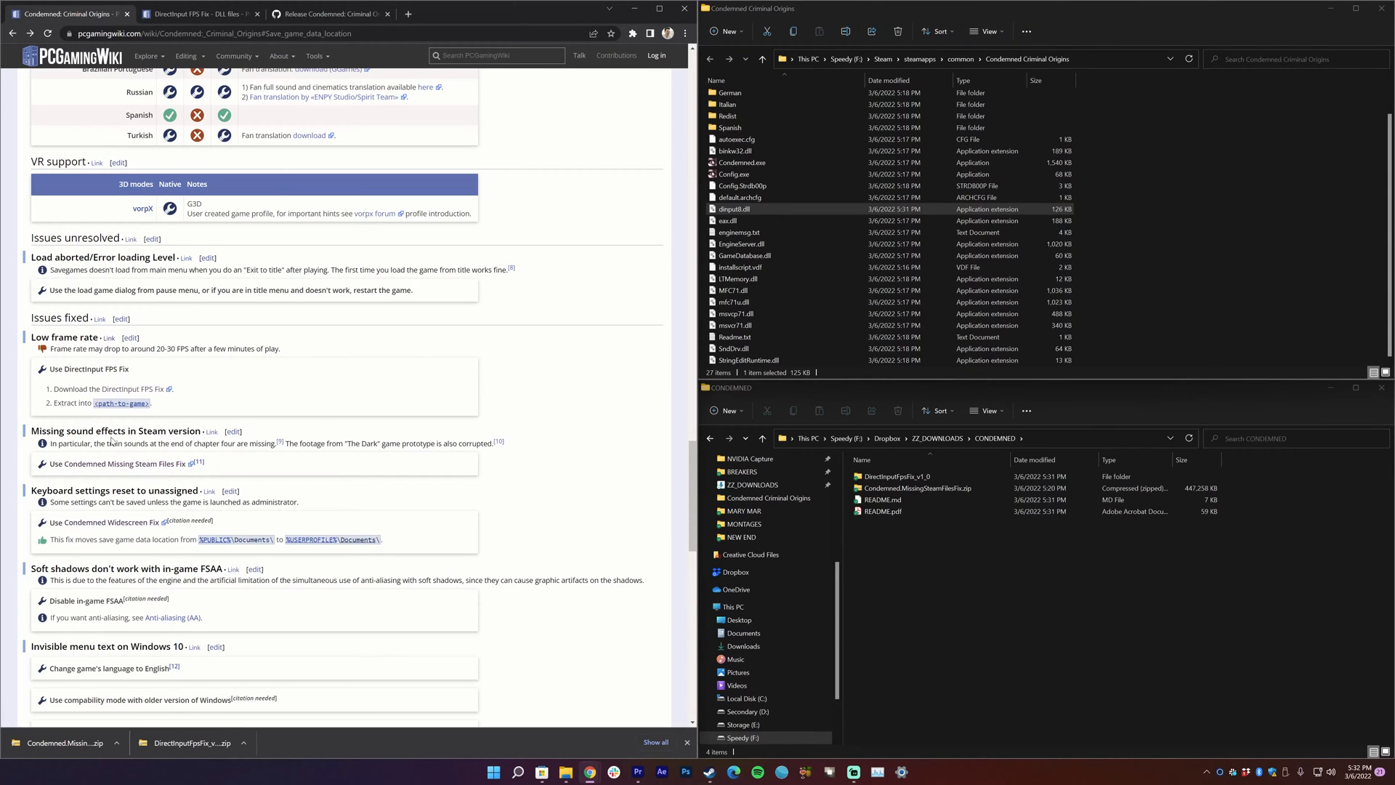
# Step: Scroll the Widescreen Fix release page to the About steam files notes and Assets list
pyautogui.scroll(-3)
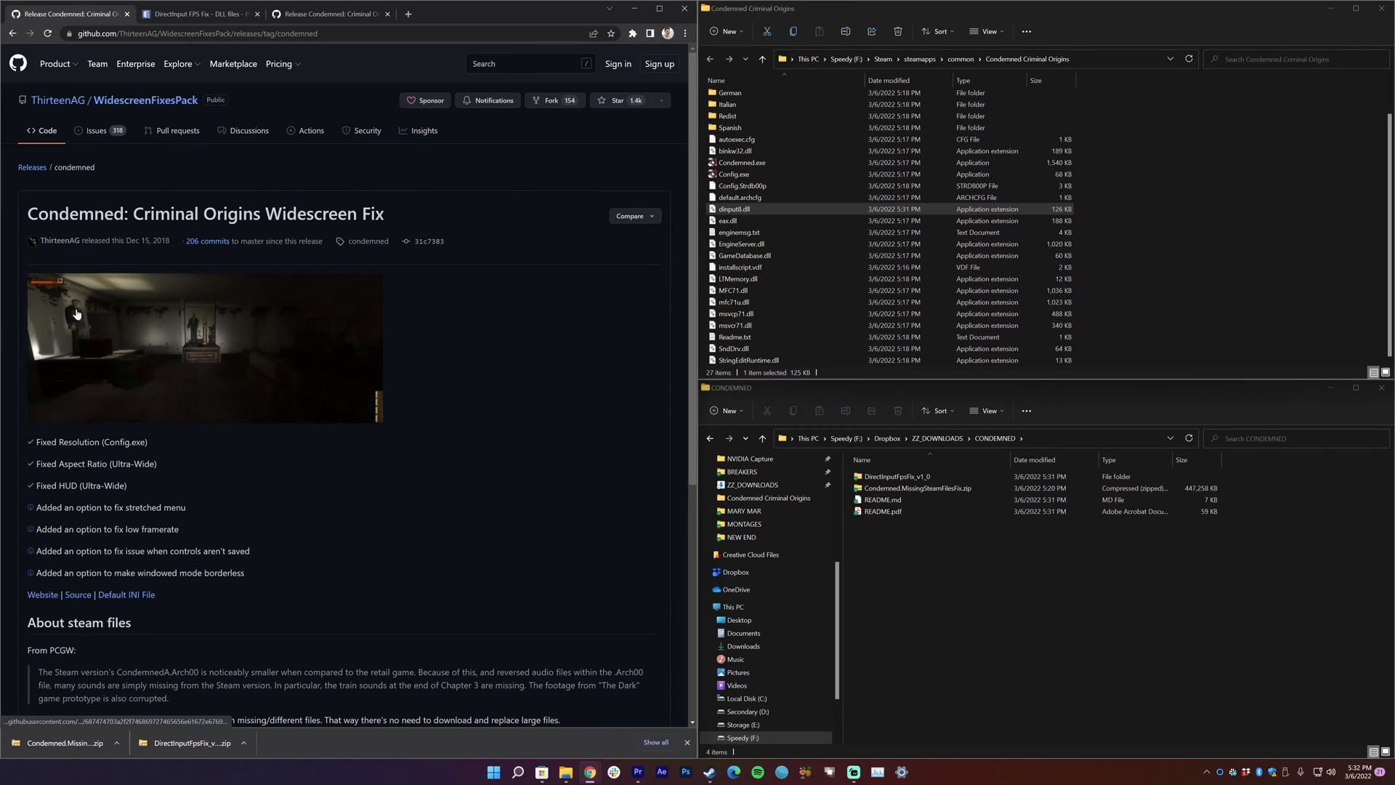
pyautogui.moveTo(178, 279)
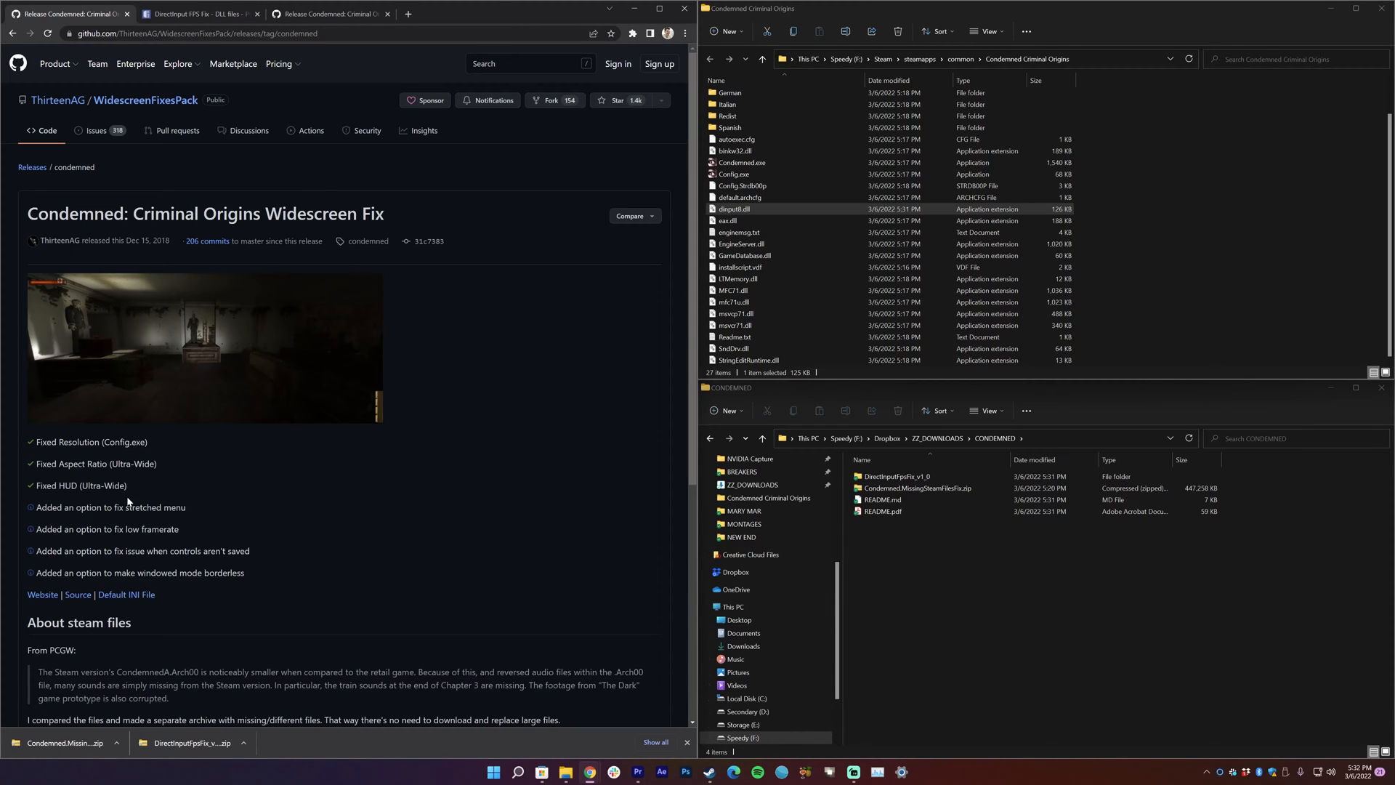
pyautogui.moveTo(430, 529)
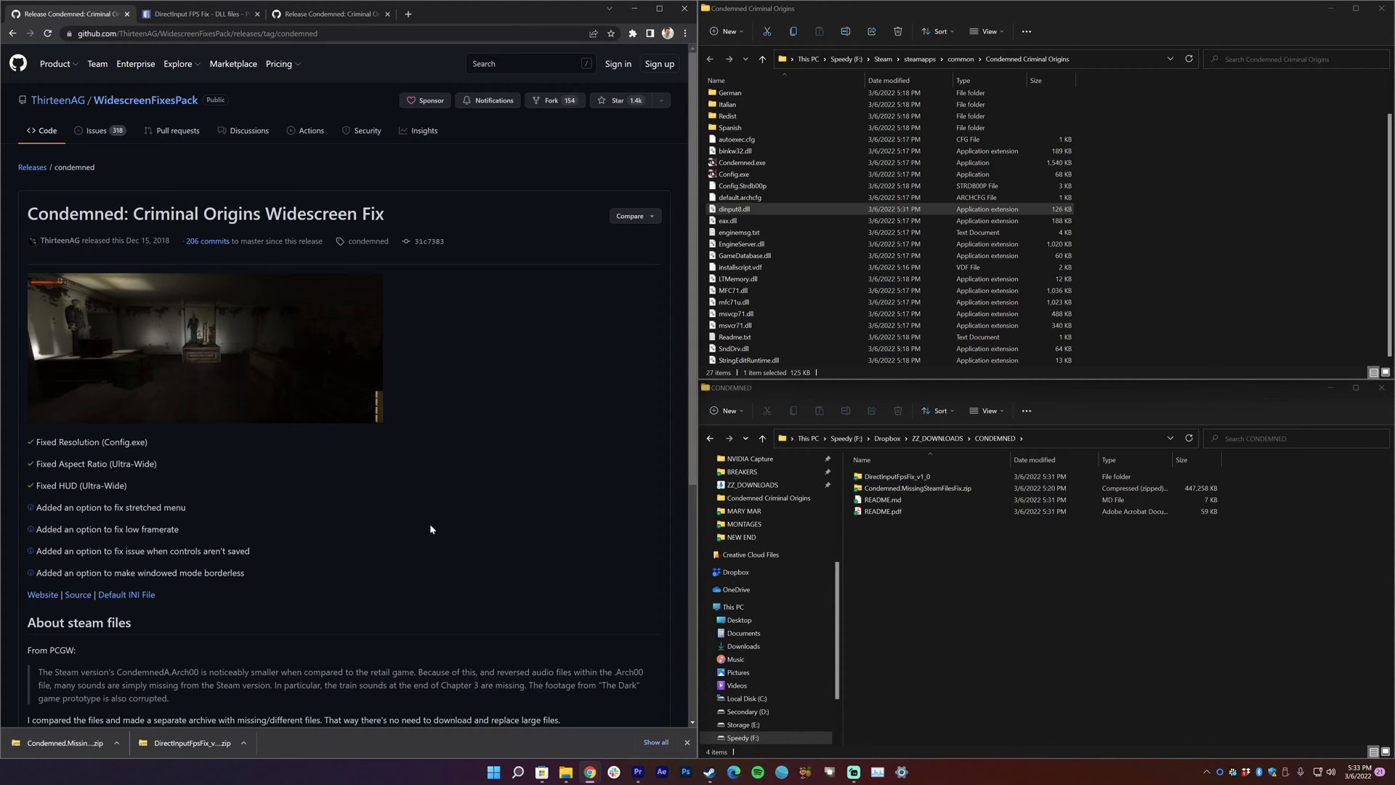
pyautogui.scroll(-3)
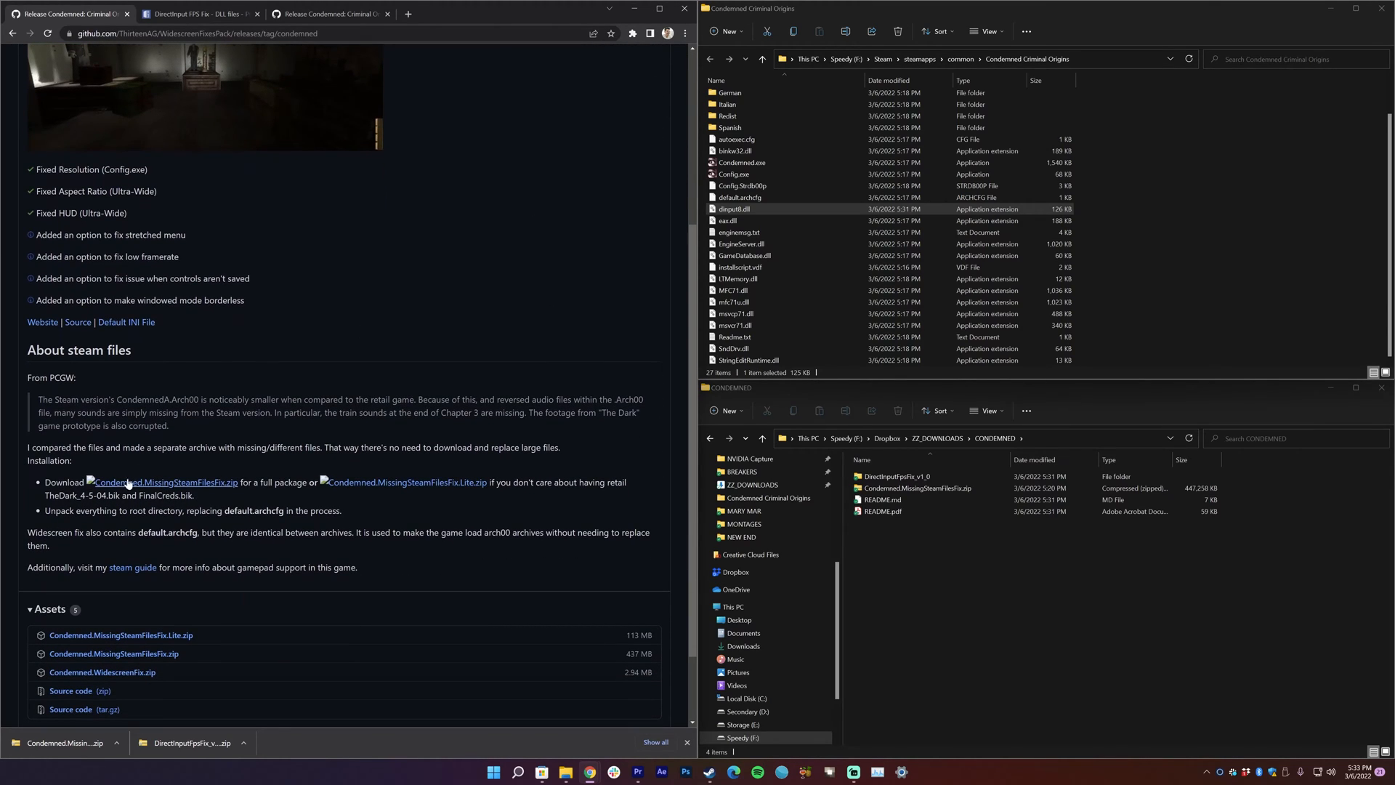
pyautogui.moveTo(166, 489)
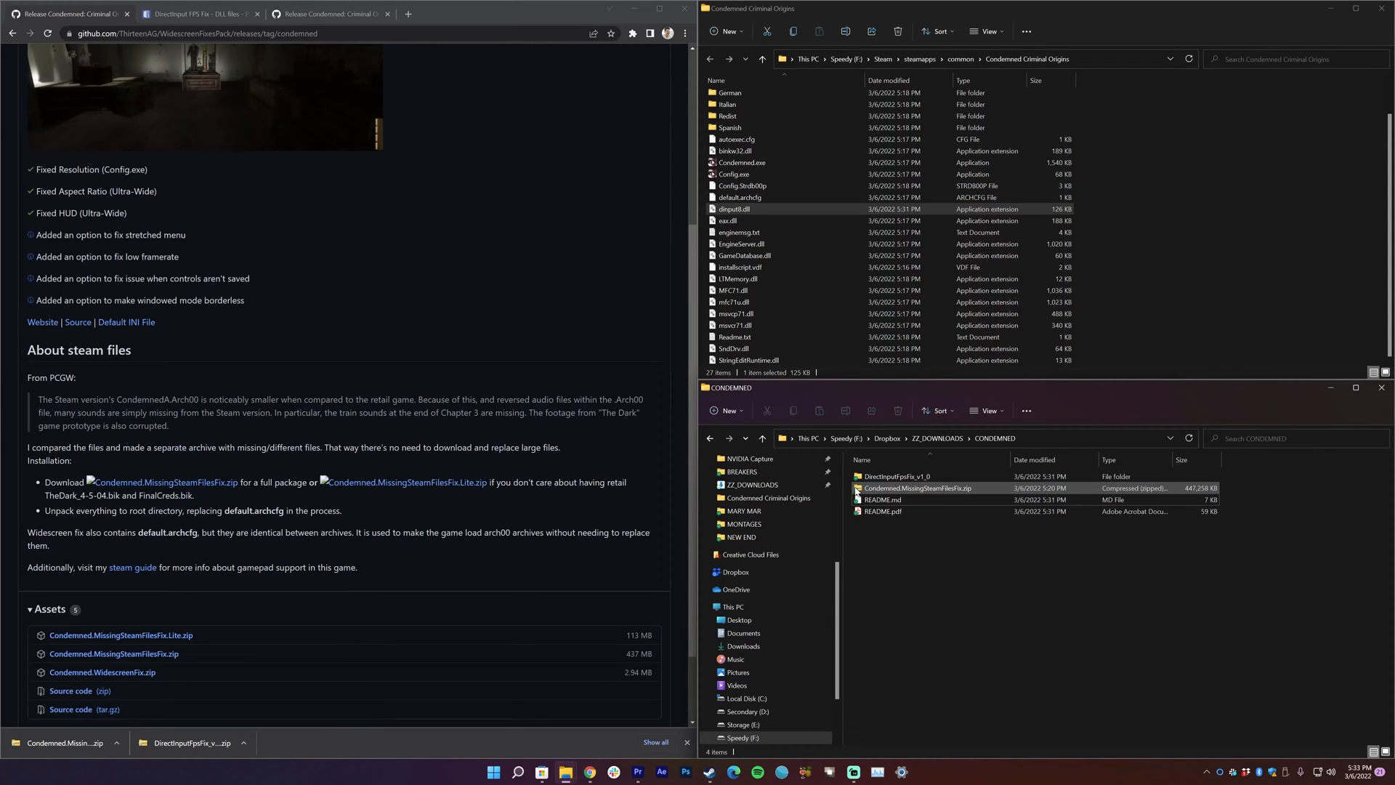
# Step: Extract the Missing Steam Files Fix zip and enter its inner Condemned.MissingSteamFilesFix folder
pyautogui.rightClick(917, 489)
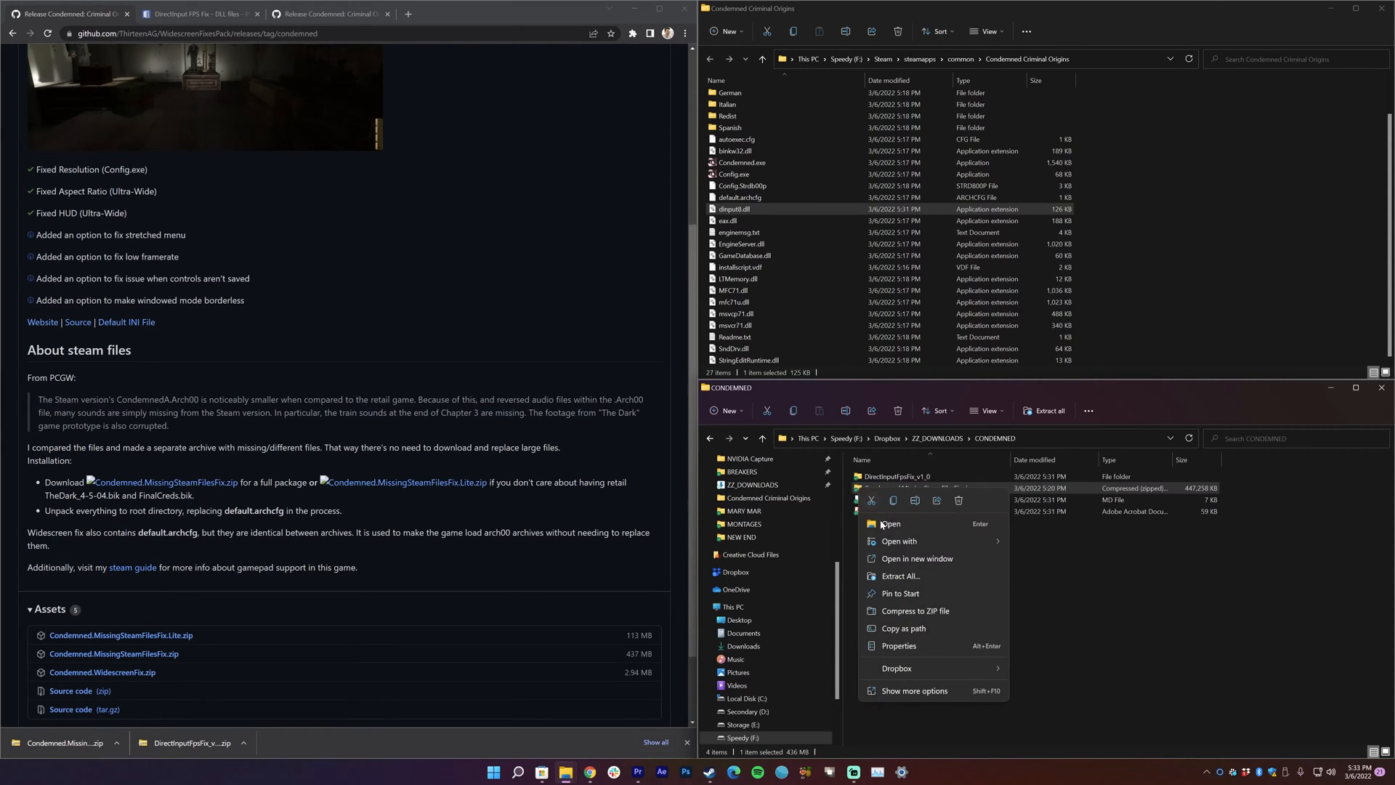
pyautogui.click(900, 575)
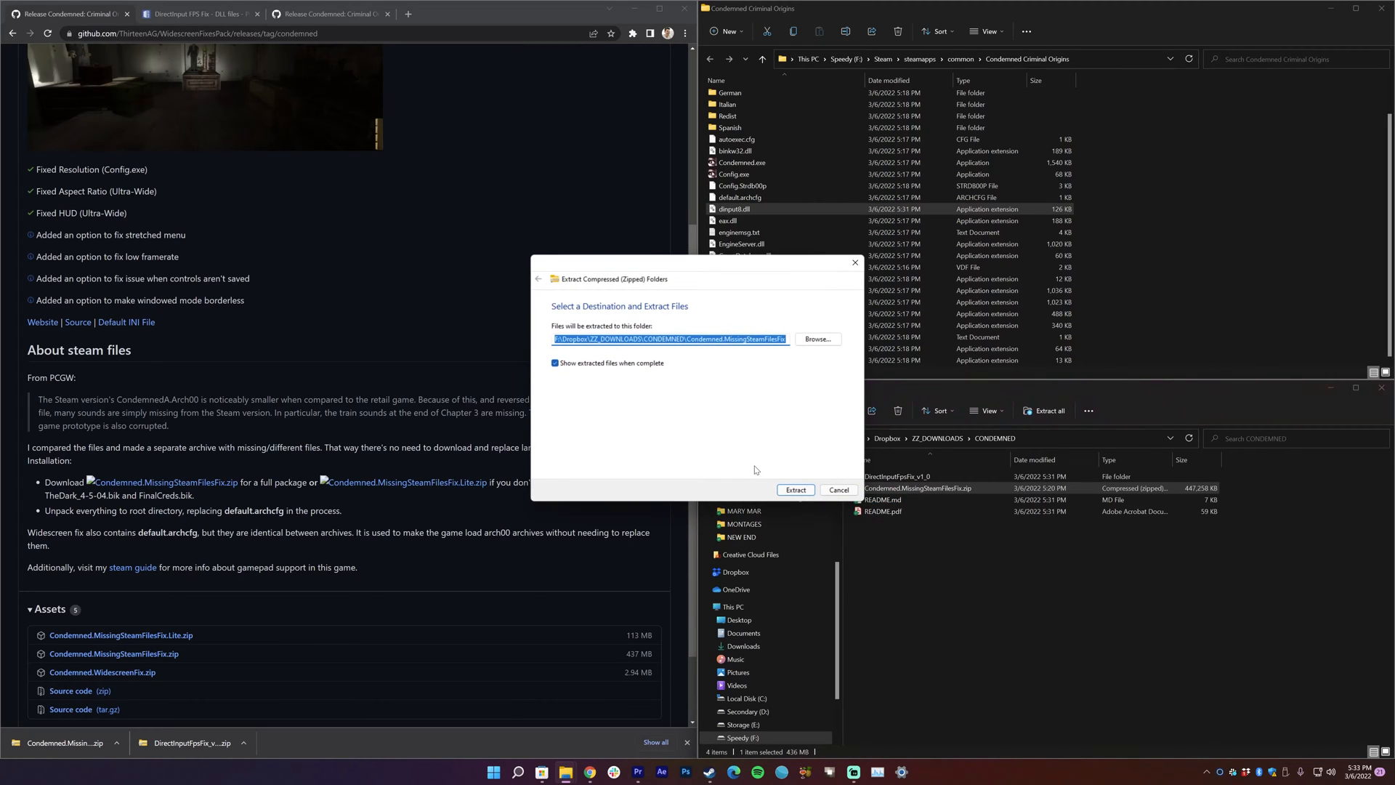
pyautogui.click(795, 490)
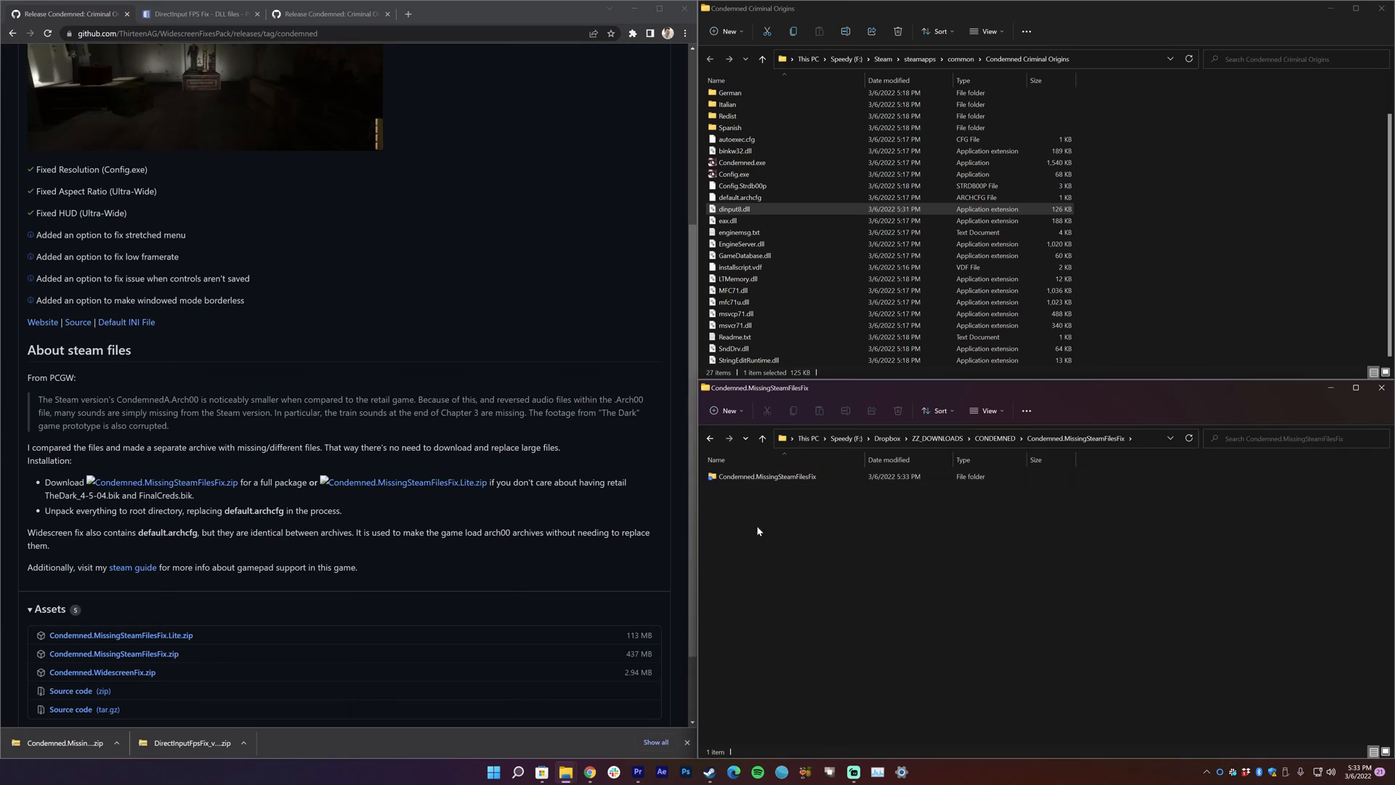
pyautogui.doubleClick(763, 477)
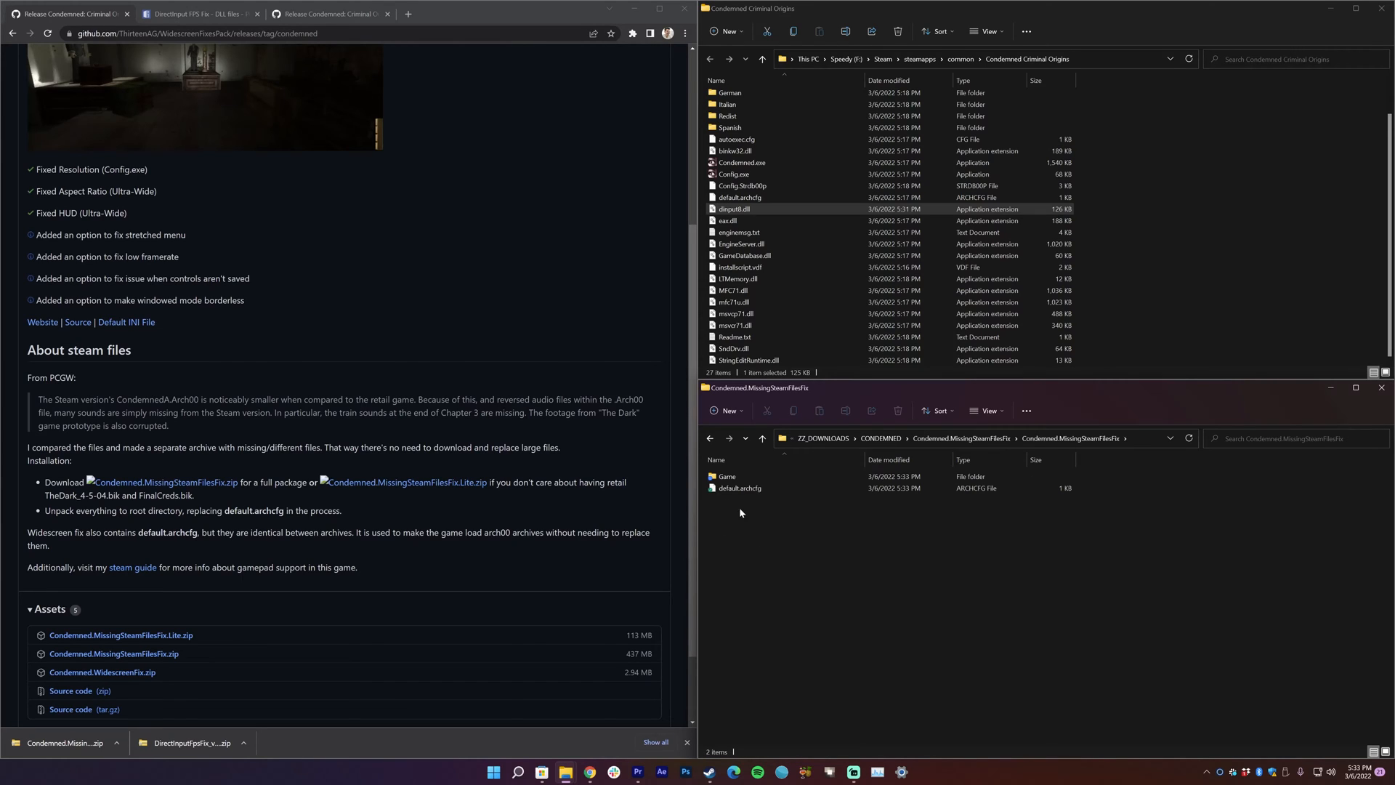
pyautogui.moveTo(740, 513)
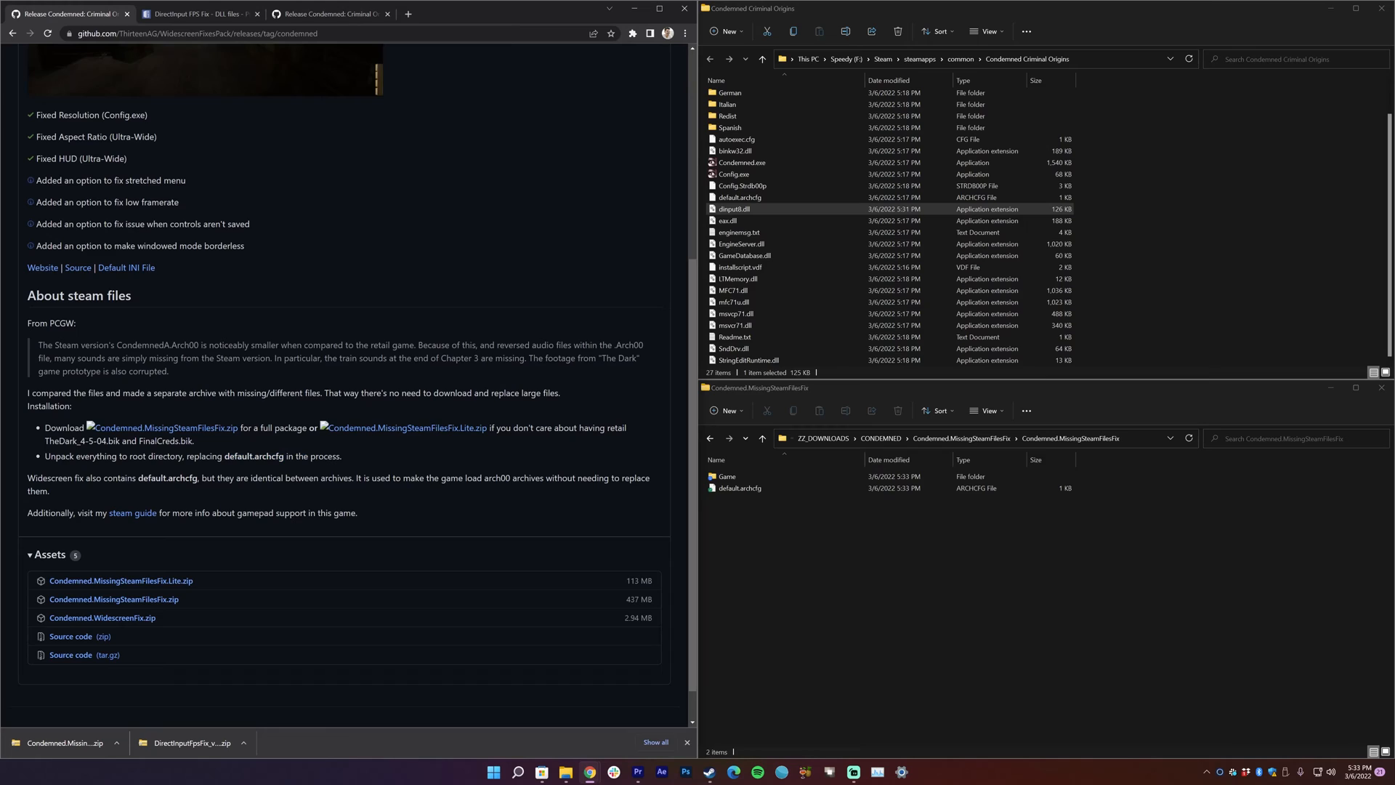
pyautogui.moveTo(777, 558)
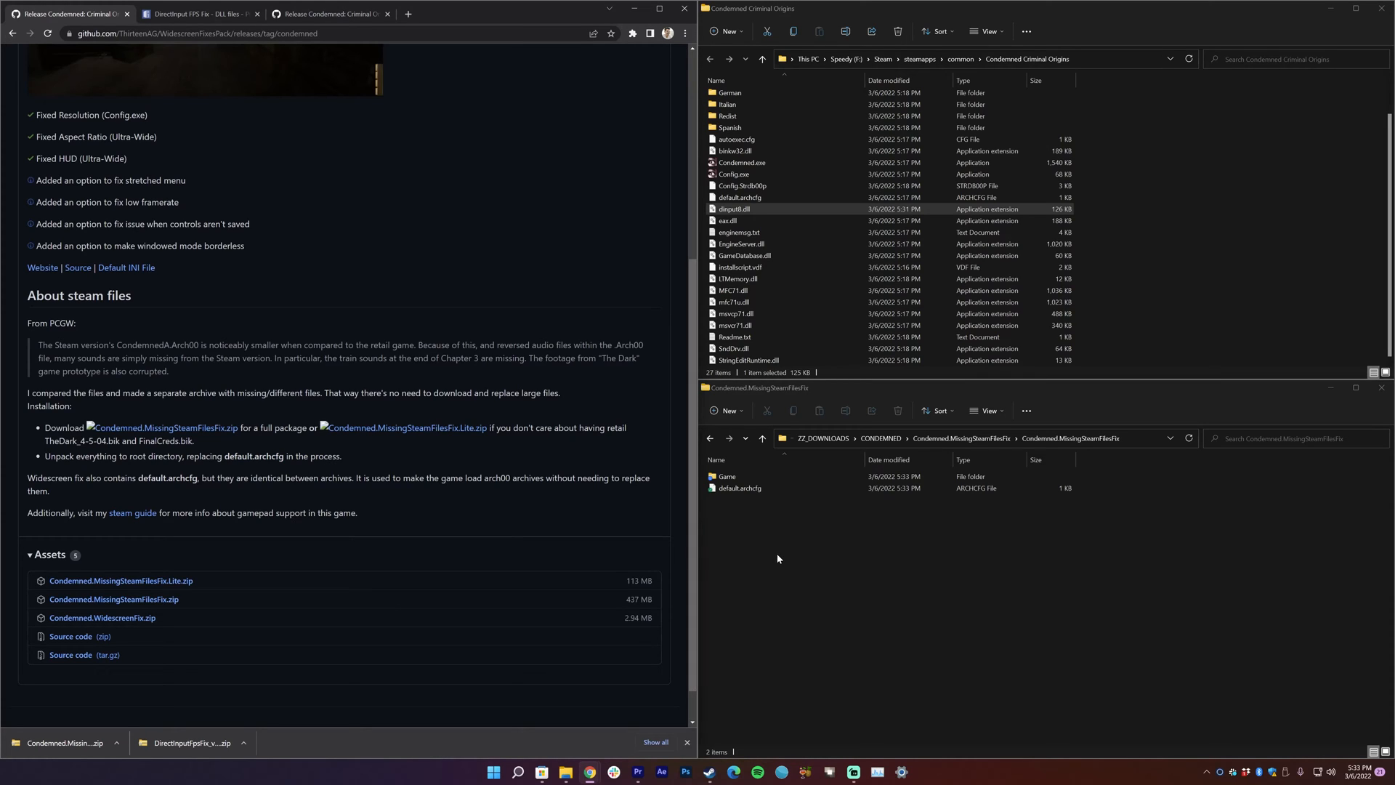
# Step: Move the Game folder and default.archcfg into the install folder, replacing duplicates, and check the Game folder
pyautogui.click(738, 488)
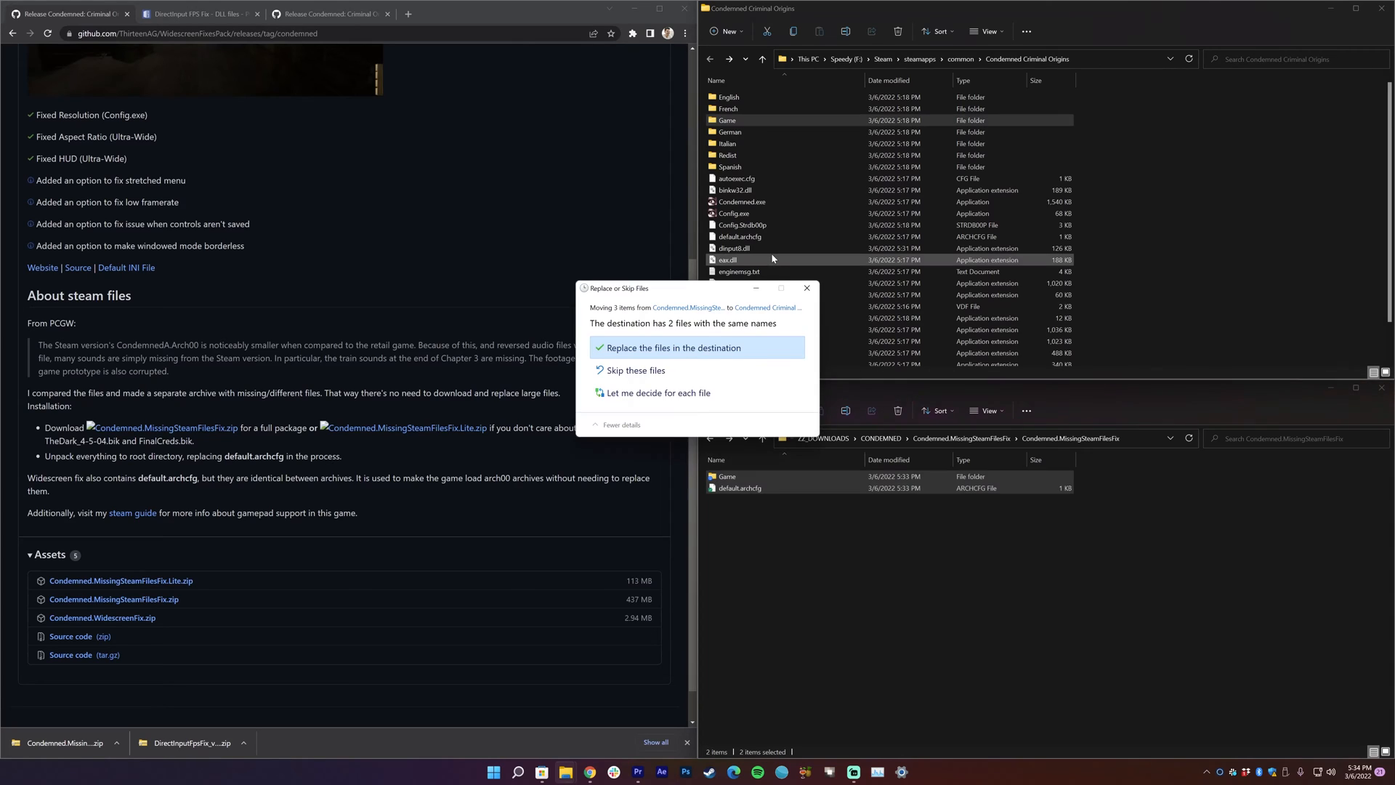
pyautogui.moveTo(658, 356)
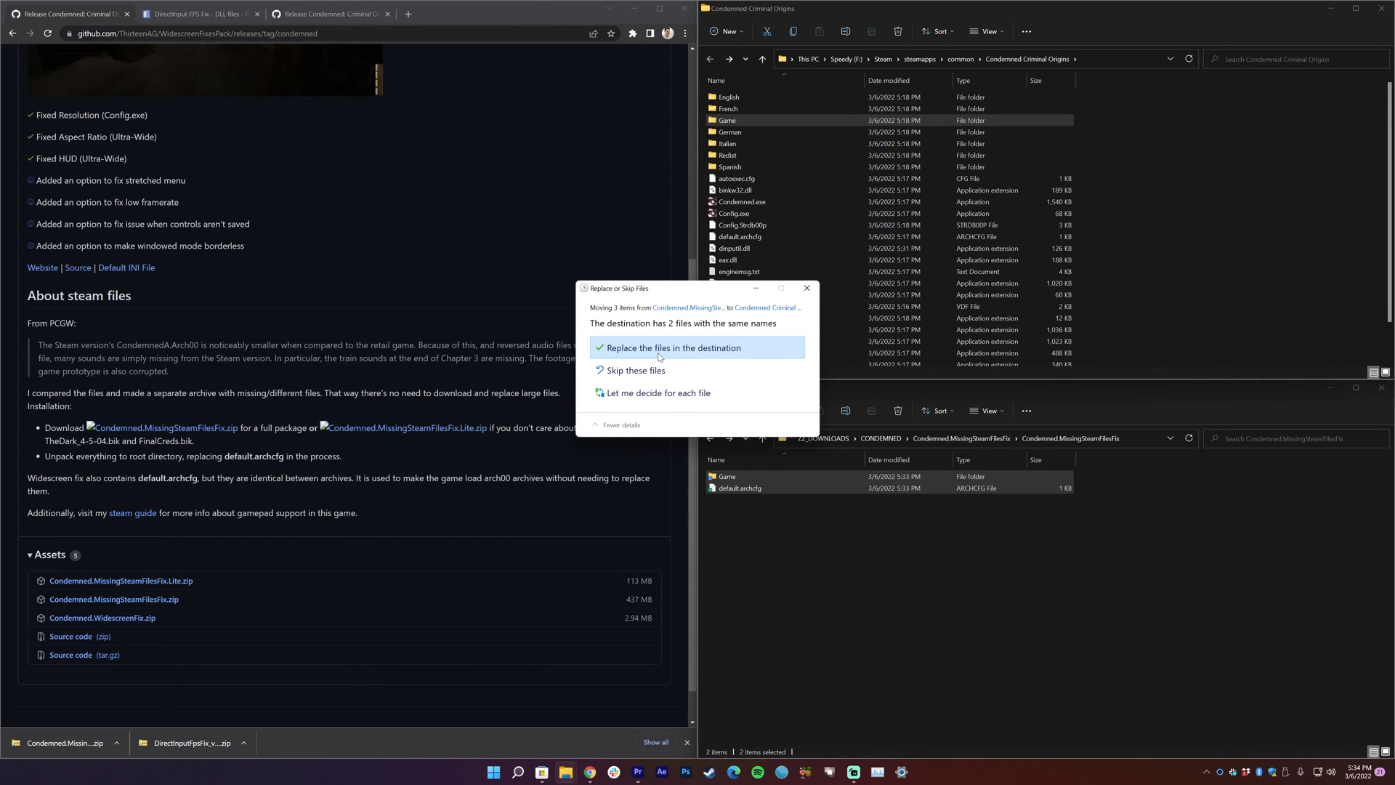
pyautogui.click(673, 347)
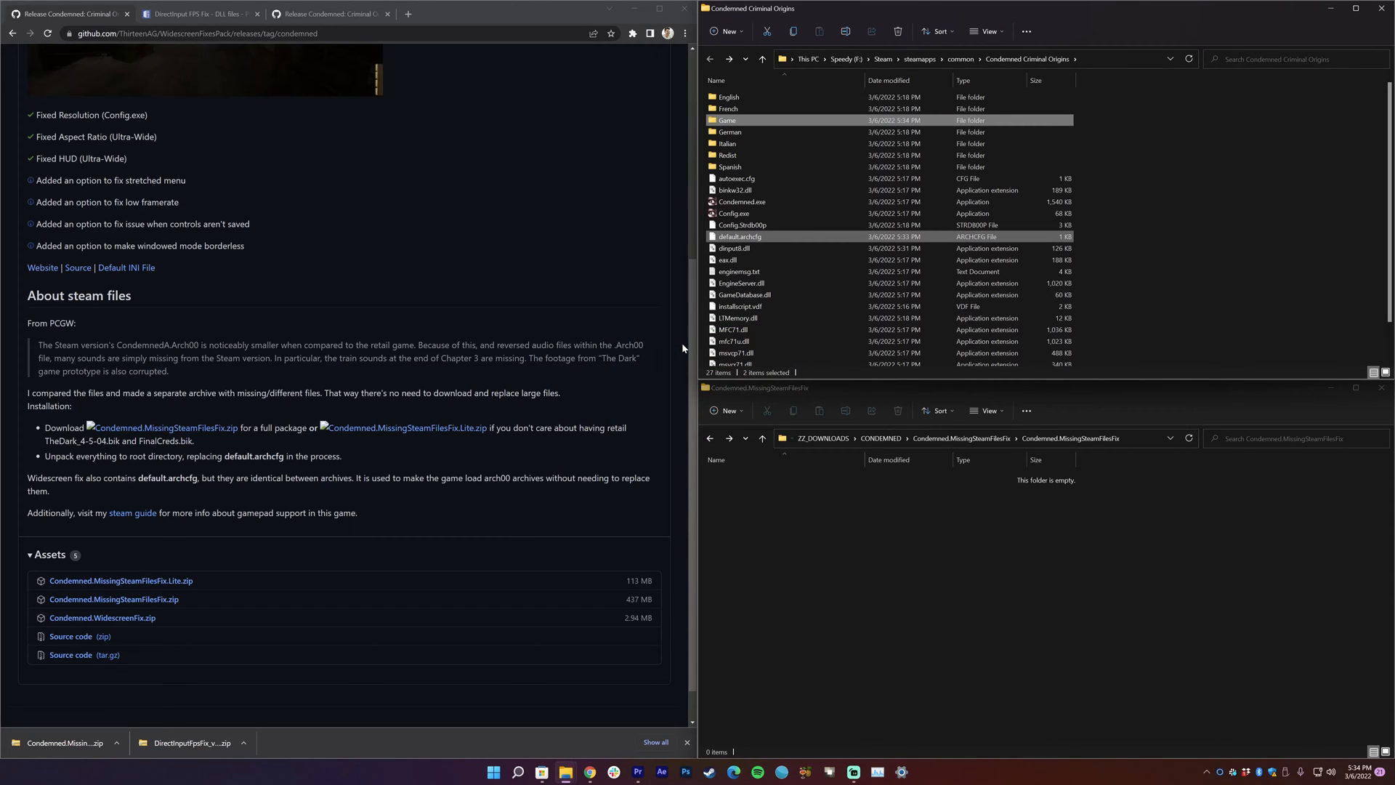
pyautogui.moveTo(708, 127)
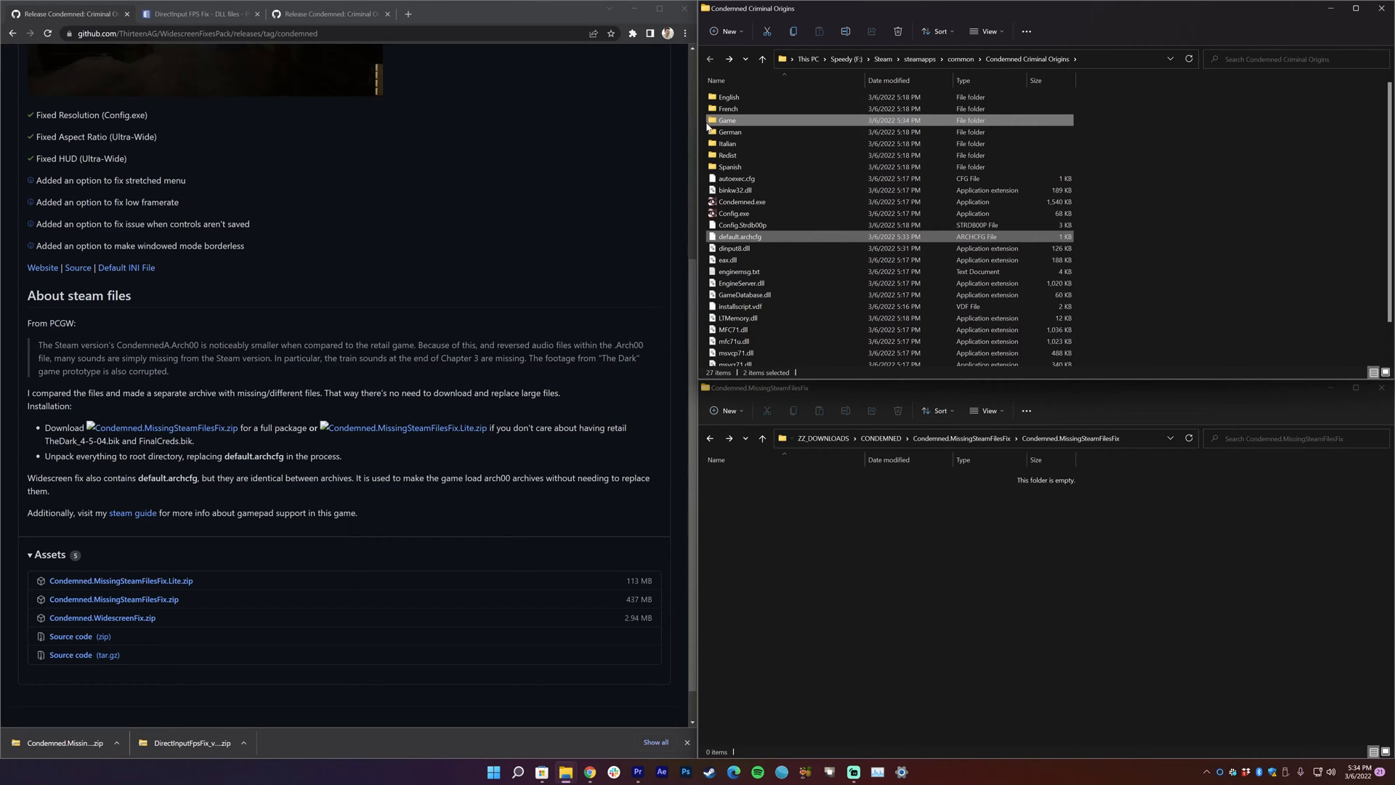
pyautogui.doubleClick(727, 121)
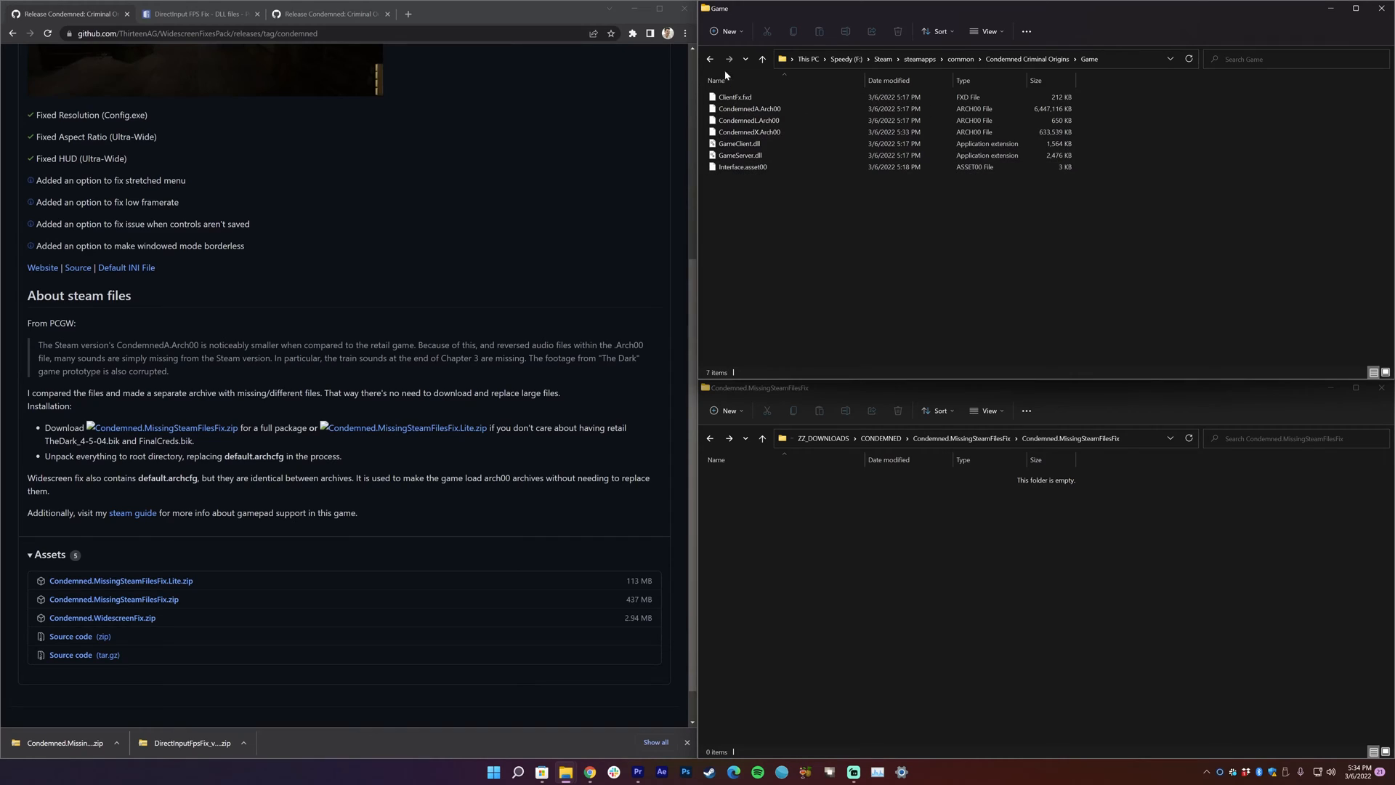
pyautogui.click(762, 58)
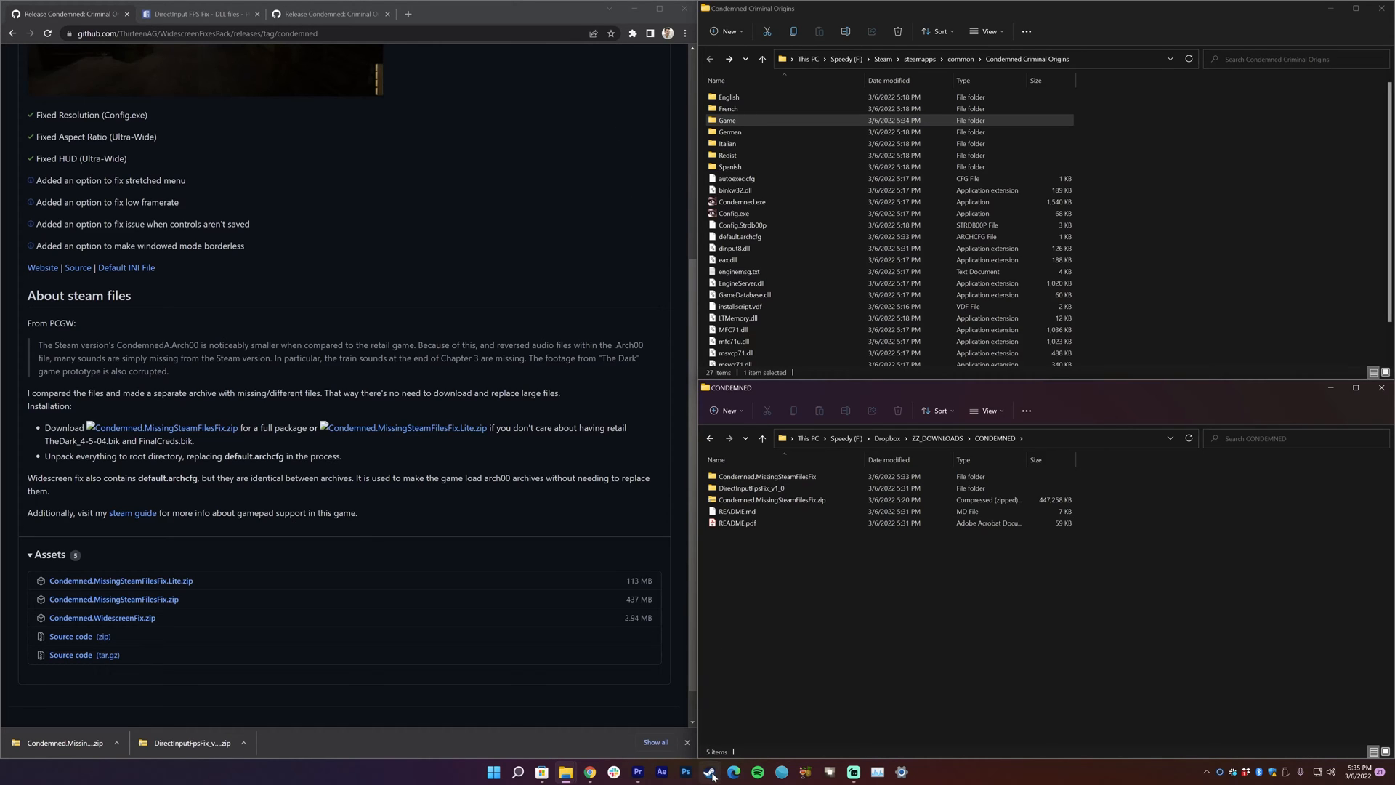
# Step: Play Condemned: Criminal Origins from the Steam library and choose its Configure tool
pyautogui.click(709, 772)
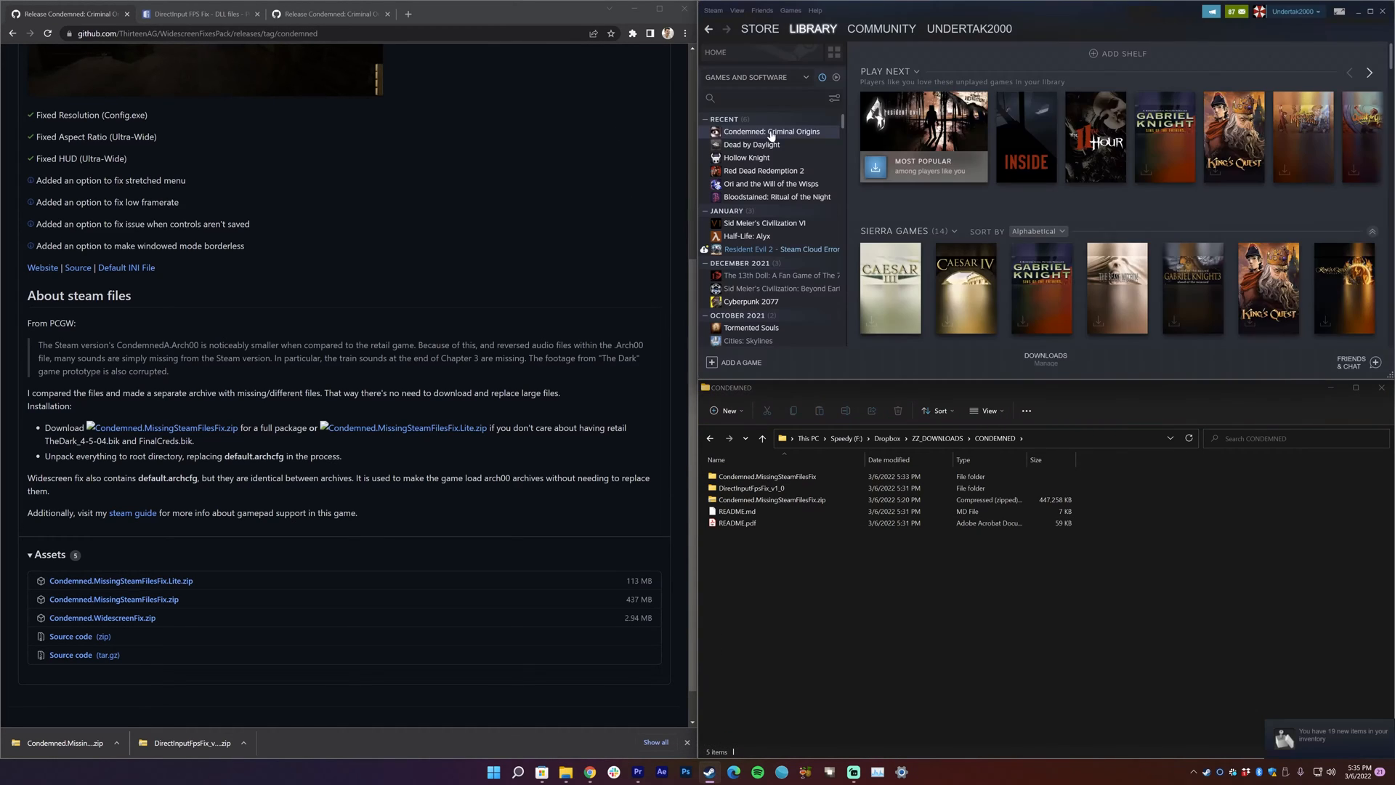
pyautogui.click(770, 131)
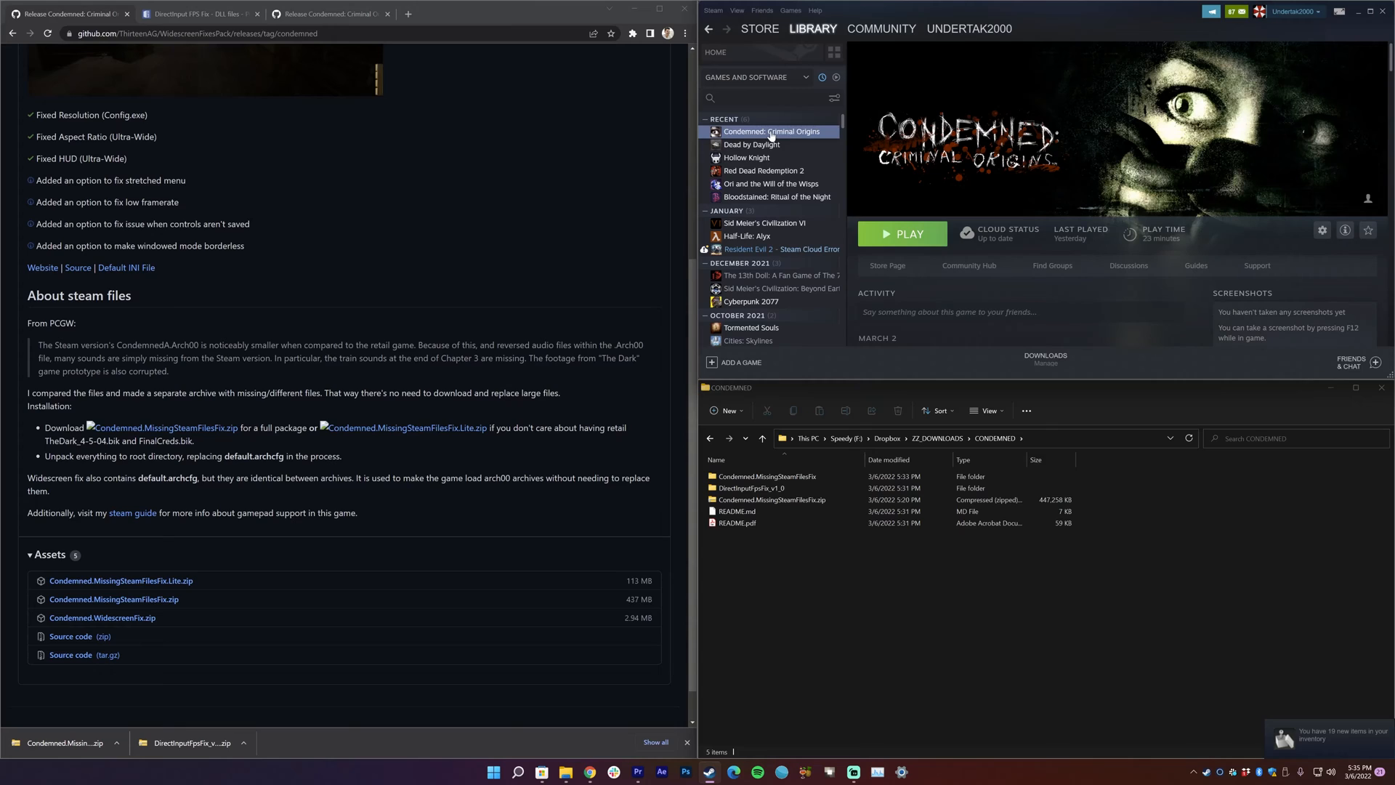
pyautogui.click(901, 232)
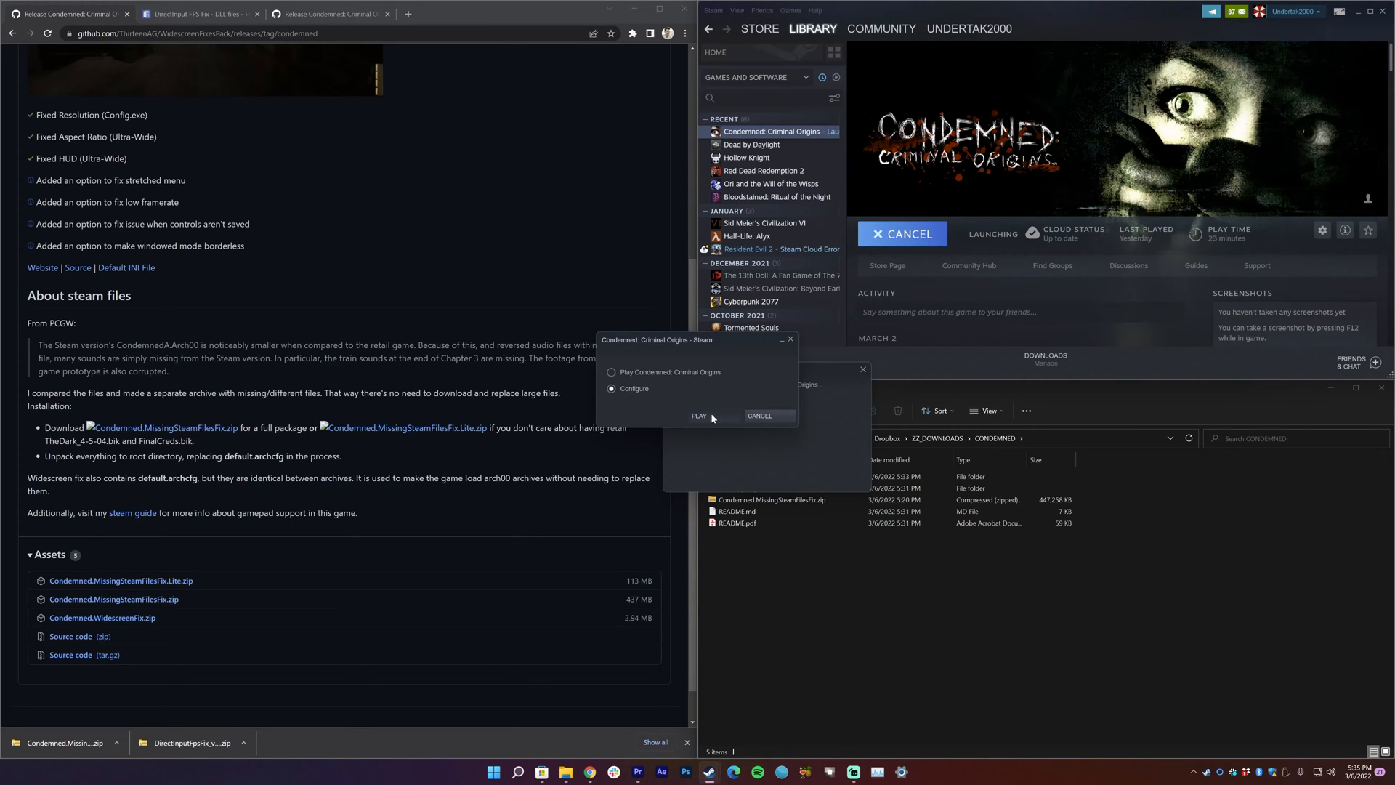
pyautogui.click(699, 417)
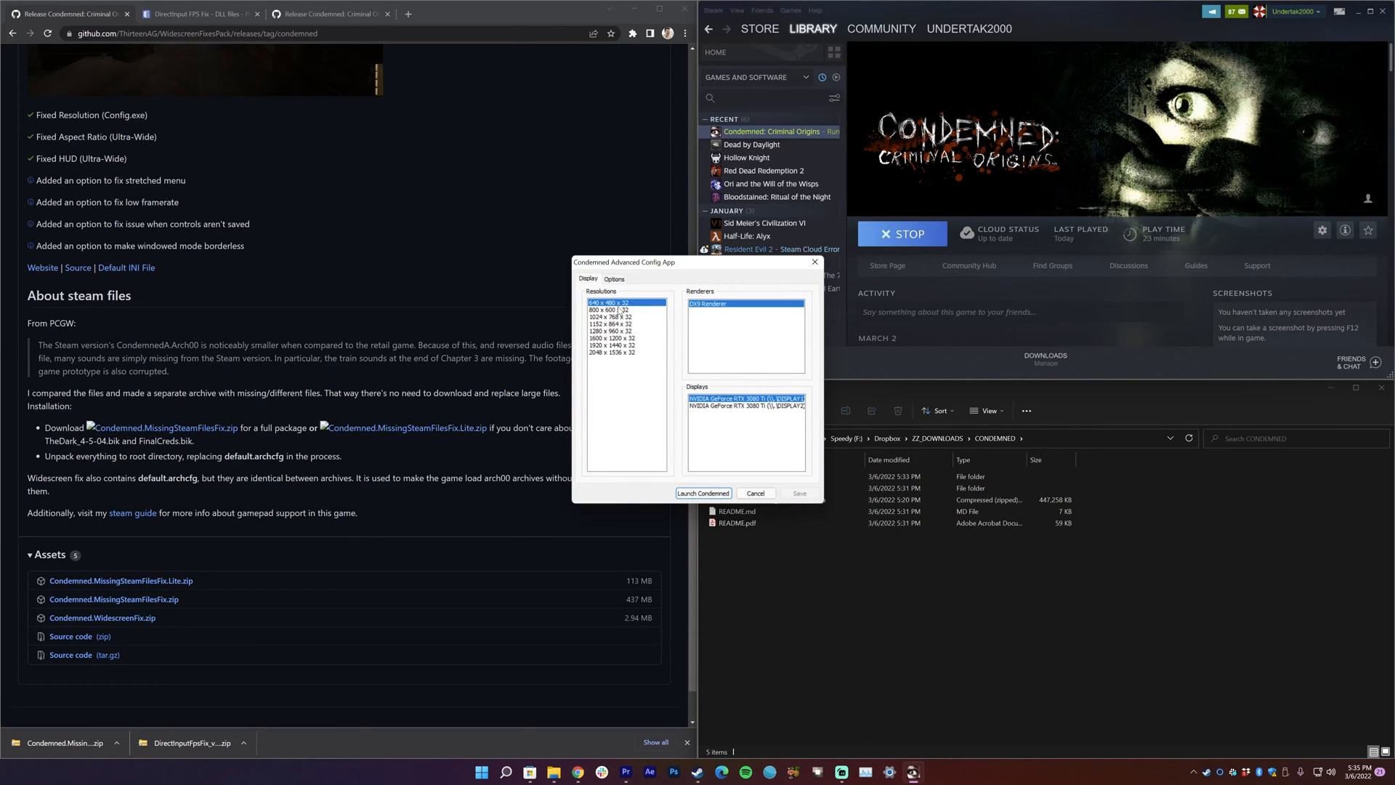
pyautogui.moveTo(823, 396)
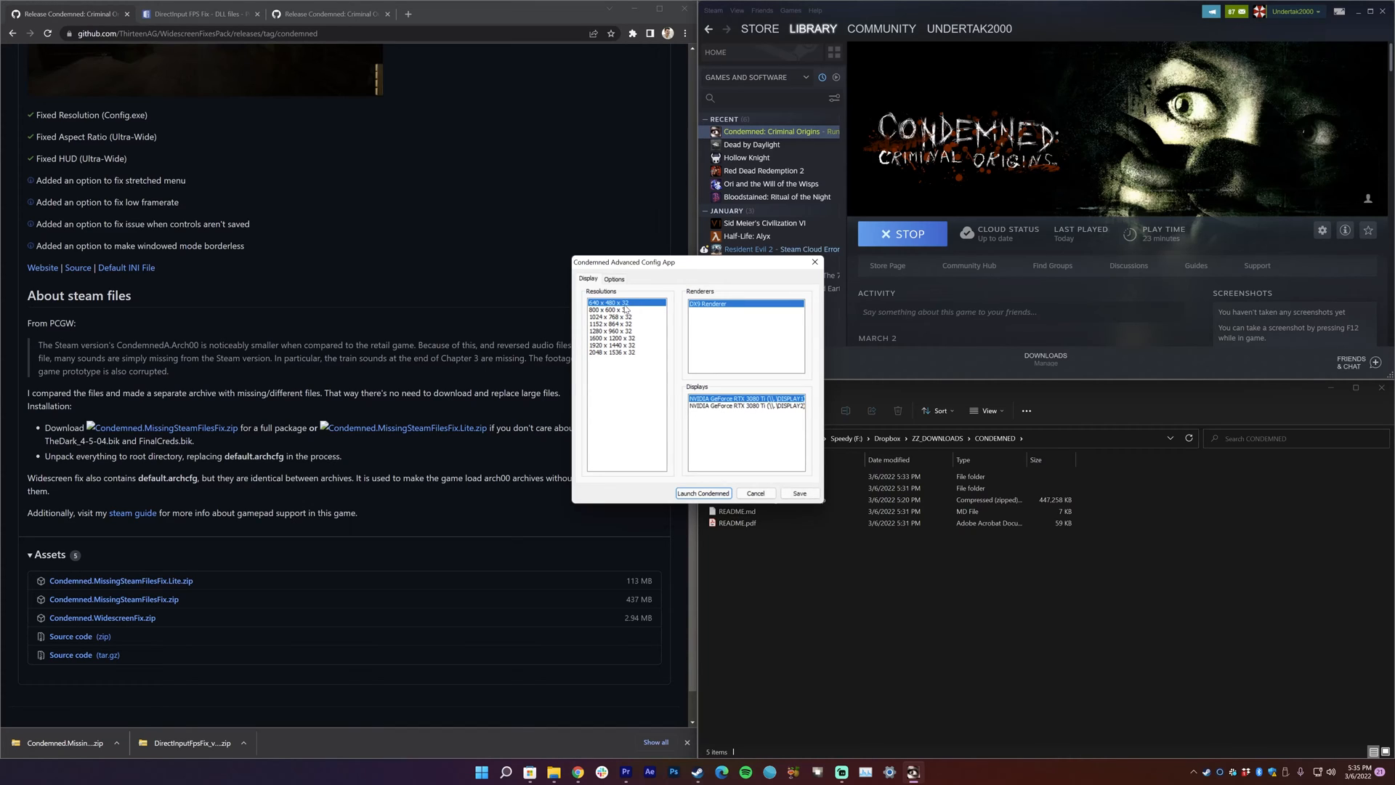
# Step: Pick the highest listed resolution, review the Options page, and launch Condemned
pyautogui.click(612, 352)
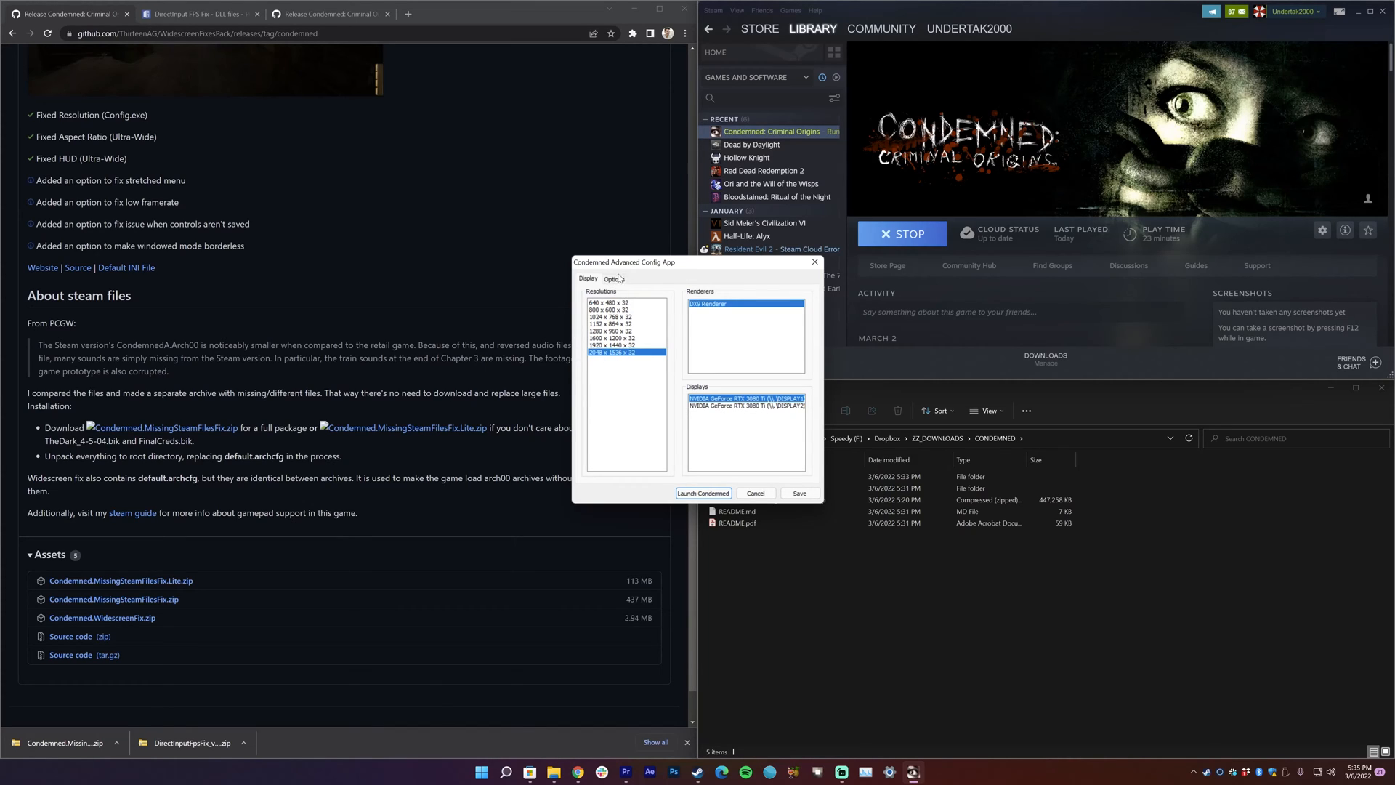
pyautogui.click(613, 279)
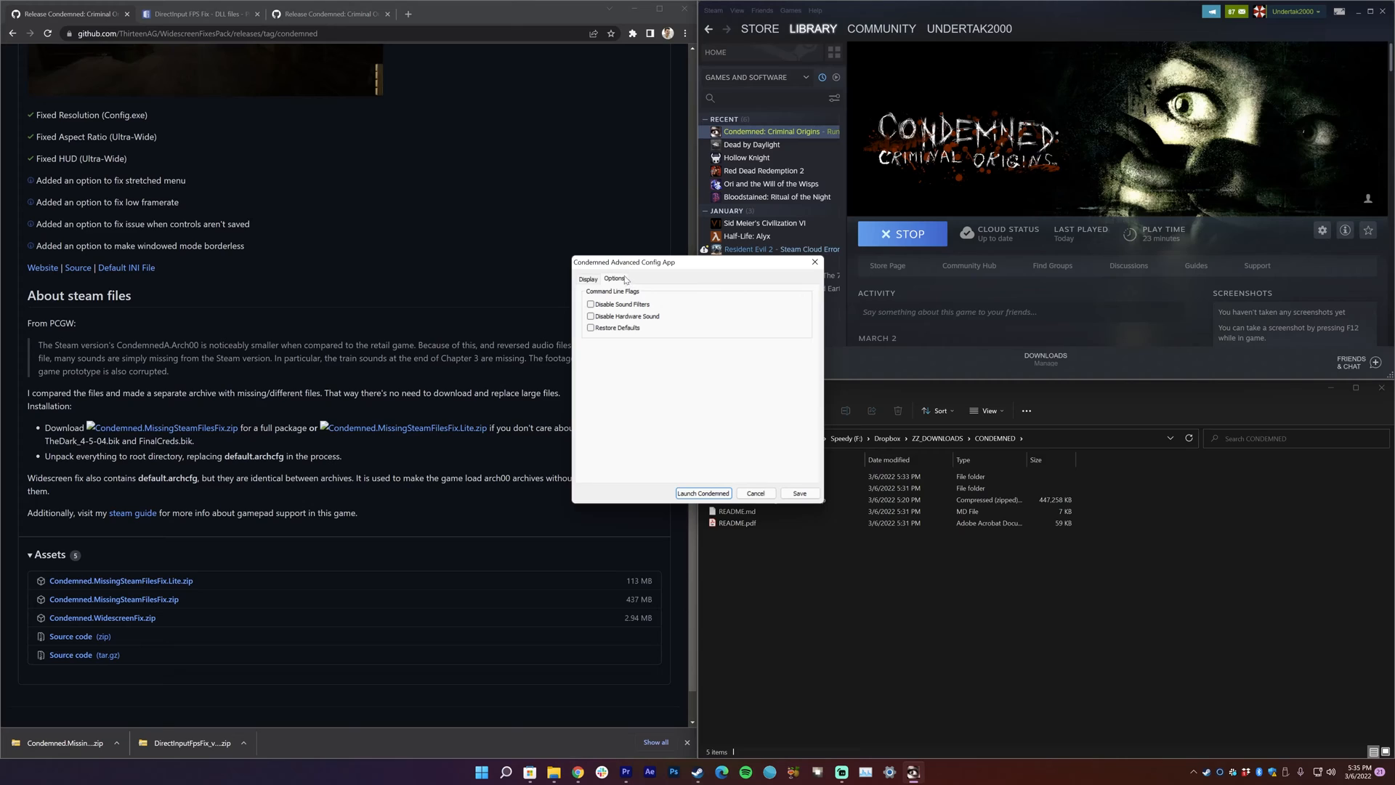
pyautogui.click(589, 279)
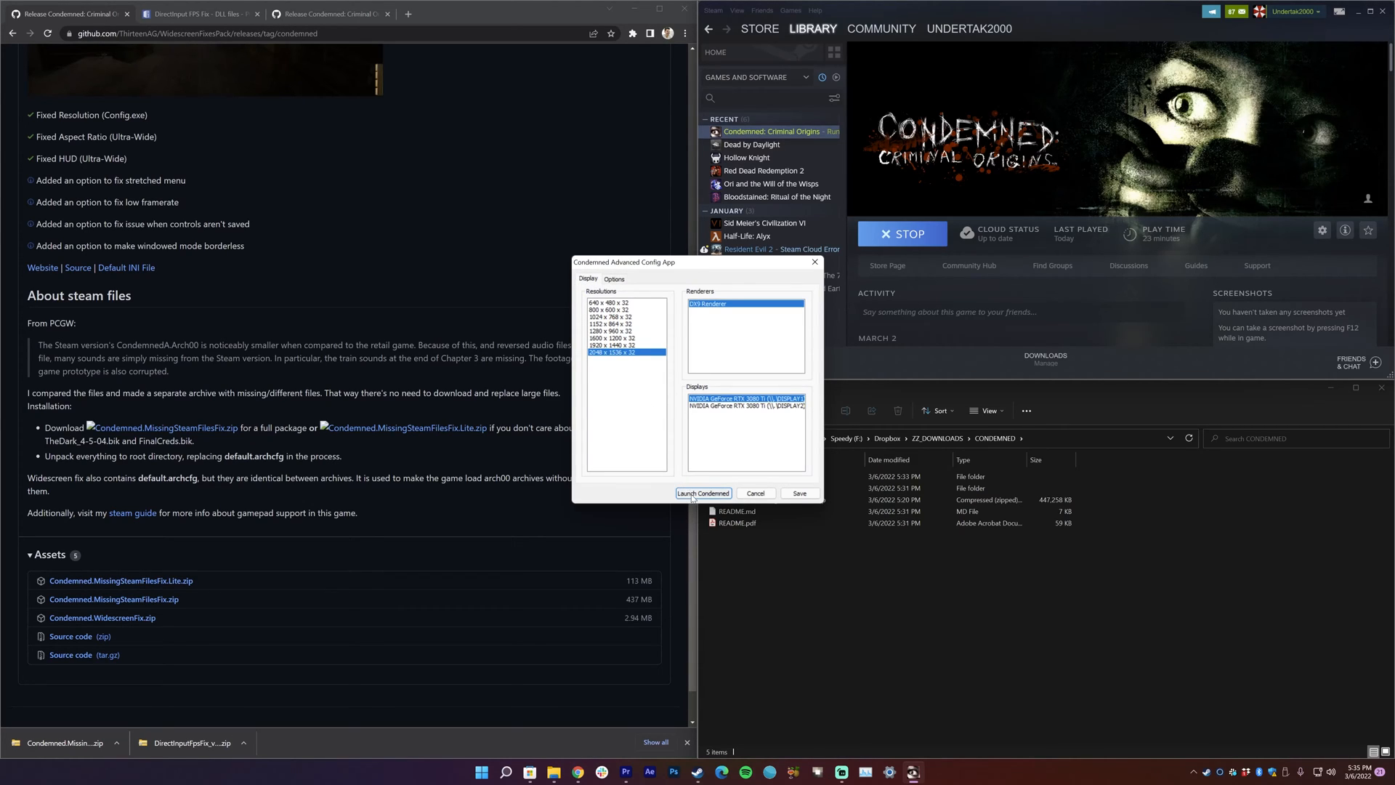
pyautogui.click(702, 493)
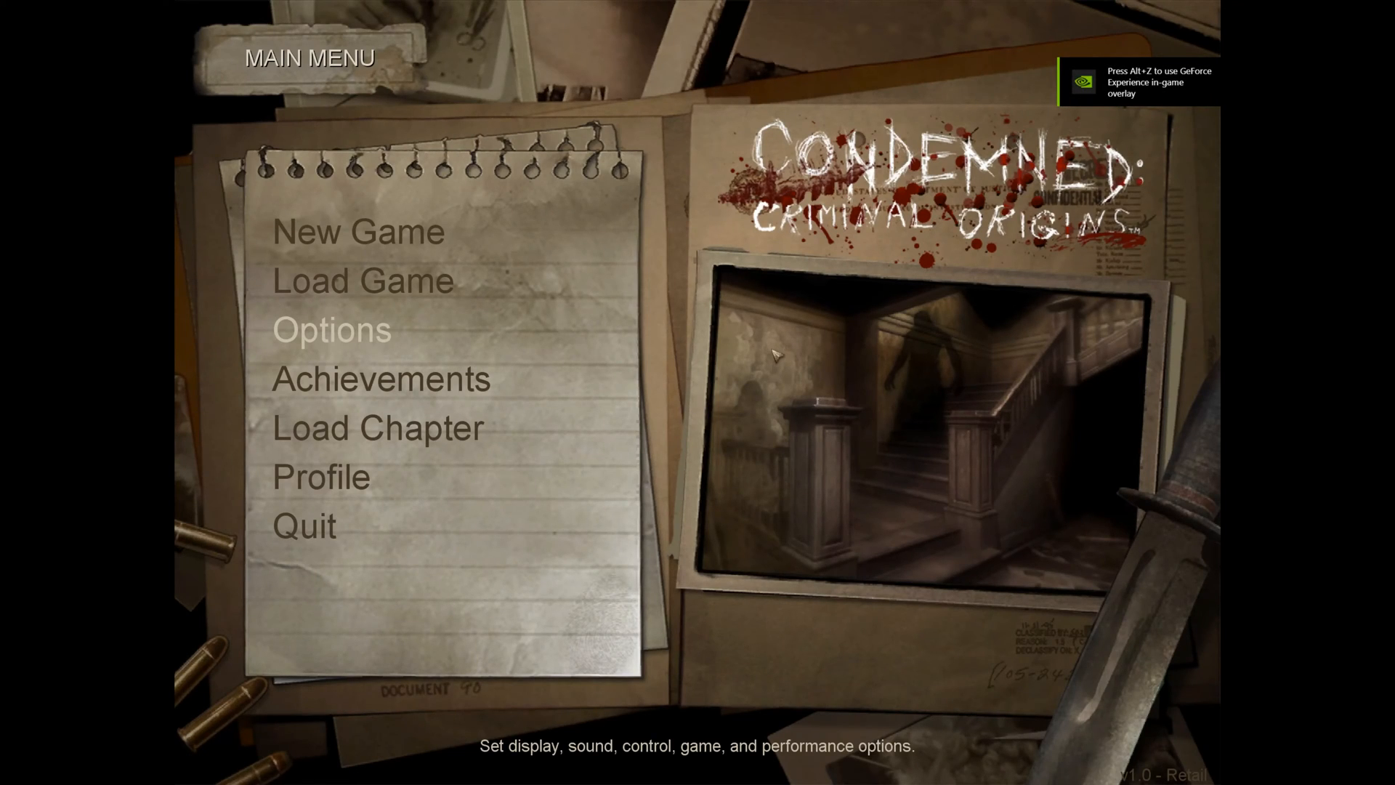
pyautogui.moveTo(432, 369)
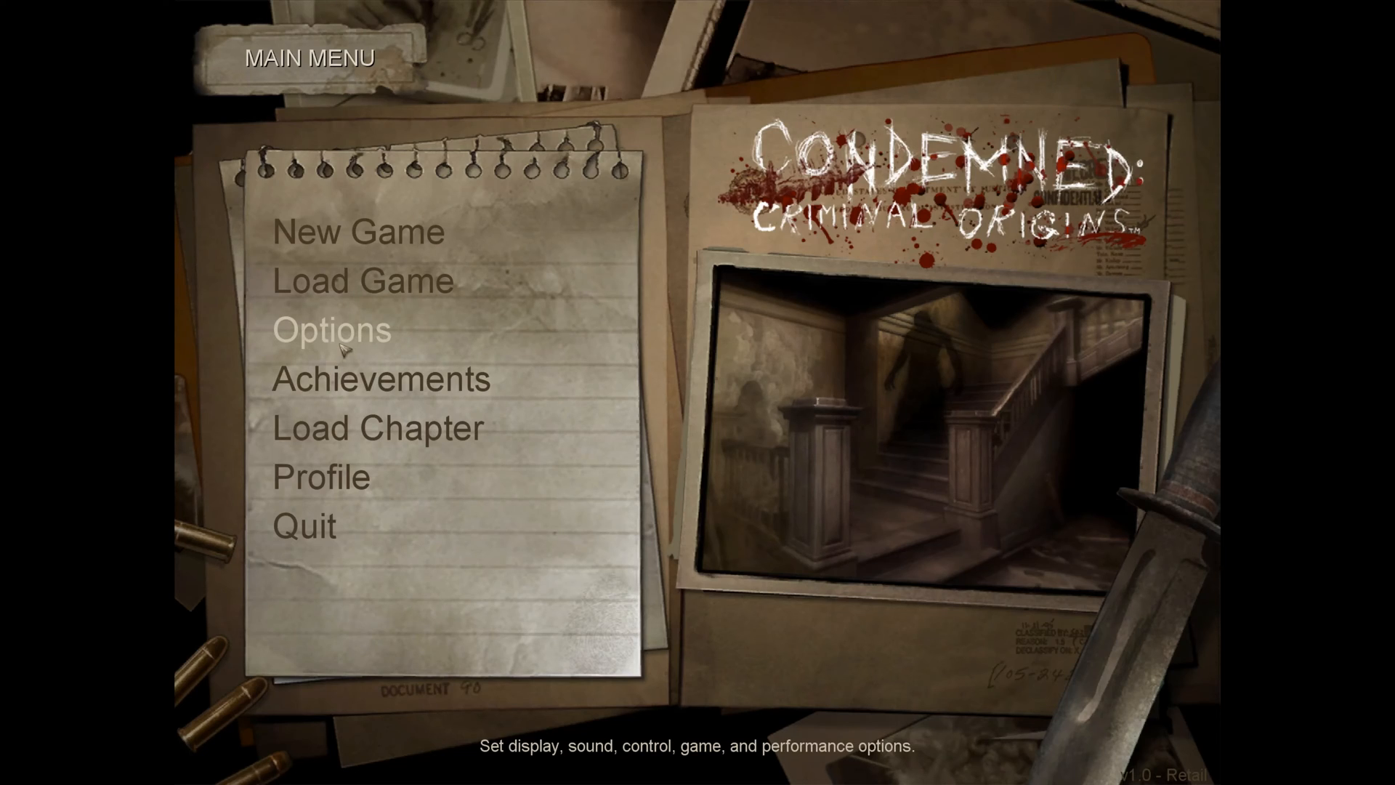
# Step: In Options > Display, set the resolution to the widescreen 4K mode
pyautogui.click(331, 330)
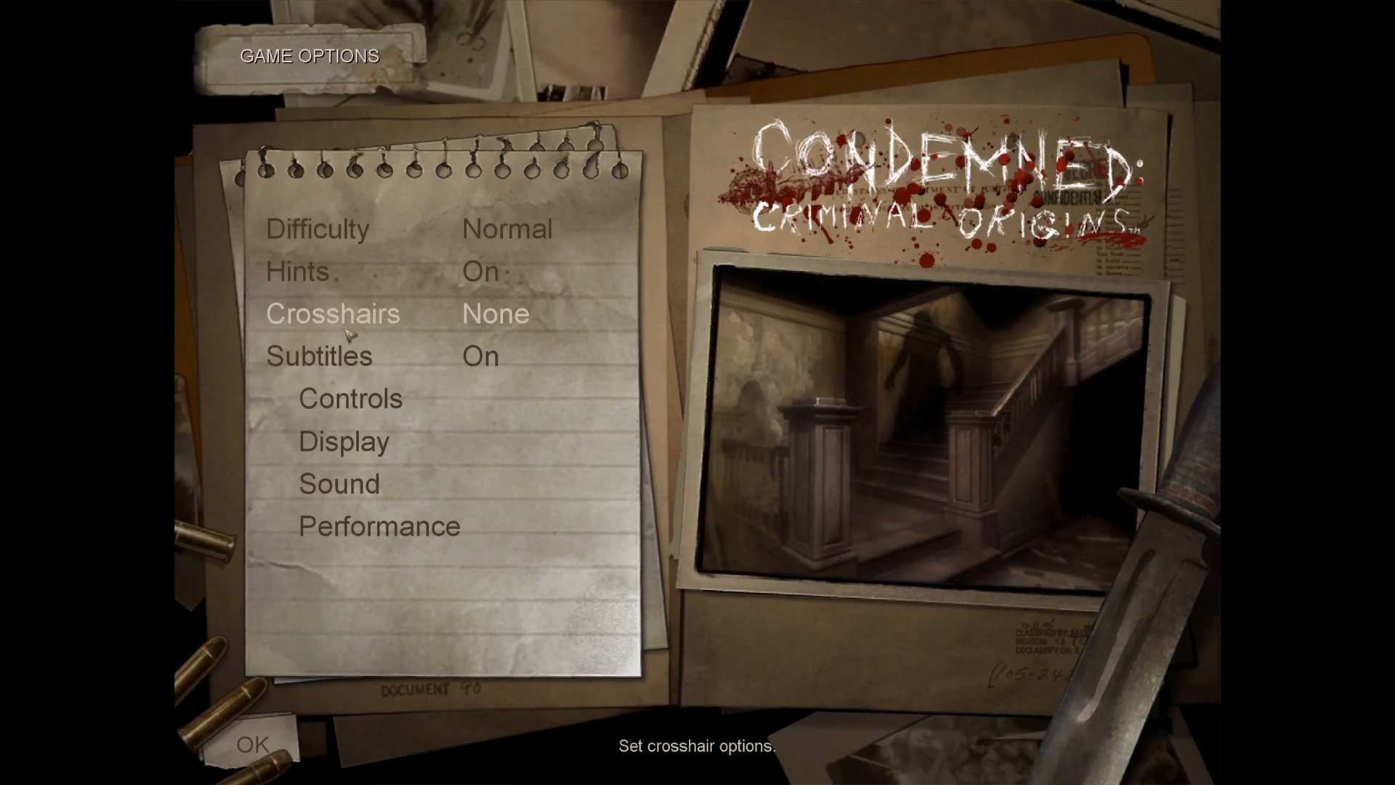
pyautogui.moveTo(343, 440)
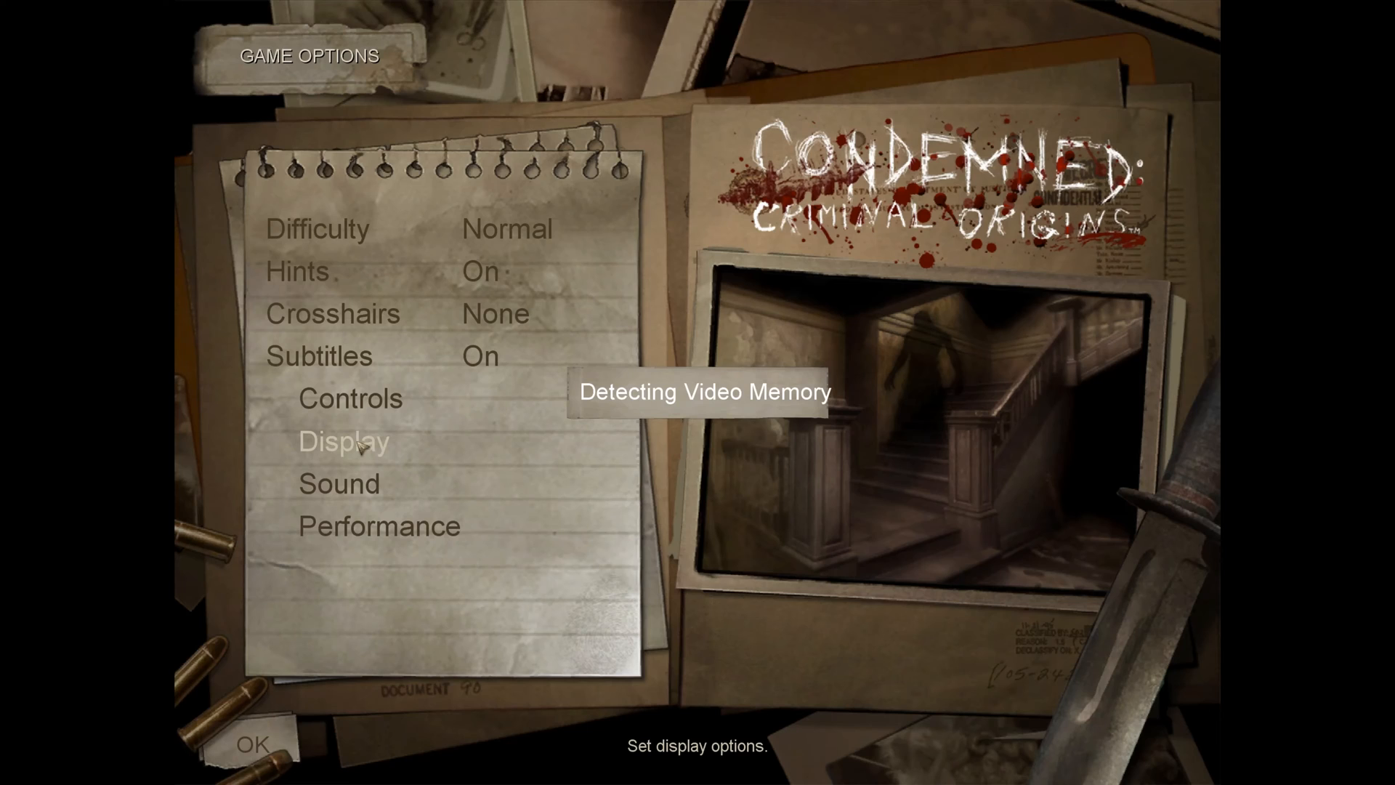
pyautogui.click(343, 442)
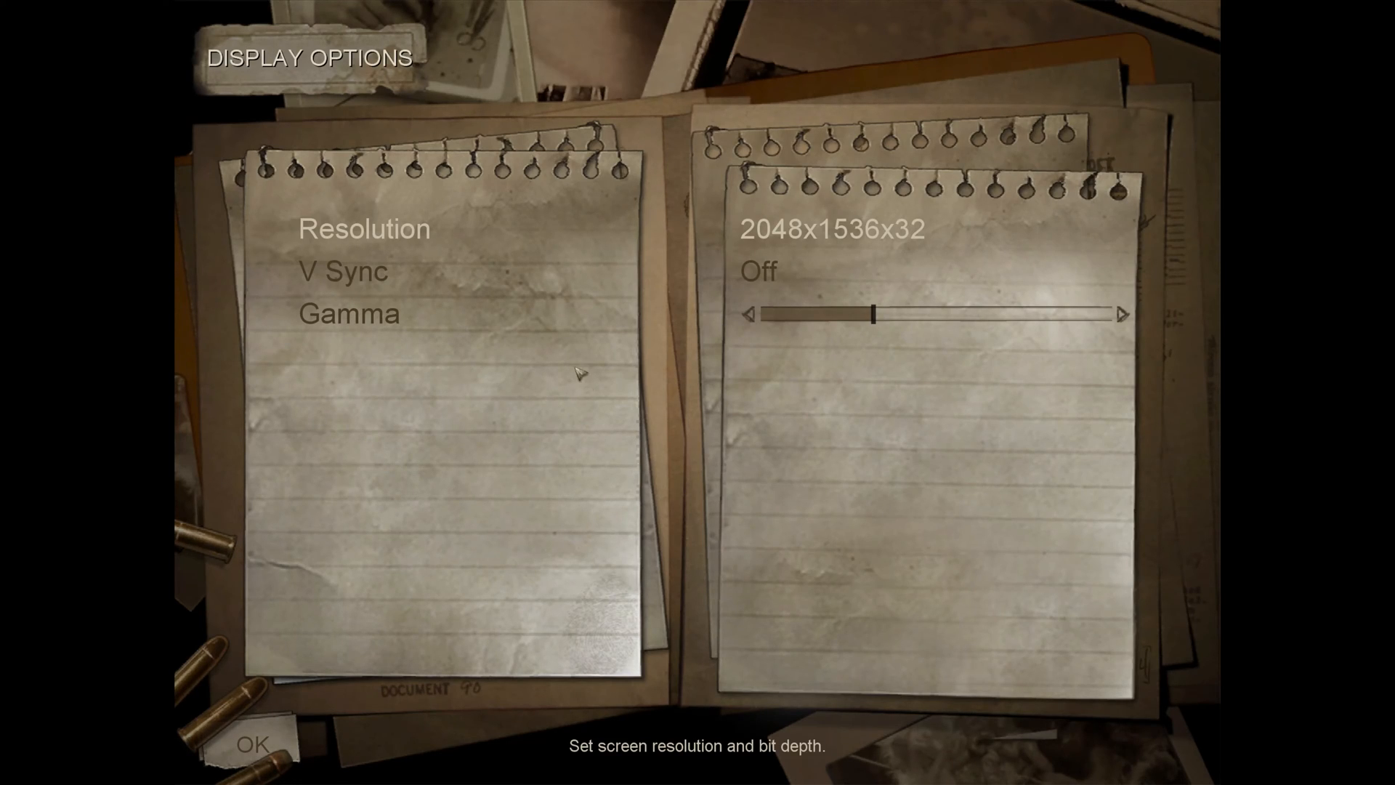
pyautogui.moveTo(910, 238)
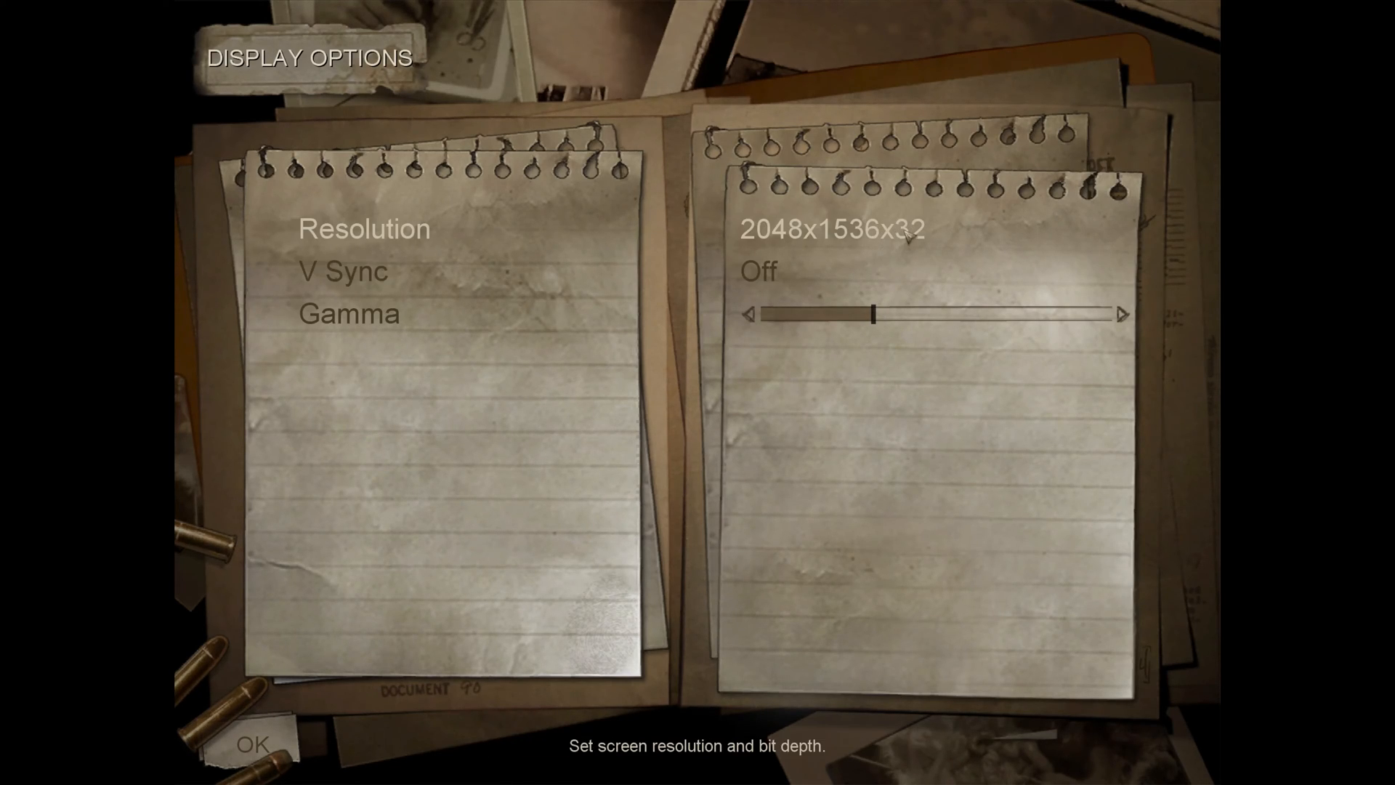
pyautogui.click(1122, 314)
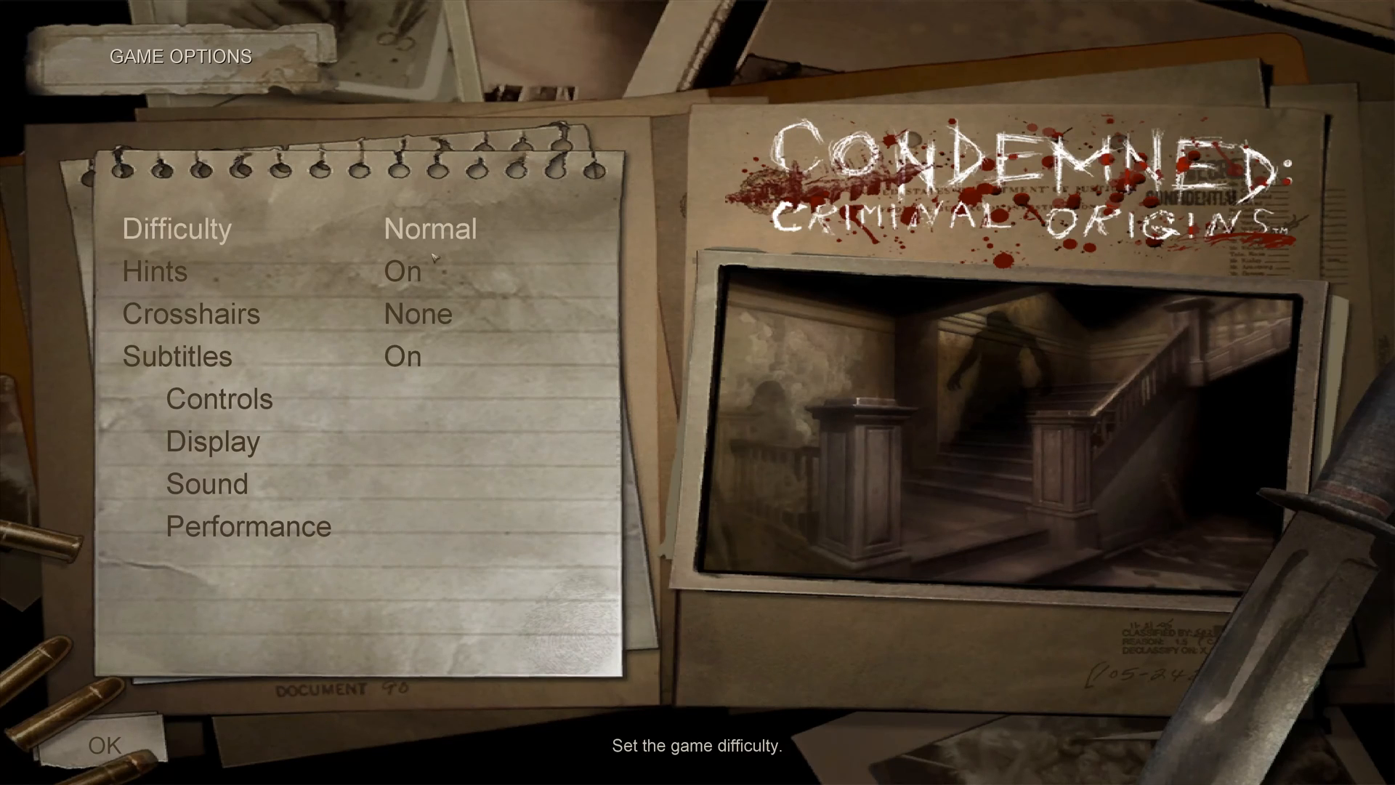
# Step: Review the advanced Performance Graphics and Detail pages at maximum, then continue into gameplay
pyautogui.click(247, 524)
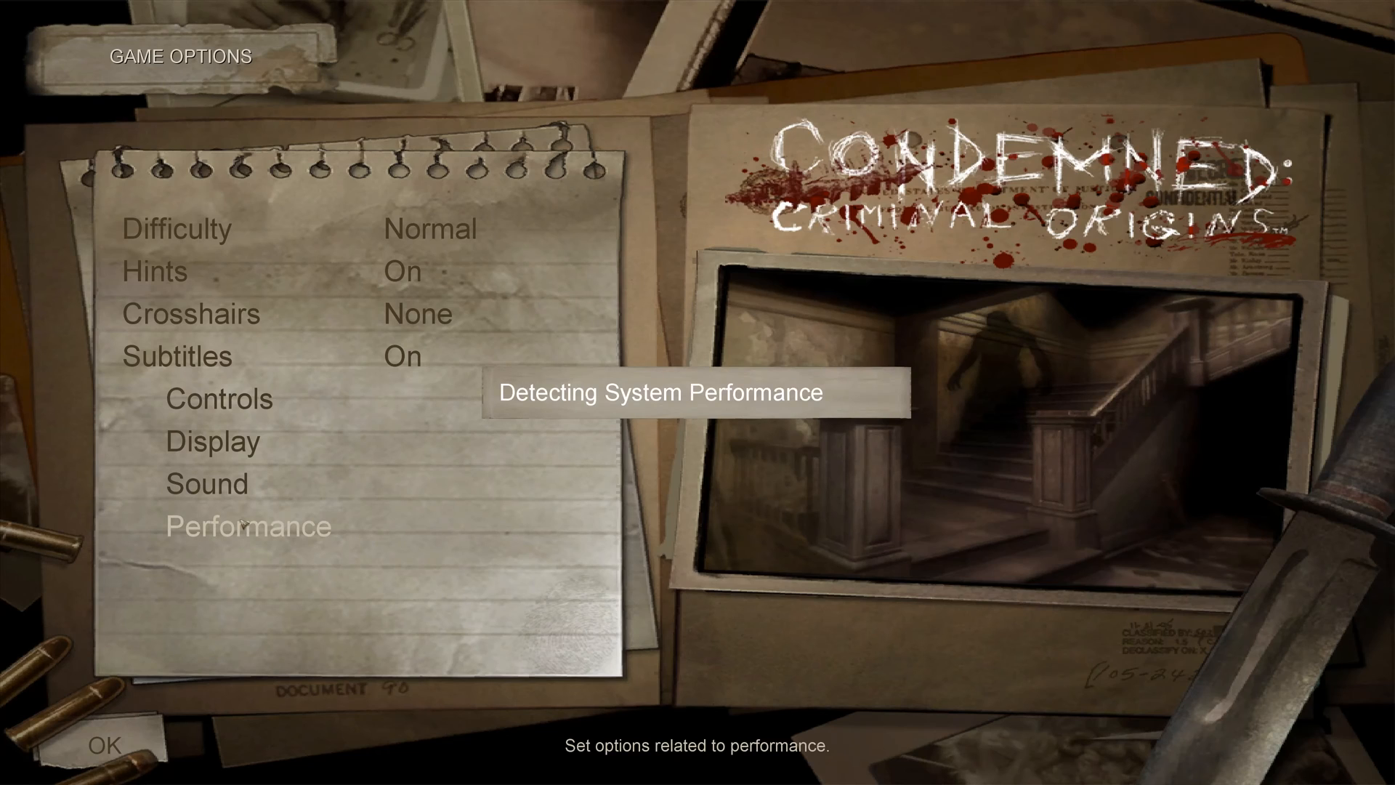
pyautogui.click(247, 524)
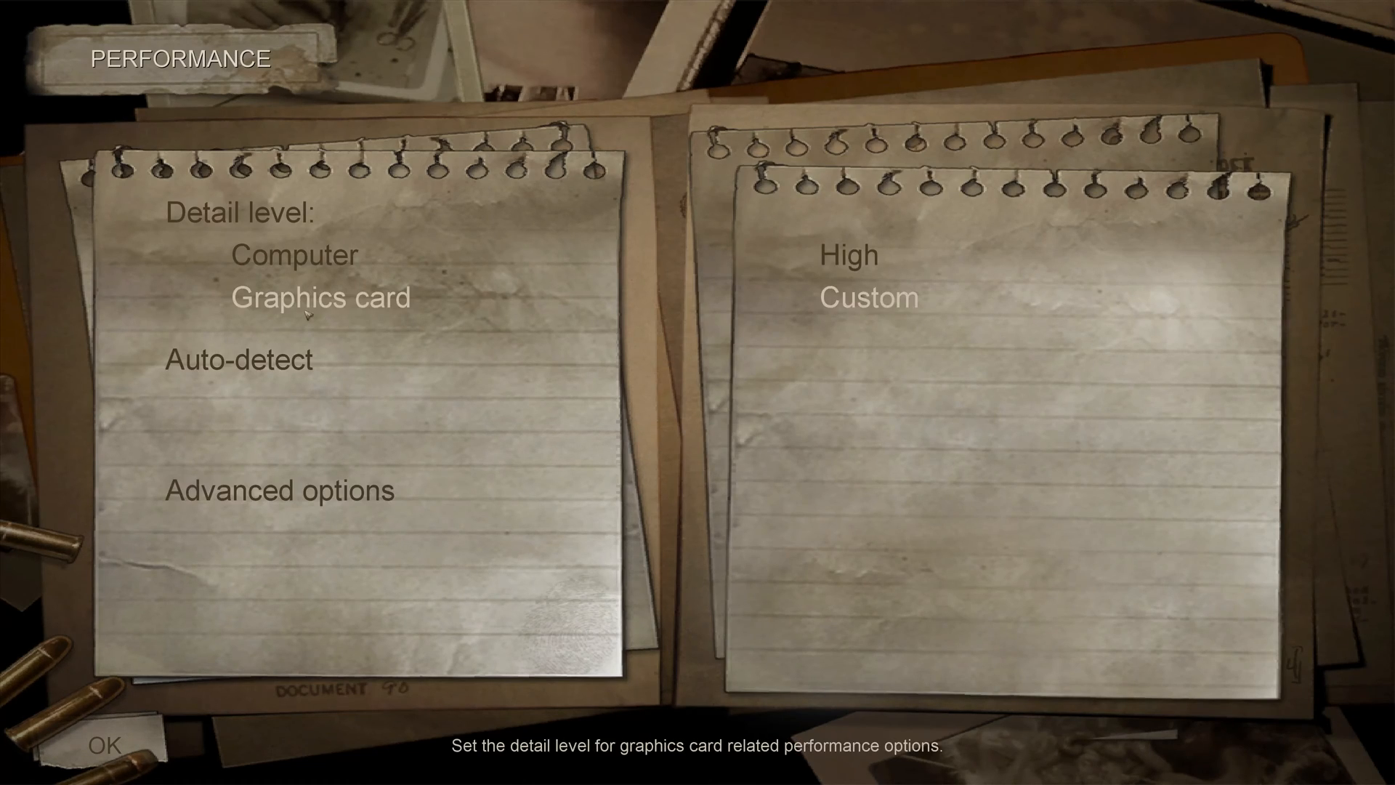
pyautogui.click(279, 489)
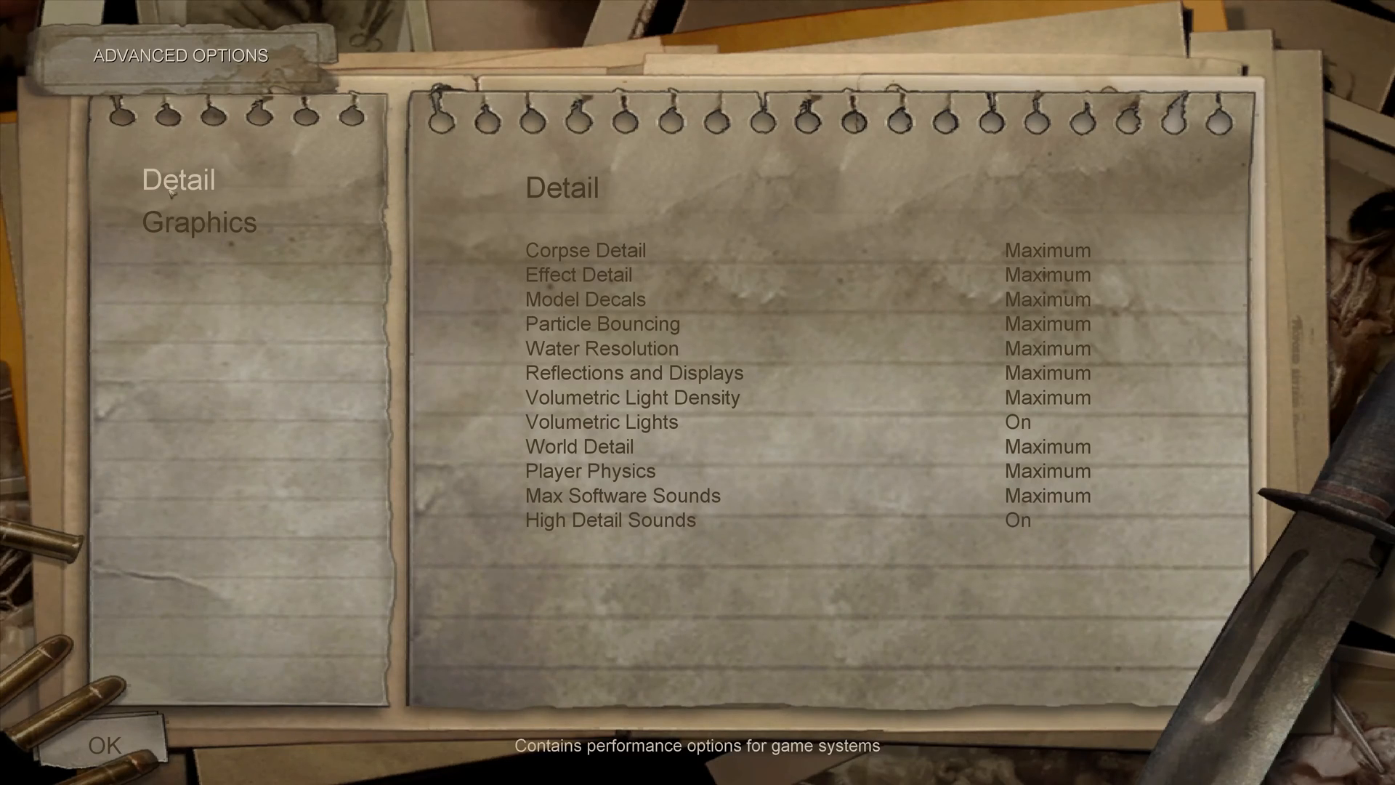
pyautogui.click(199, 221)
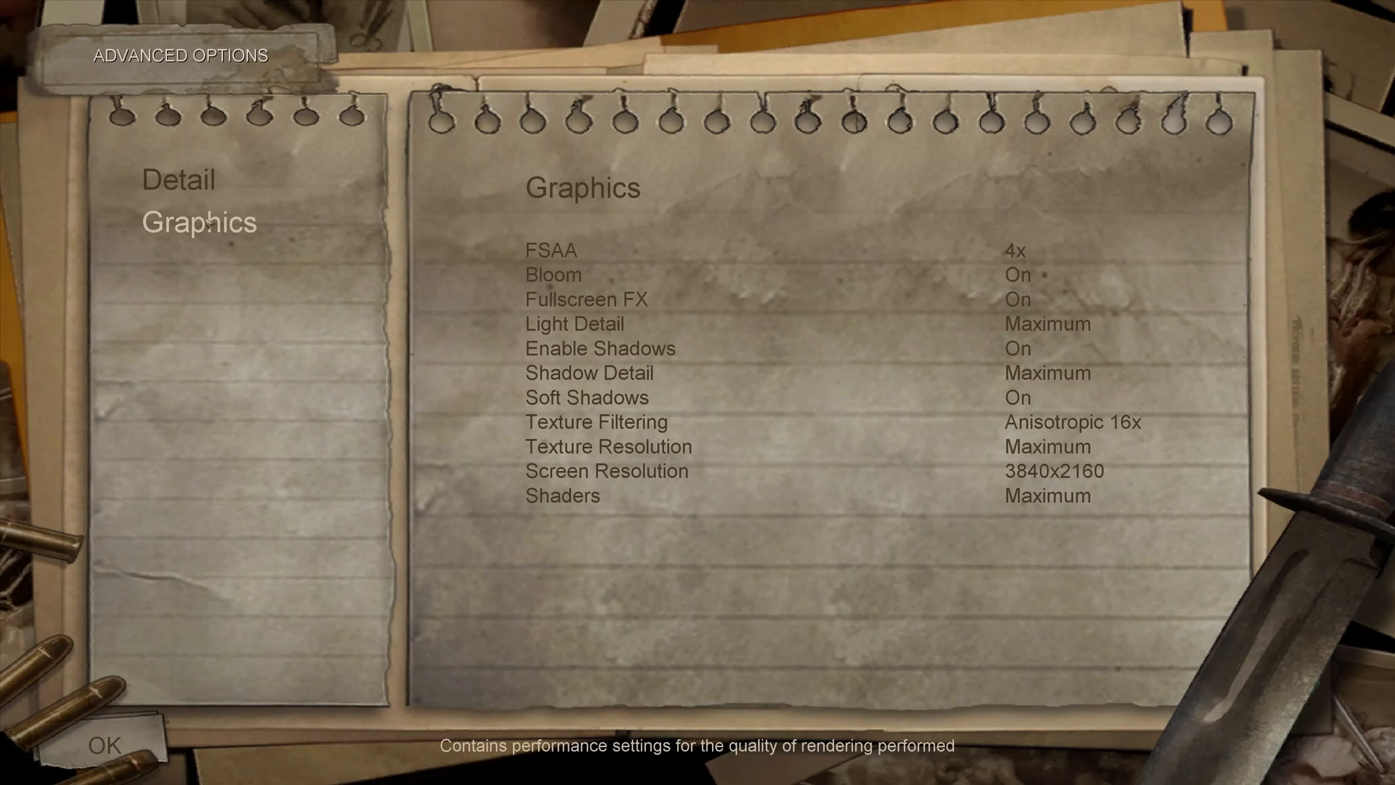
pyautogui.click(178, 180)
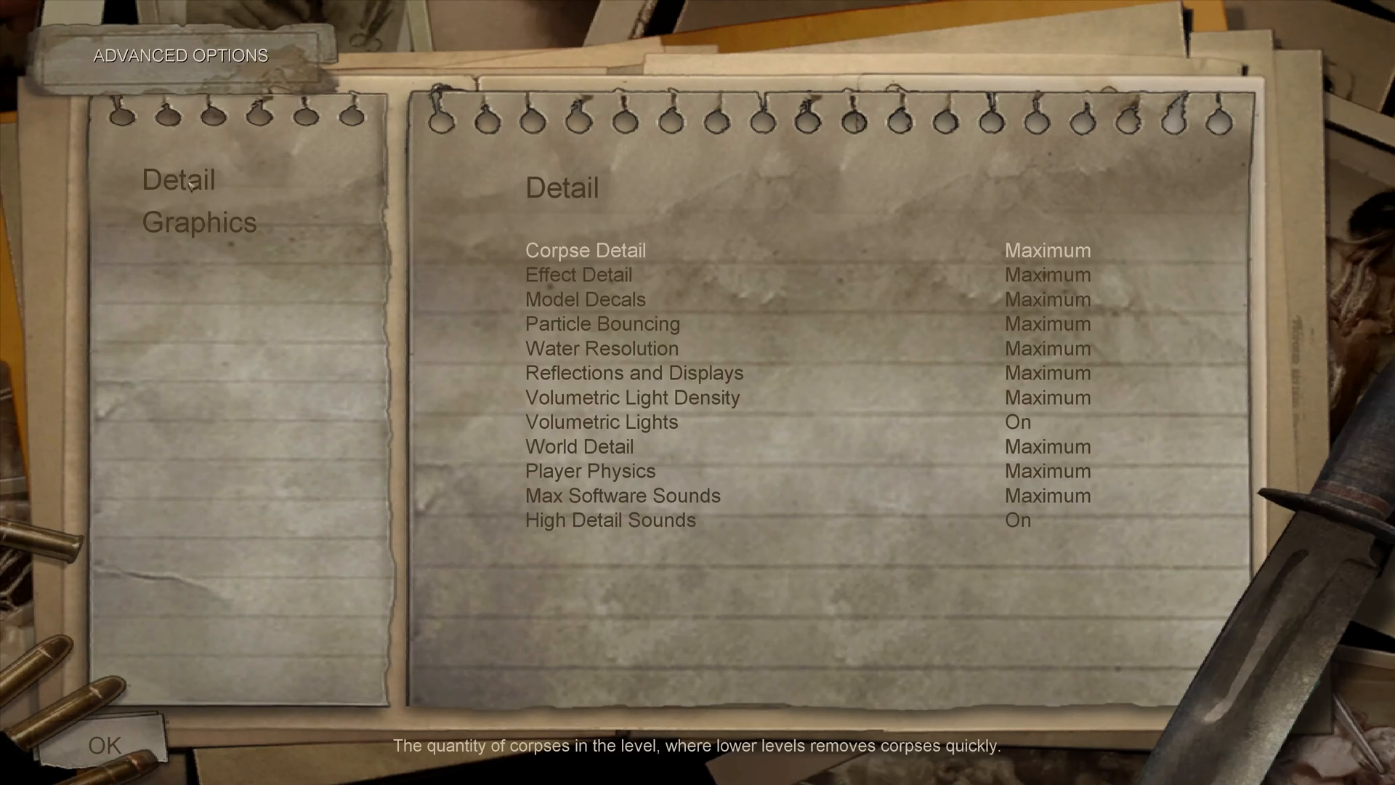
pyautogui.click(103, 746)
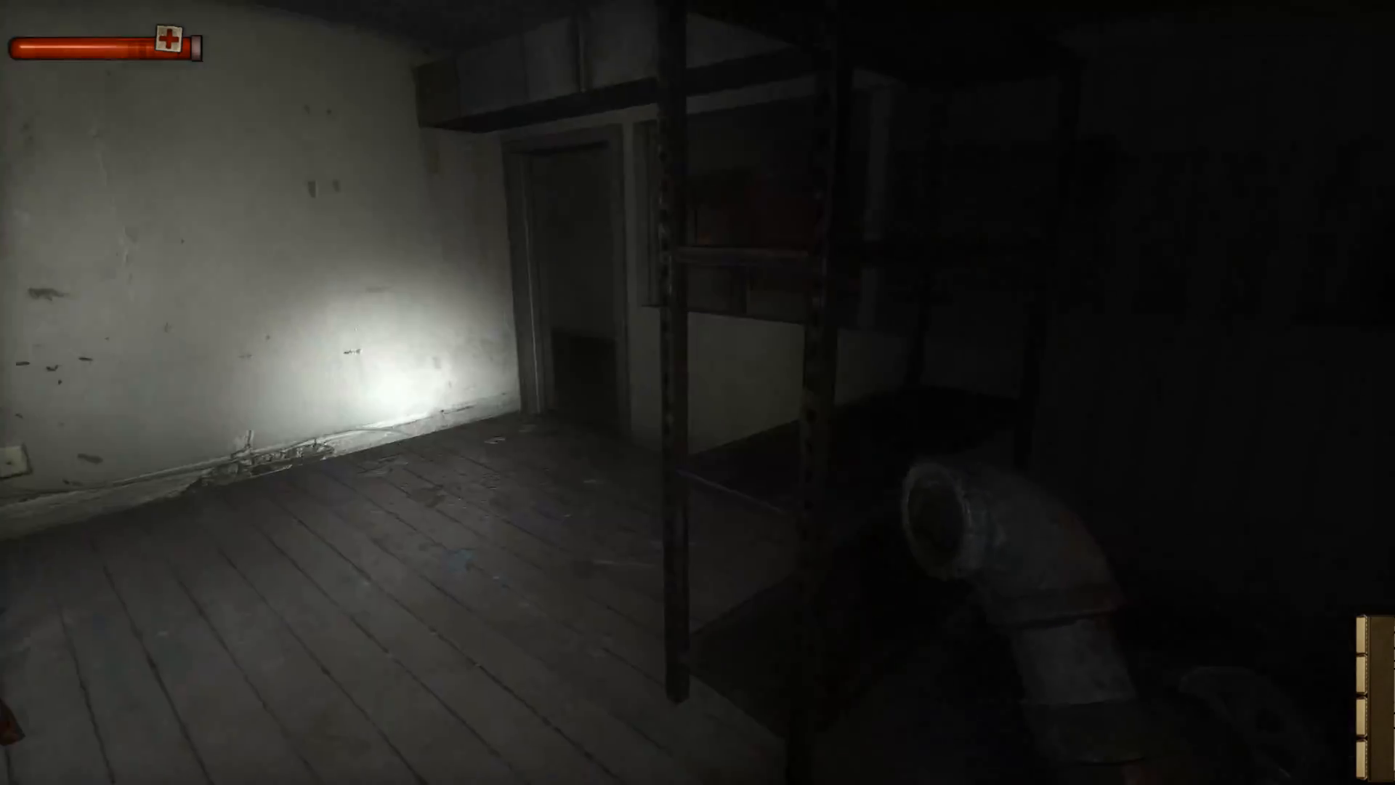
pyautogui.moveTo(697, 393)
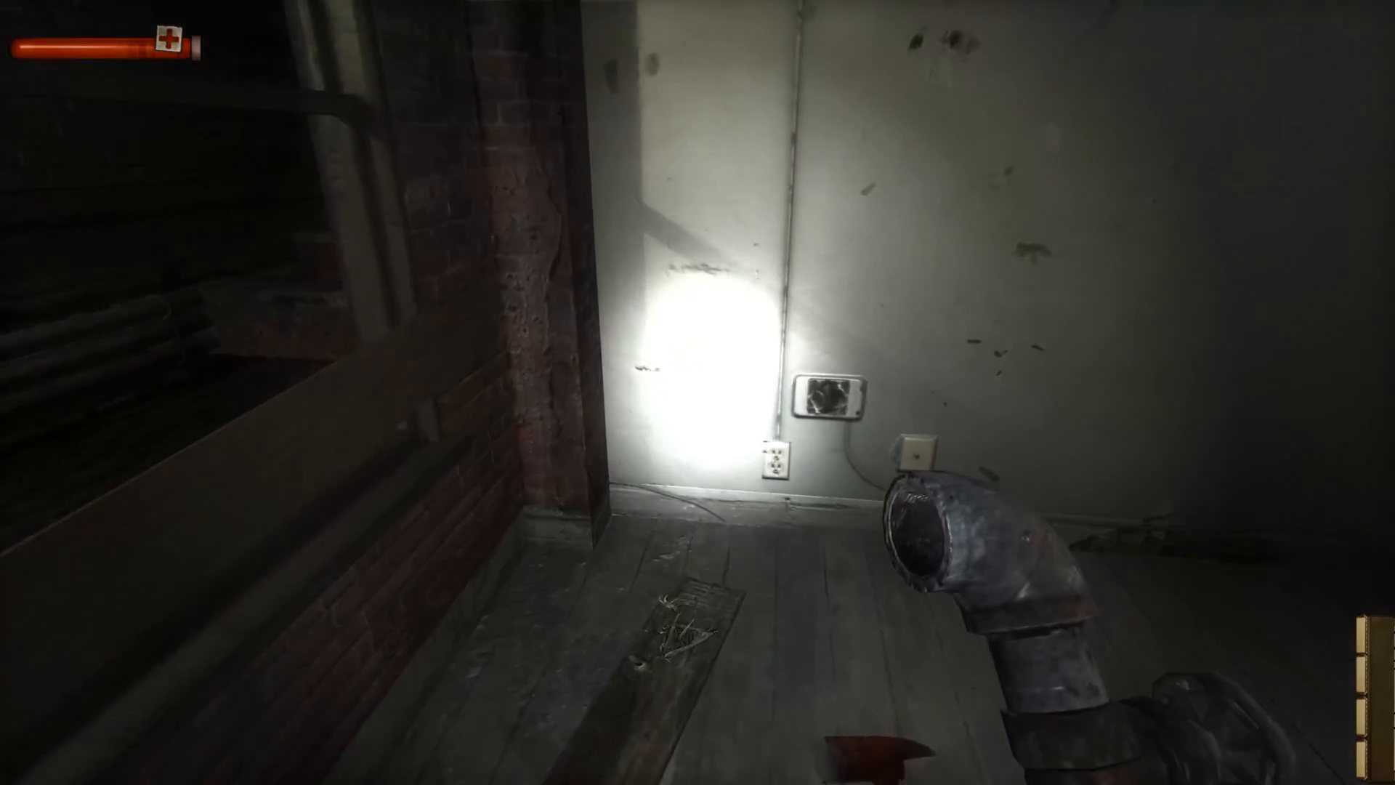
pyautogui.moveTo(697, 392)
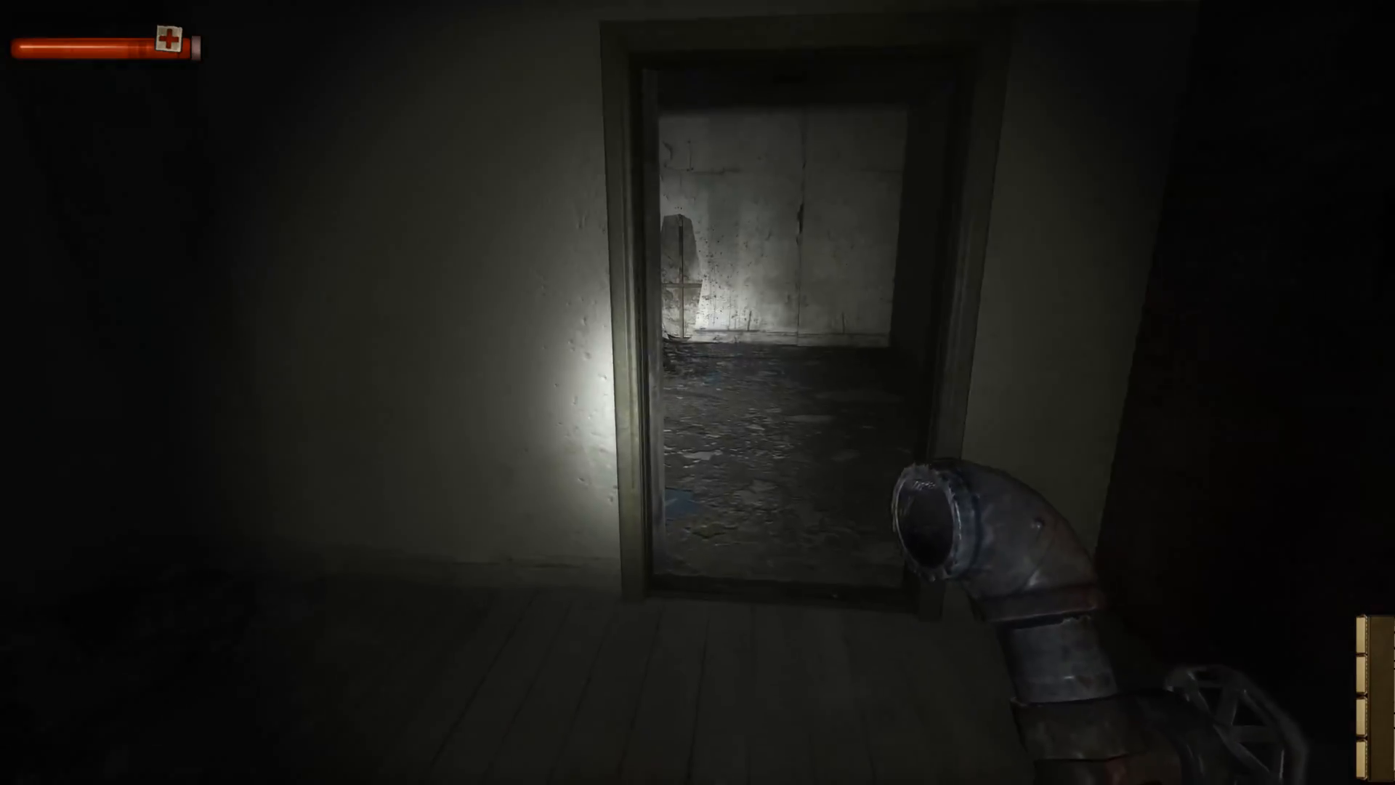
# Step: Walk forward through the dark room toward the red axe on the floor
pyautogui.press('w')
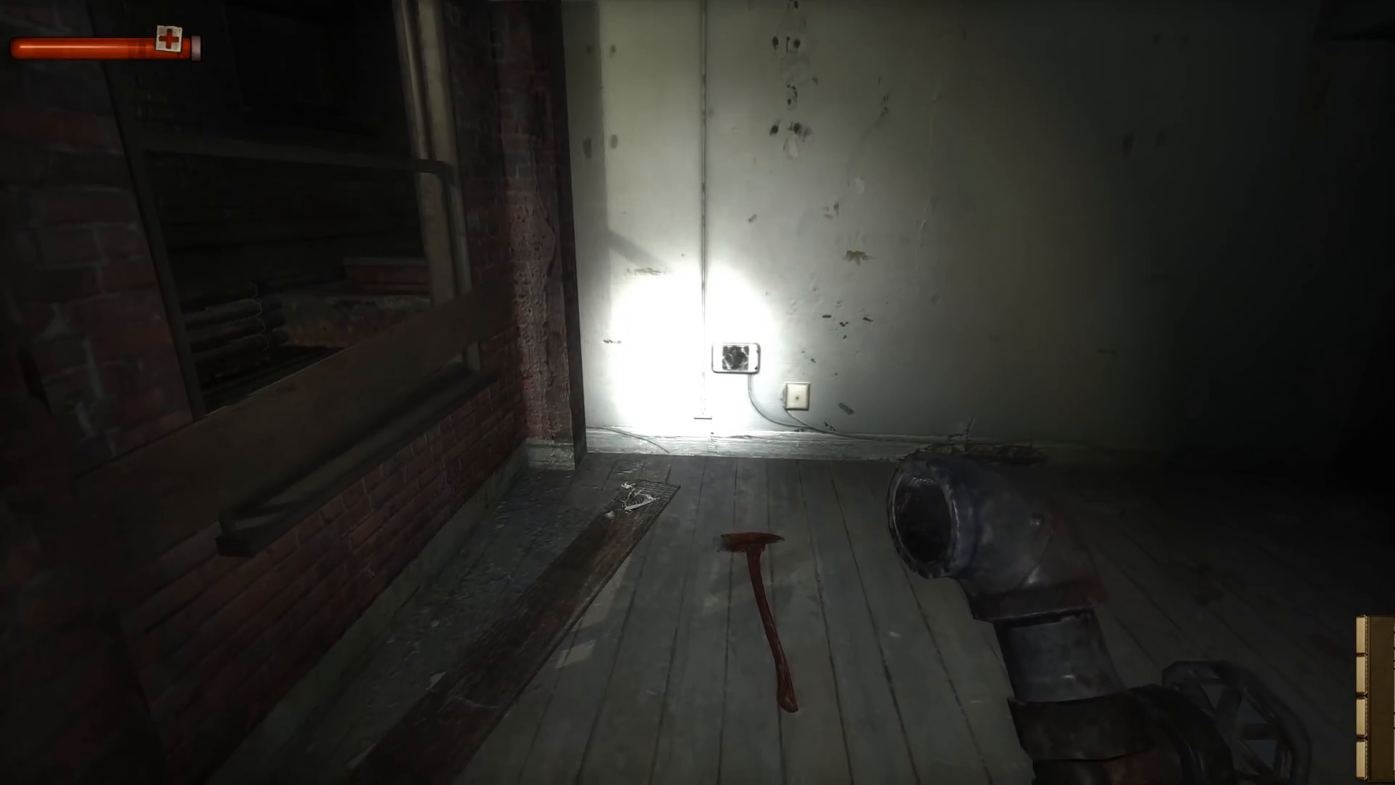
pyautogui.moveTo(698, 392)
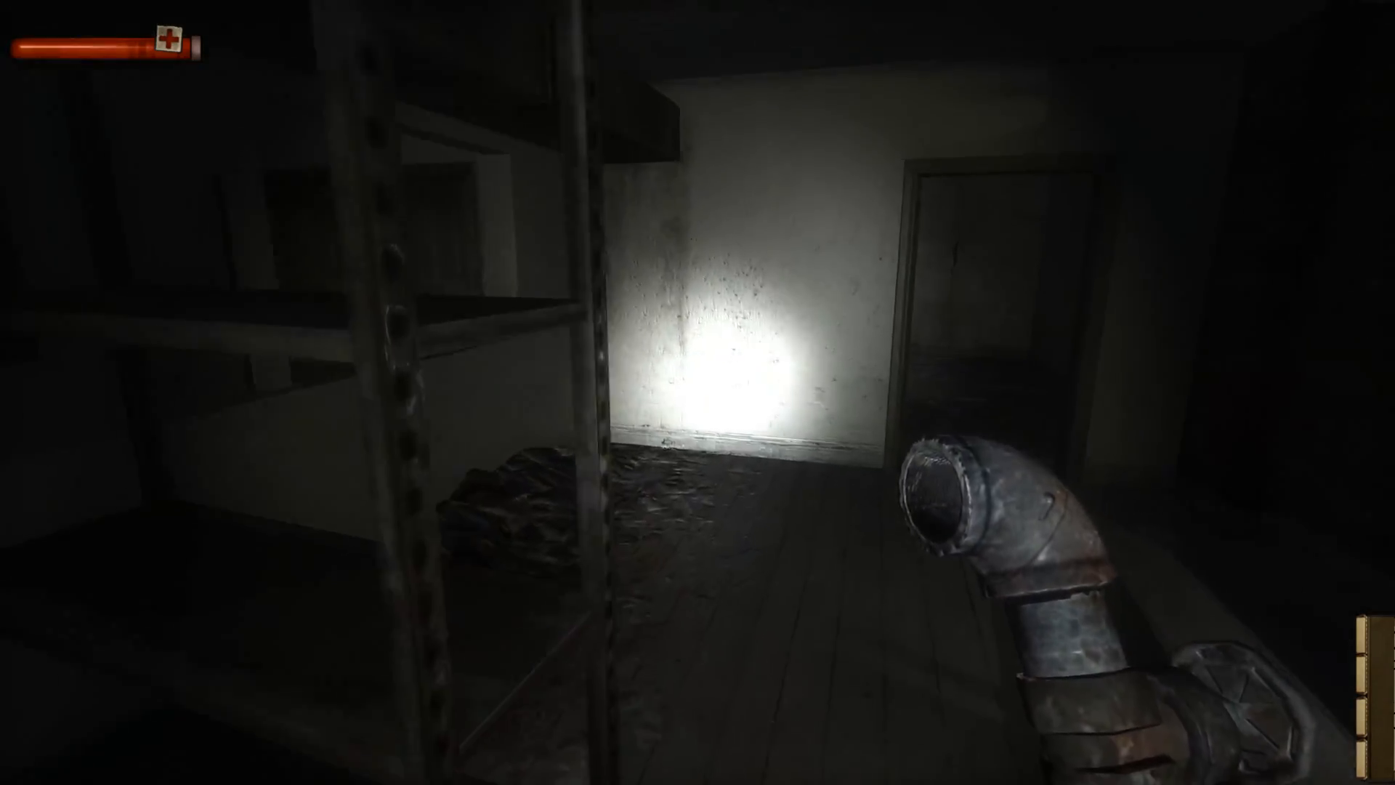
pyautogui.moveTo(698, 392)
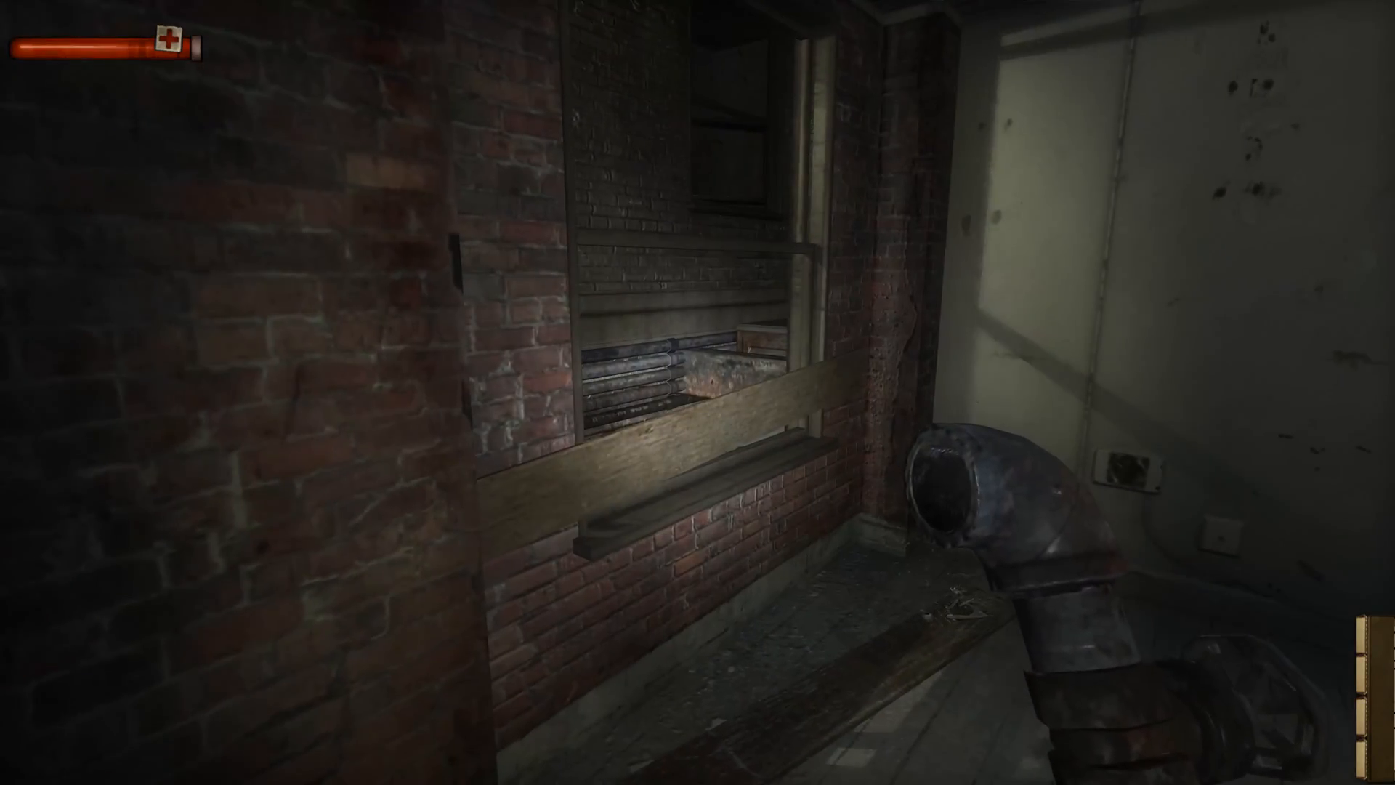
pyautogui.moveTo(698, 392)
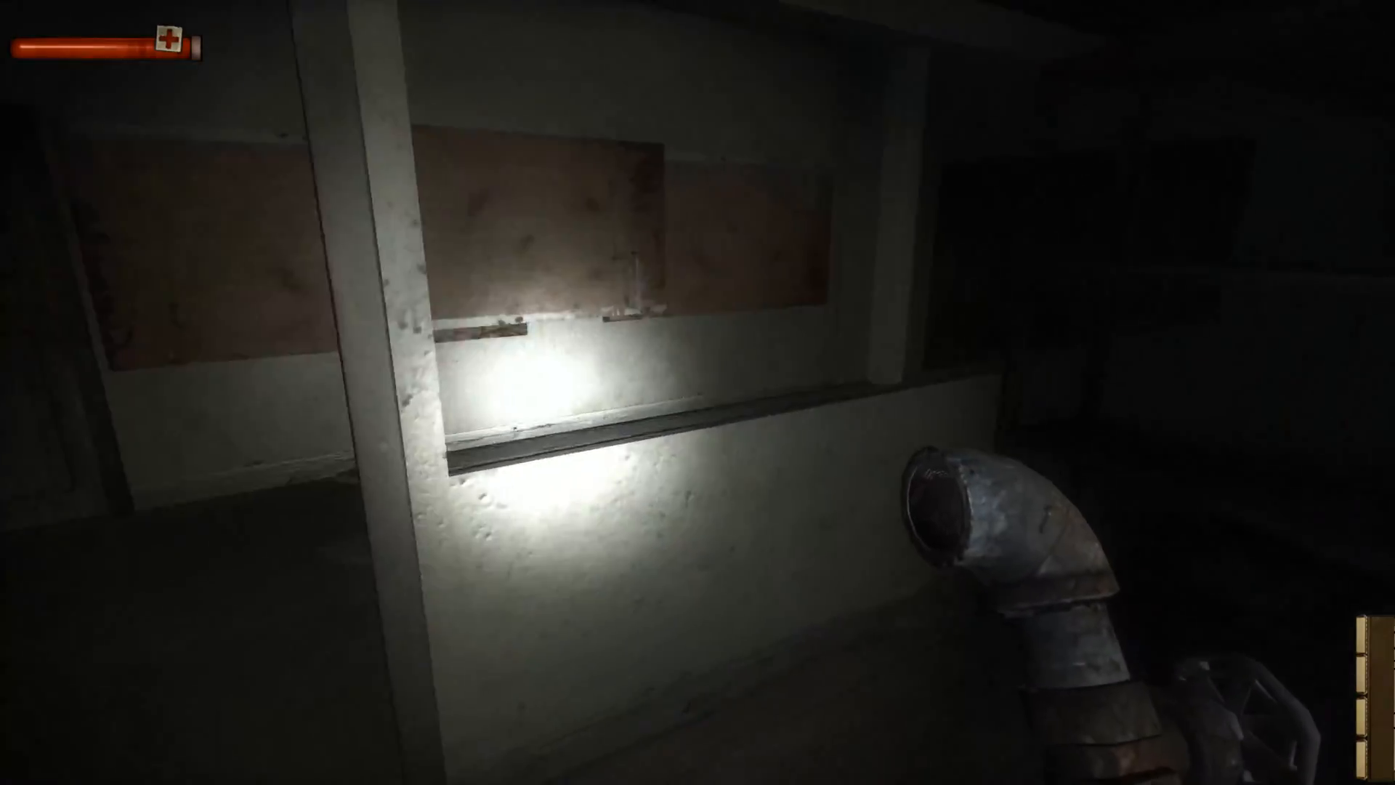
pyautogui.moveTo(698, 392)
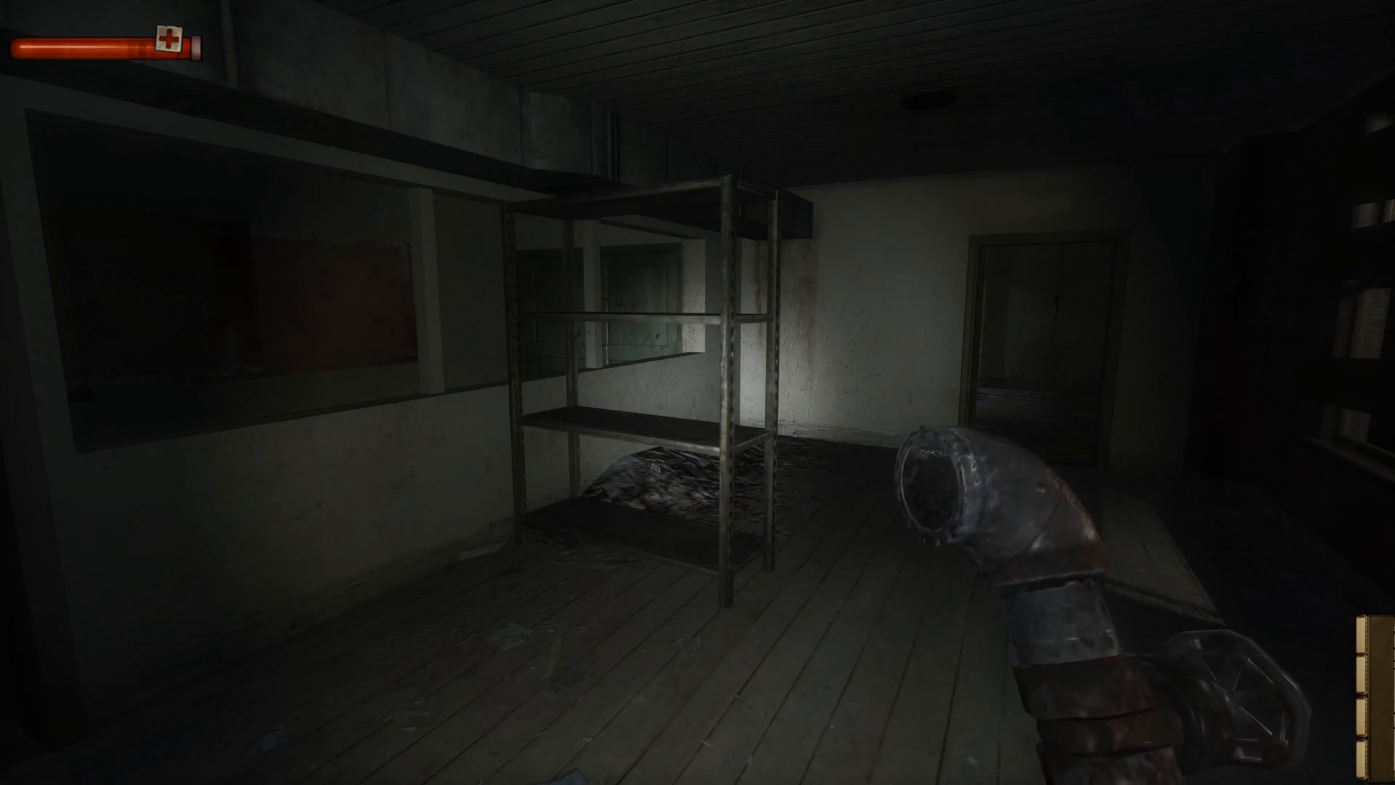
pyautogui.moveTo(698, 393)
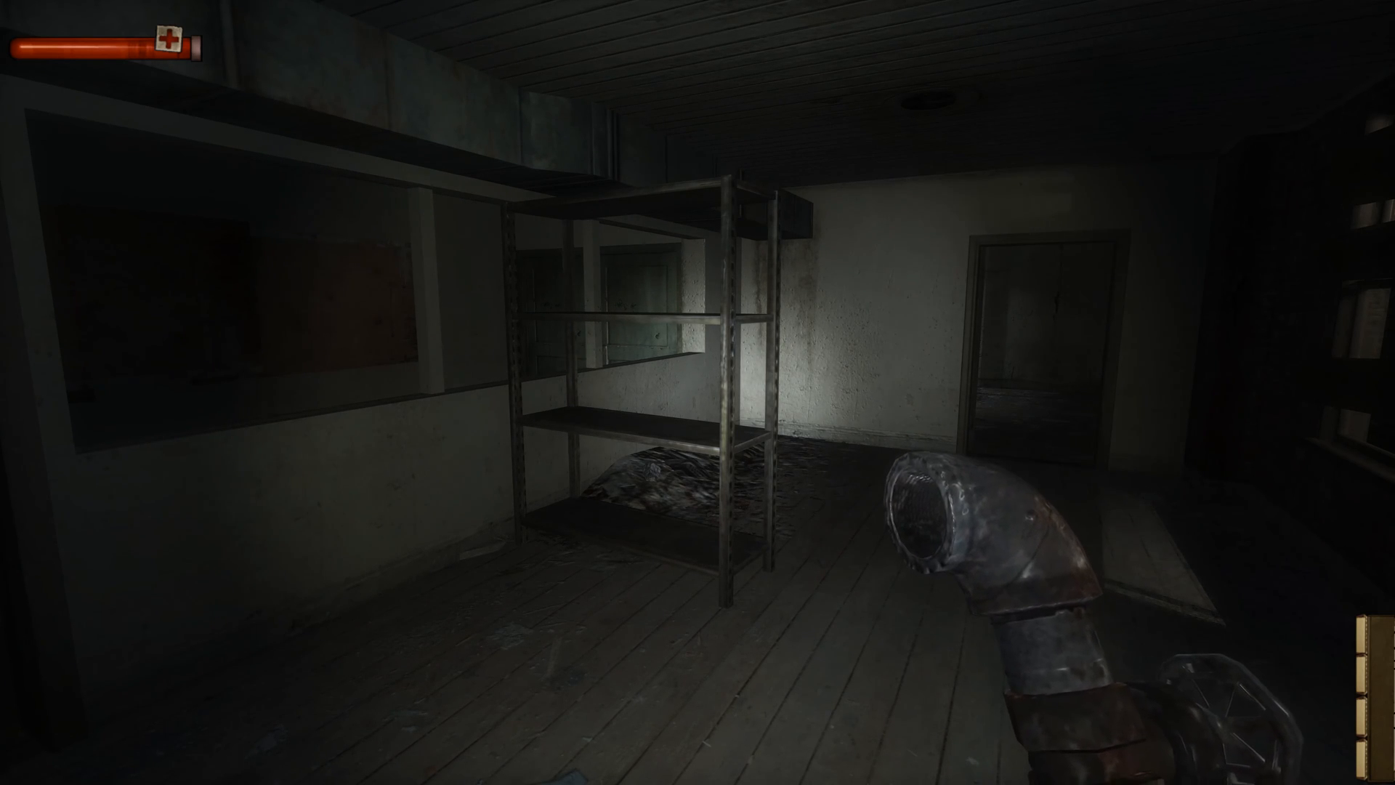
pyautogui.moveTo(698, 392)
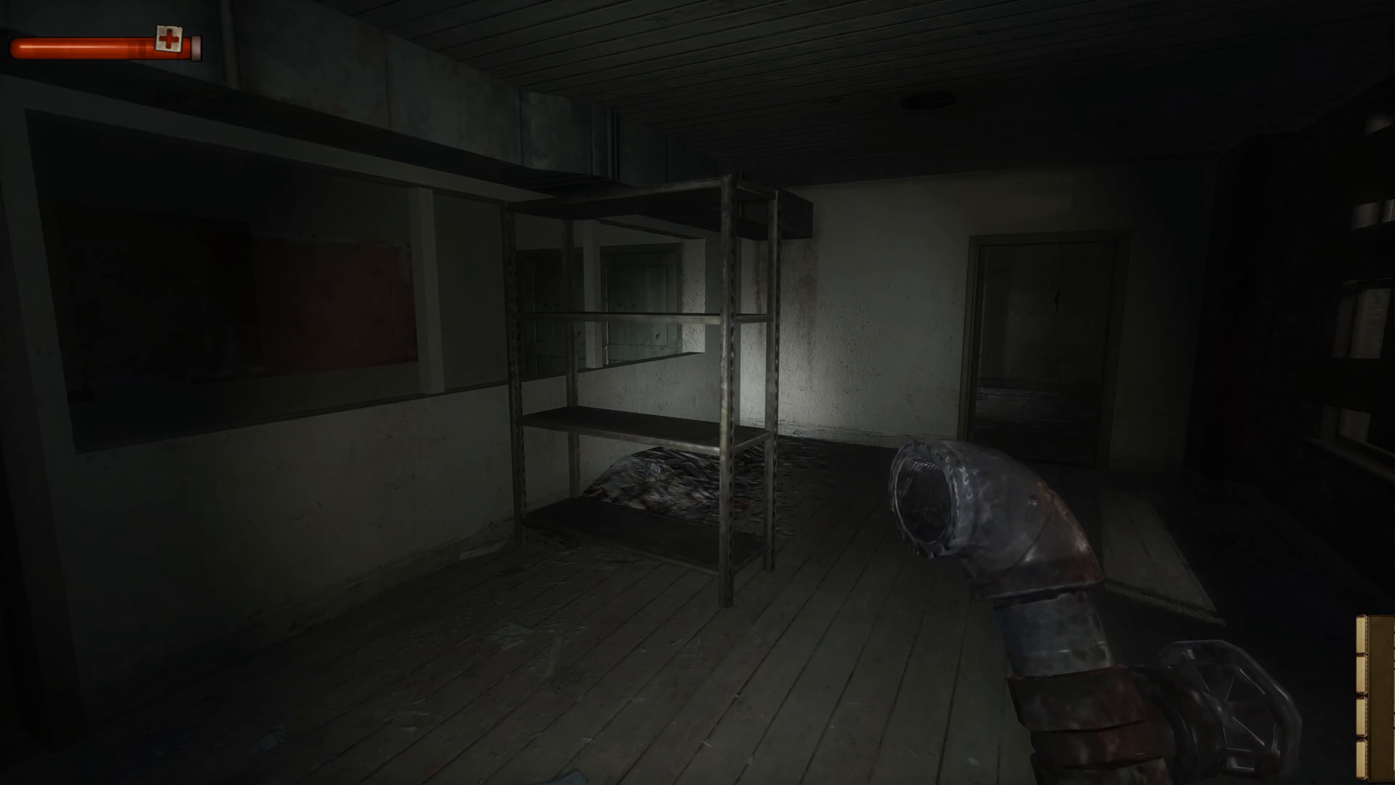
pyautogui.moveTo(698, 393)
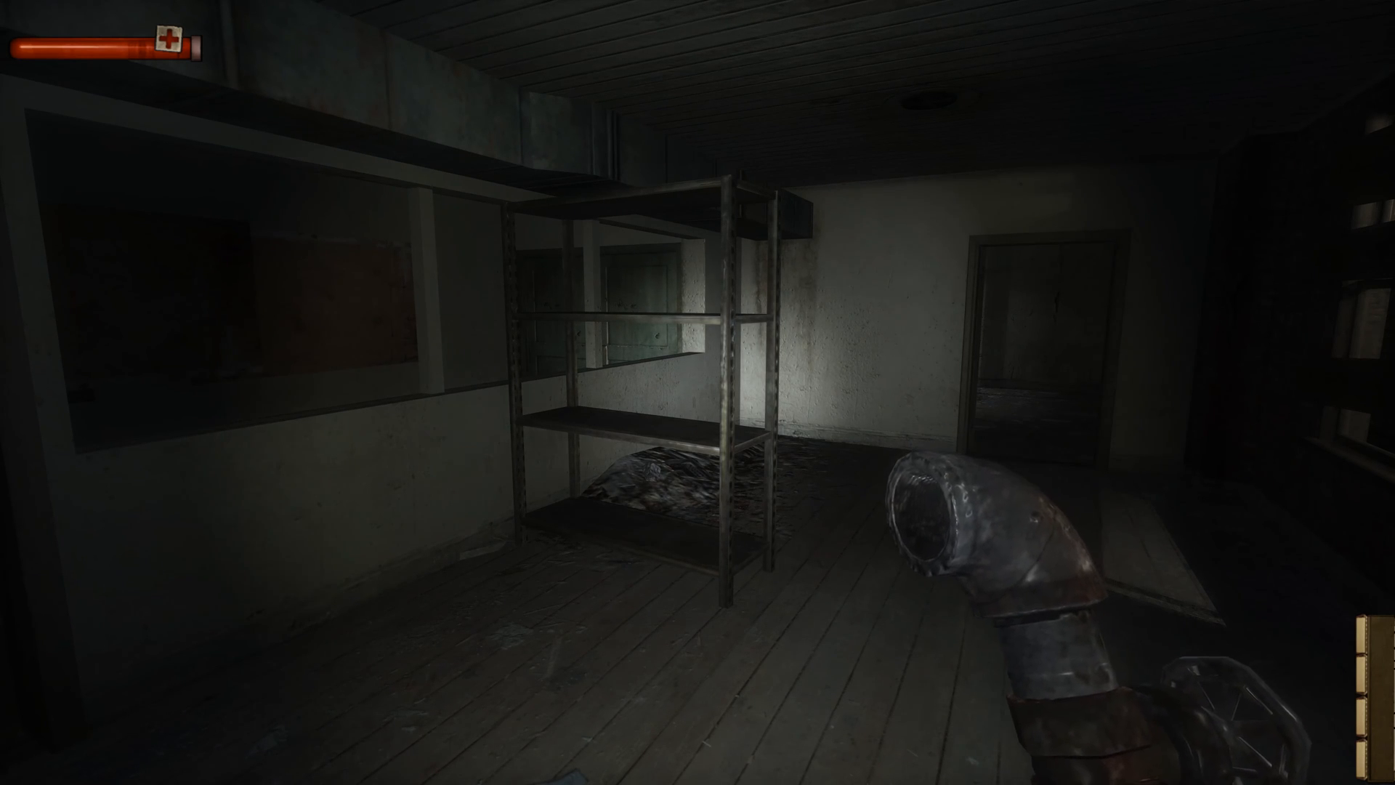
pyautogui.moveTo(698, 393)
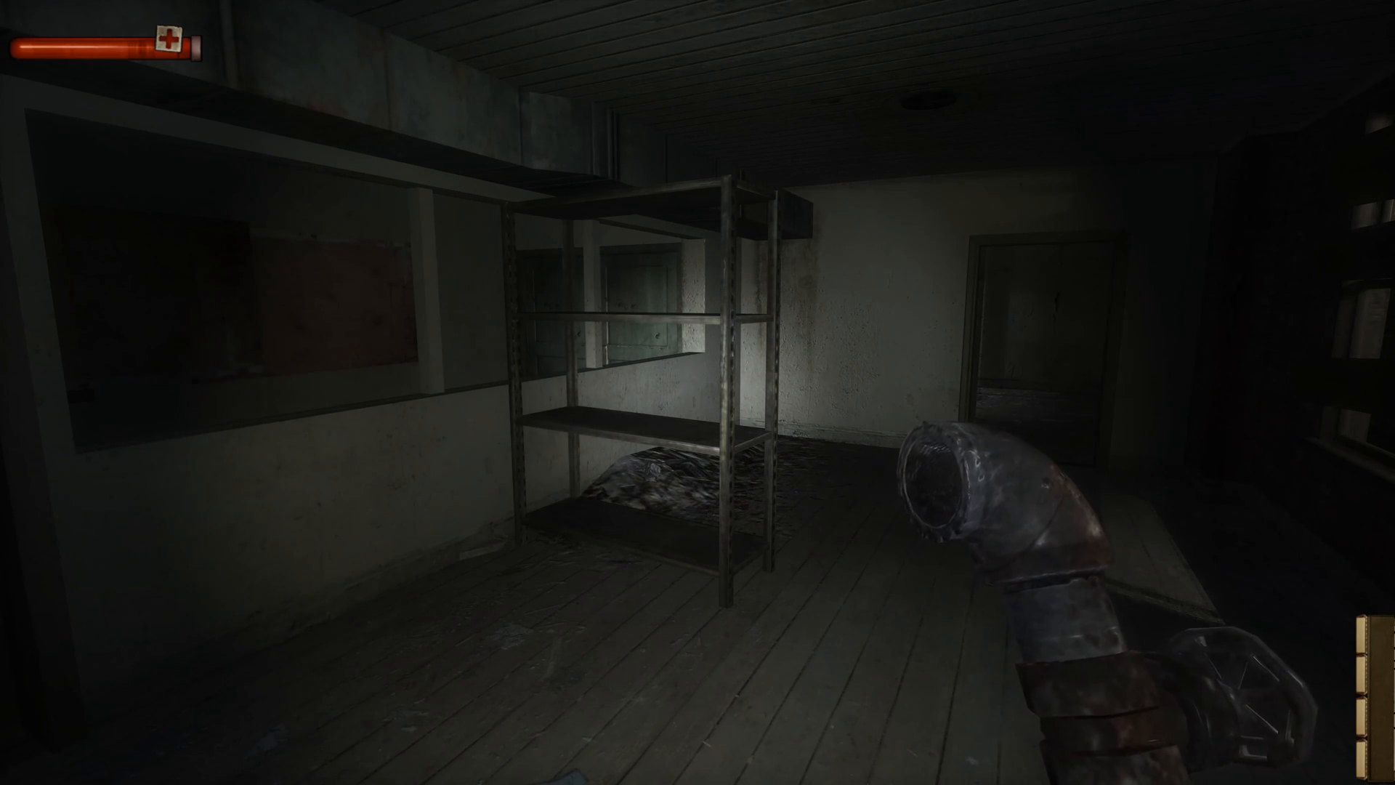
pyautogui.moveTo(697, 392)
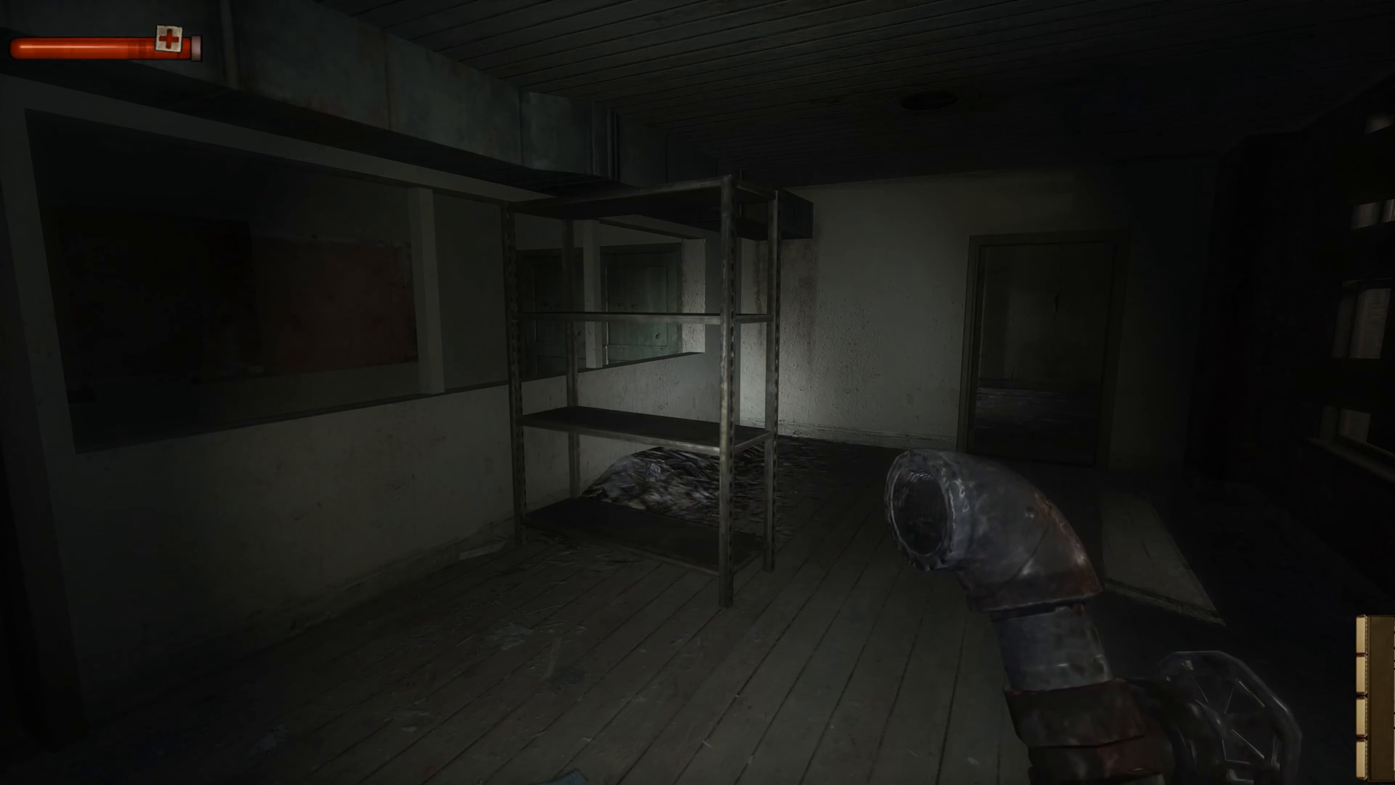
pyautogui.moveTo(698, 393)
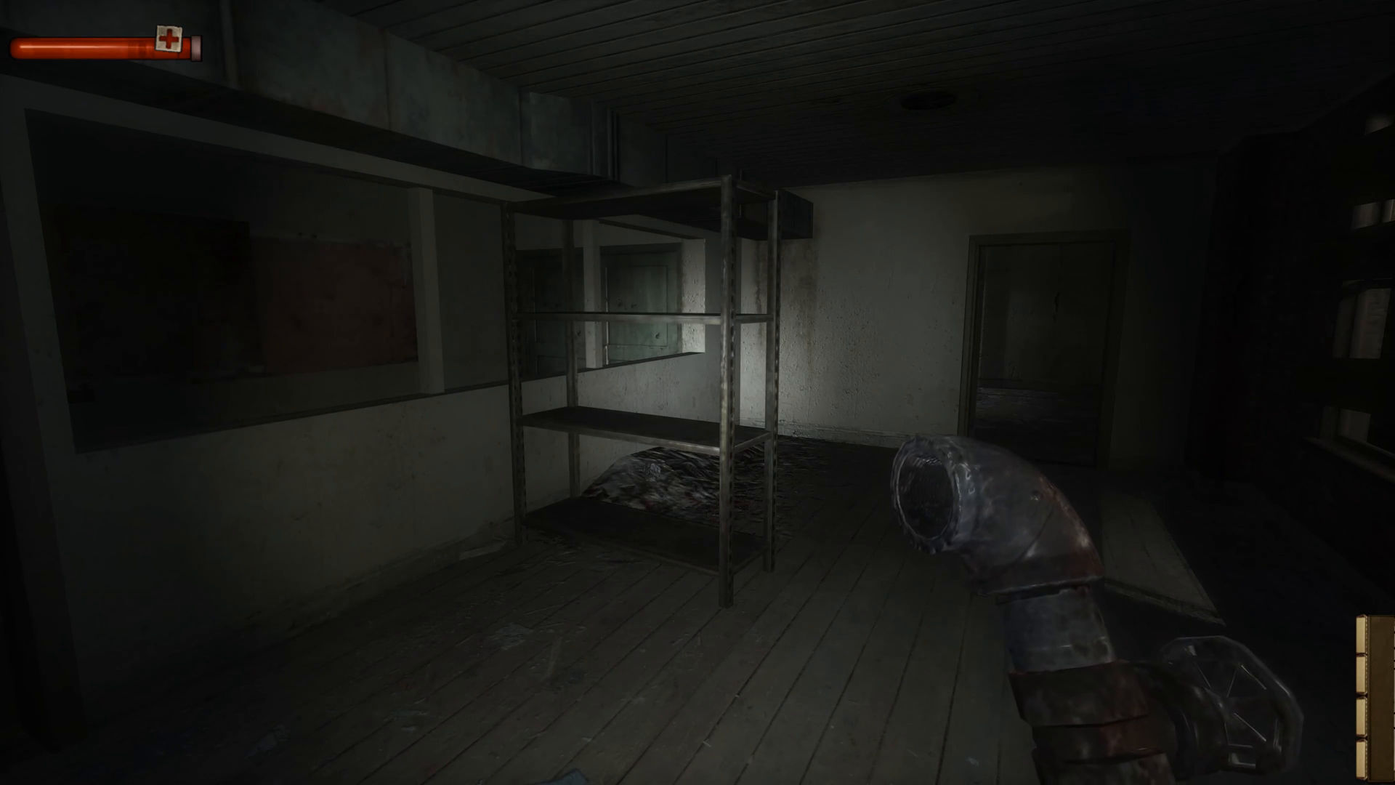
pyautogui.moveTo(698, 392)
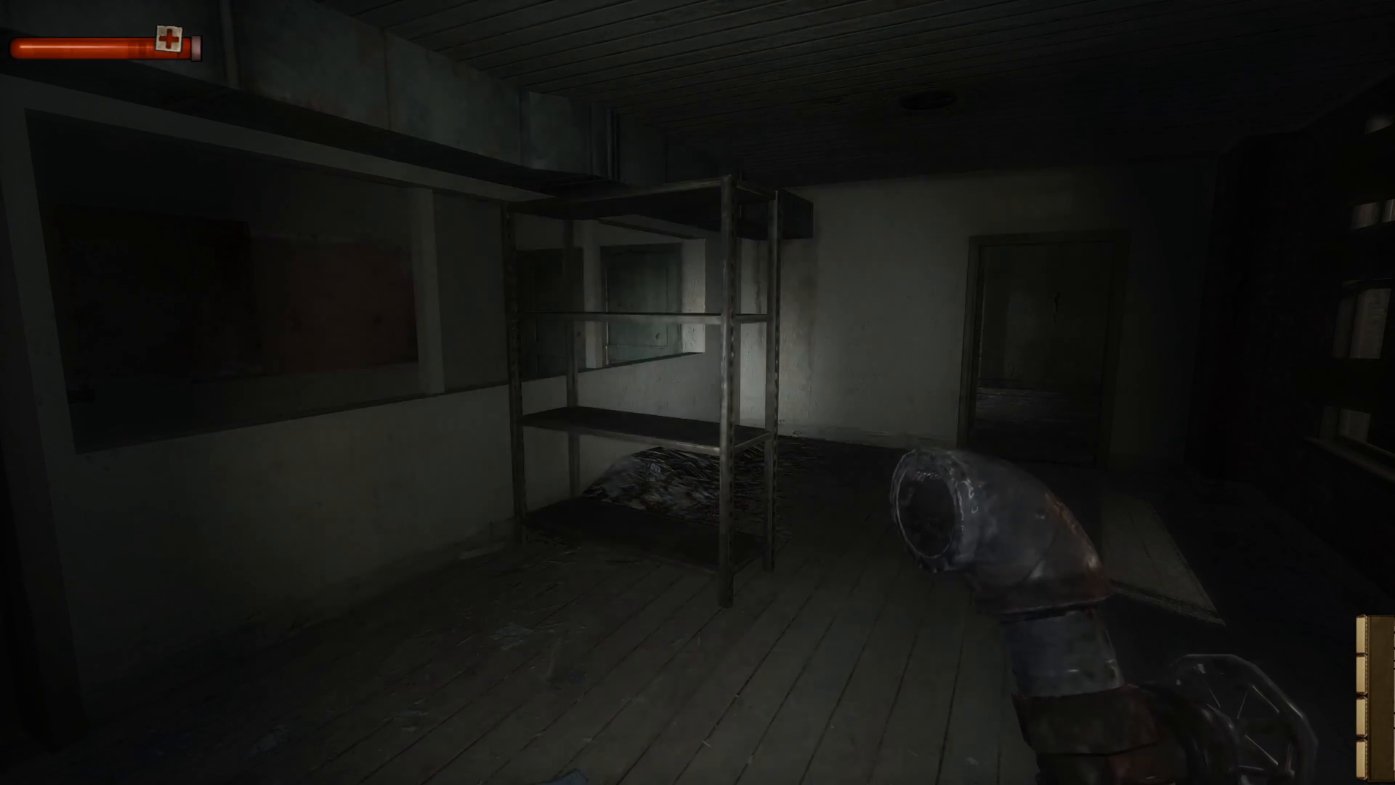
pyautogui.moveTo(698, 392)
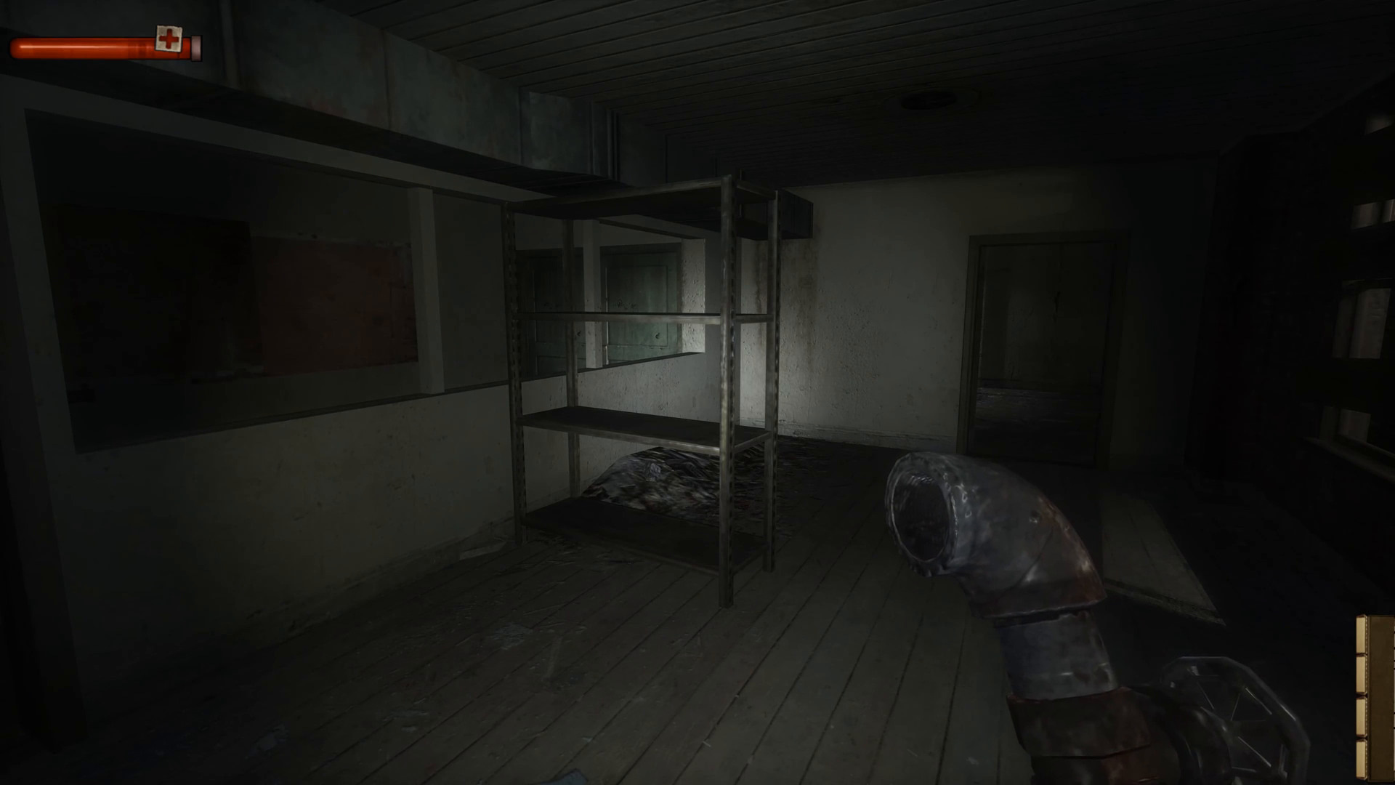
pyautogui.moveTo(698, 392)
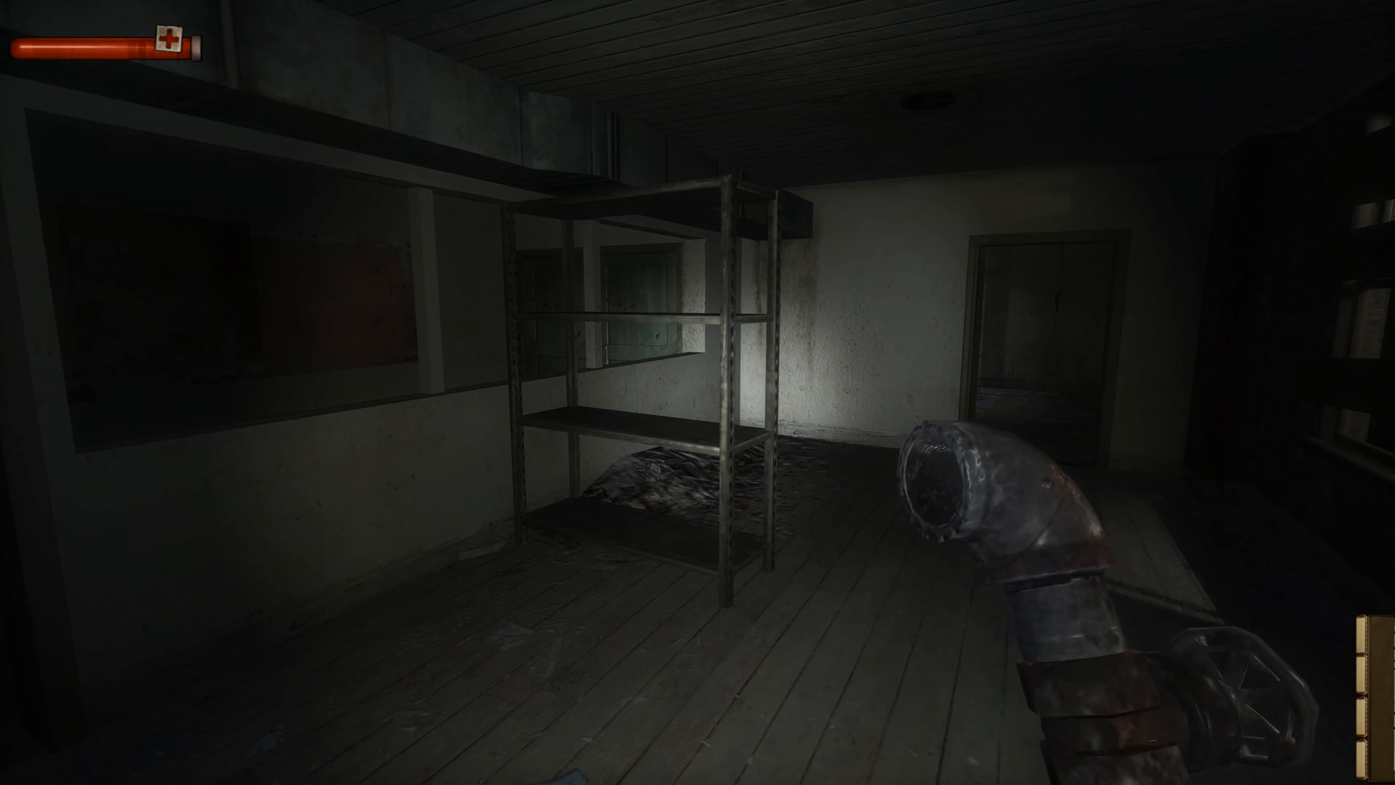
pyautogui.moveTo(698, 393)
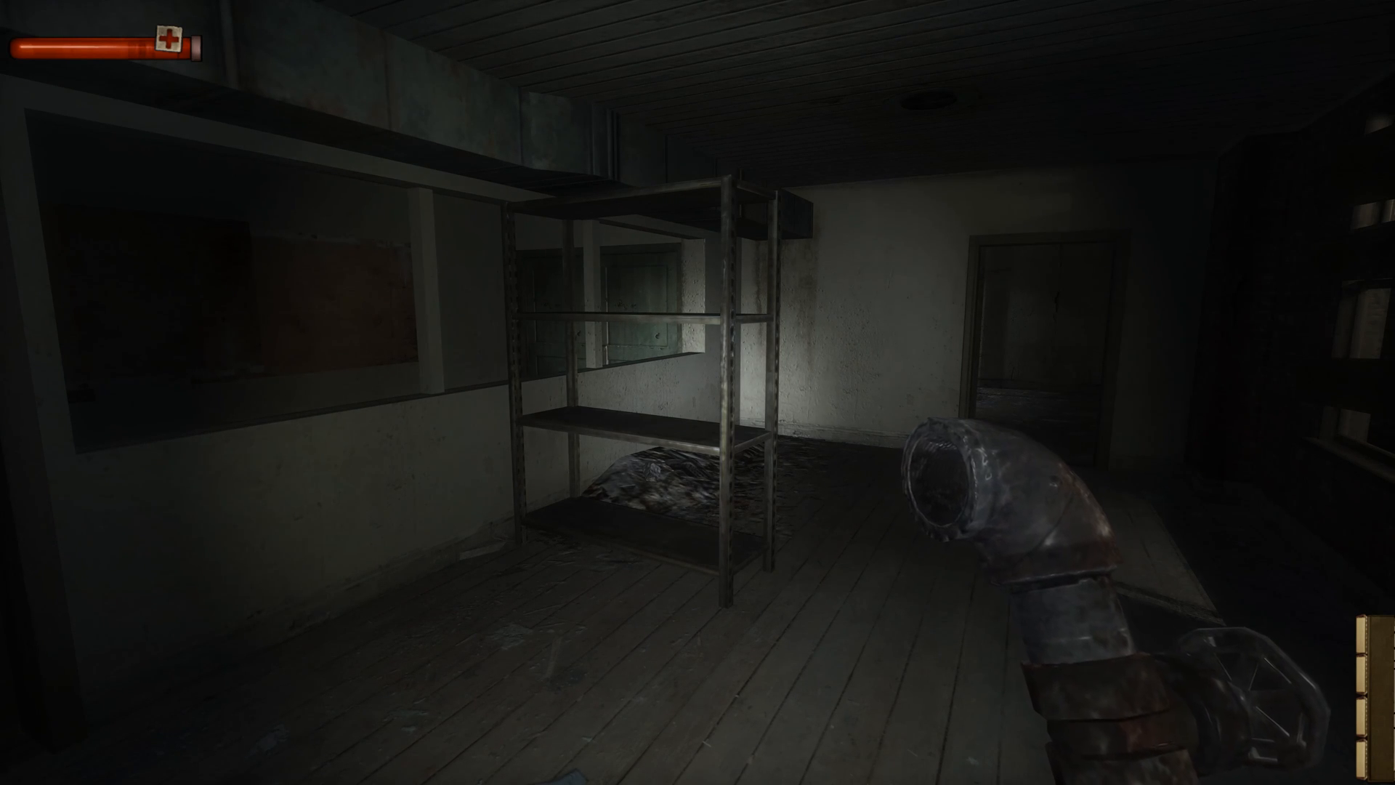
pyautogui.moveTo(698, 392)
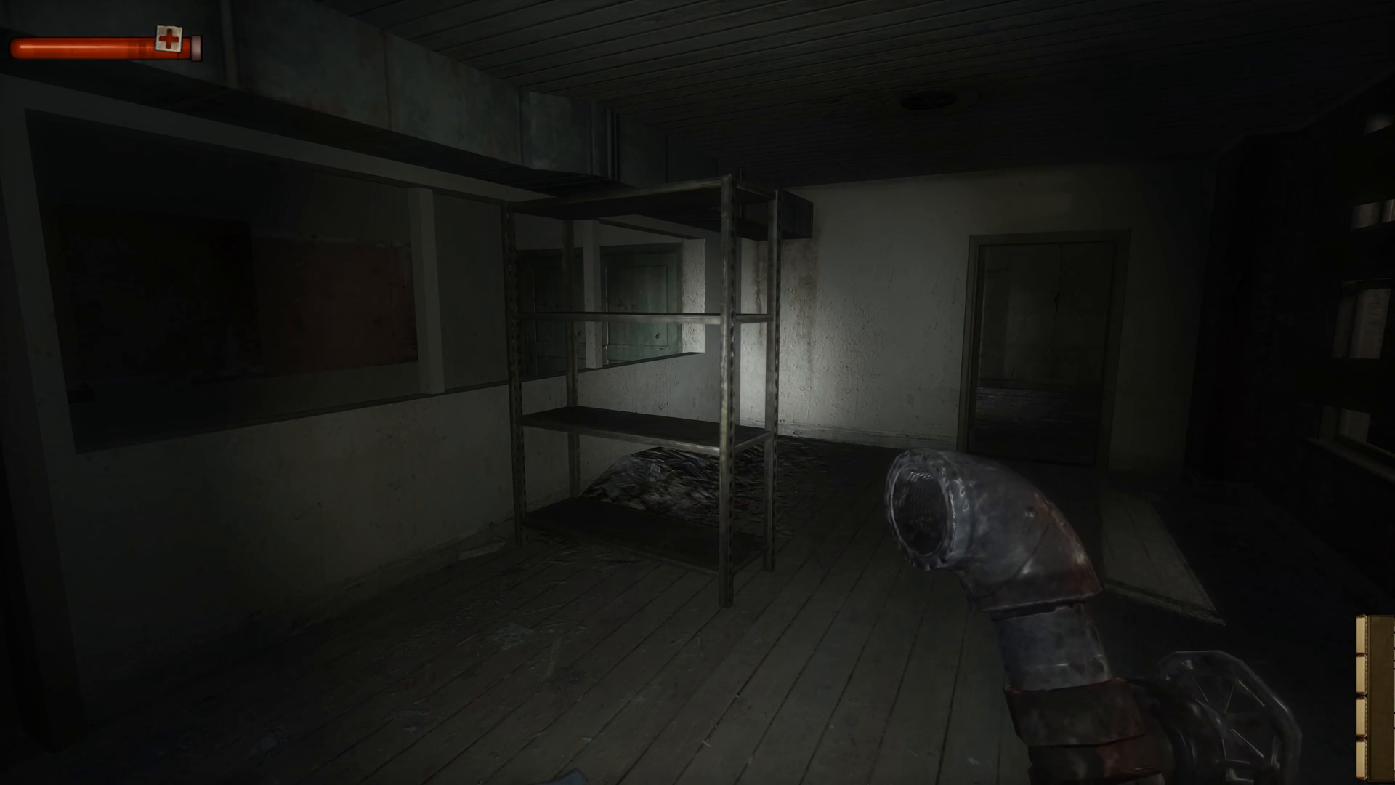